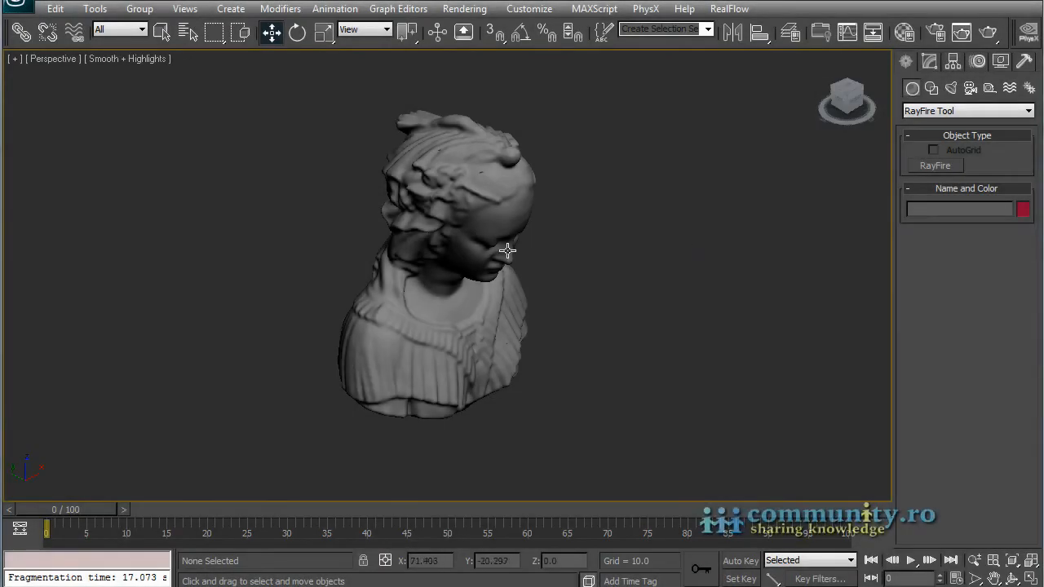
Orbit the Perspective view until the bust faces forward, then select the bust.
left_click_drag(505, 250, 412, 159)
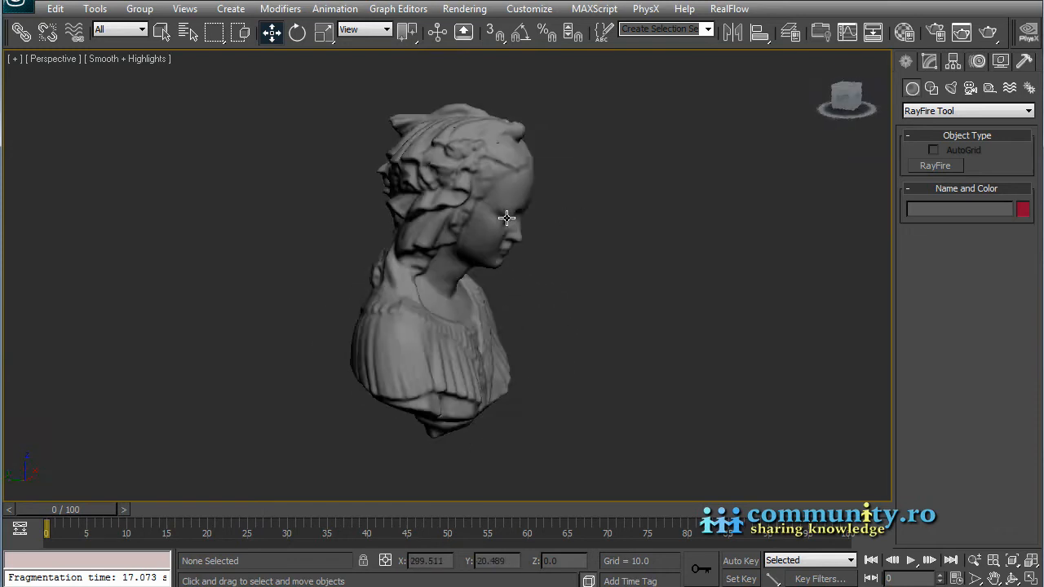
left_click_drag(505, 218, 399, 212)
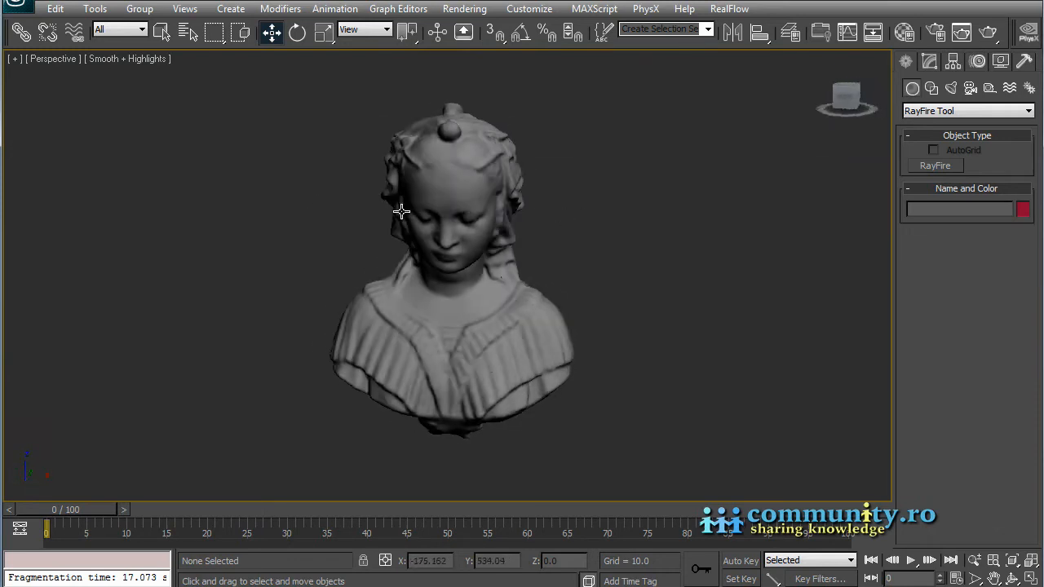
left_click_drag(400, 212, 412, 184)
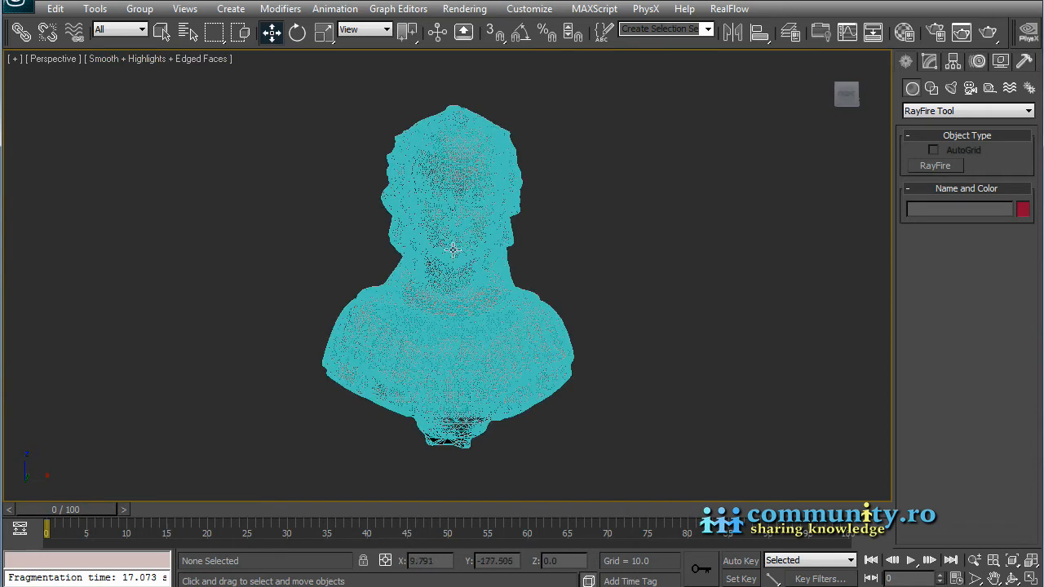
left_click_drag(453, 249, 485, 255)
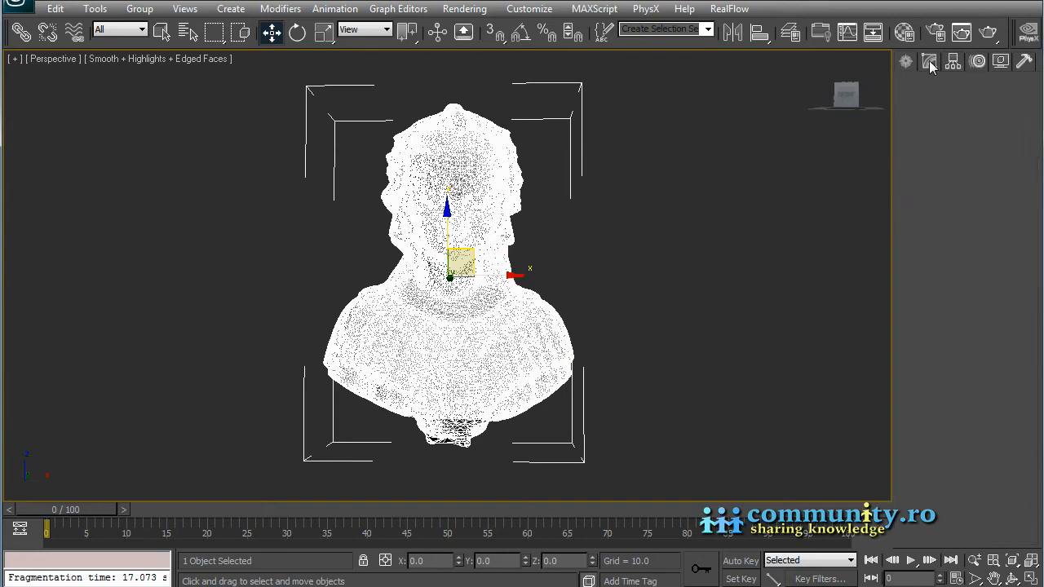
Add a ProOptimizer modifier, calculate, and keep 50% vertices (about 23,758 points).
left_click(929, 61)
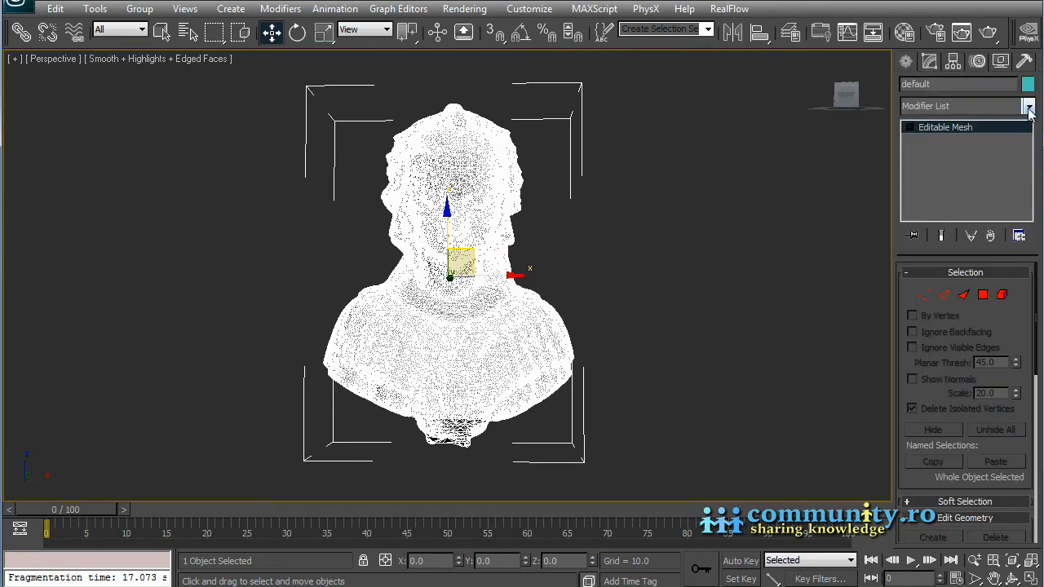
left_click(1028, 106)
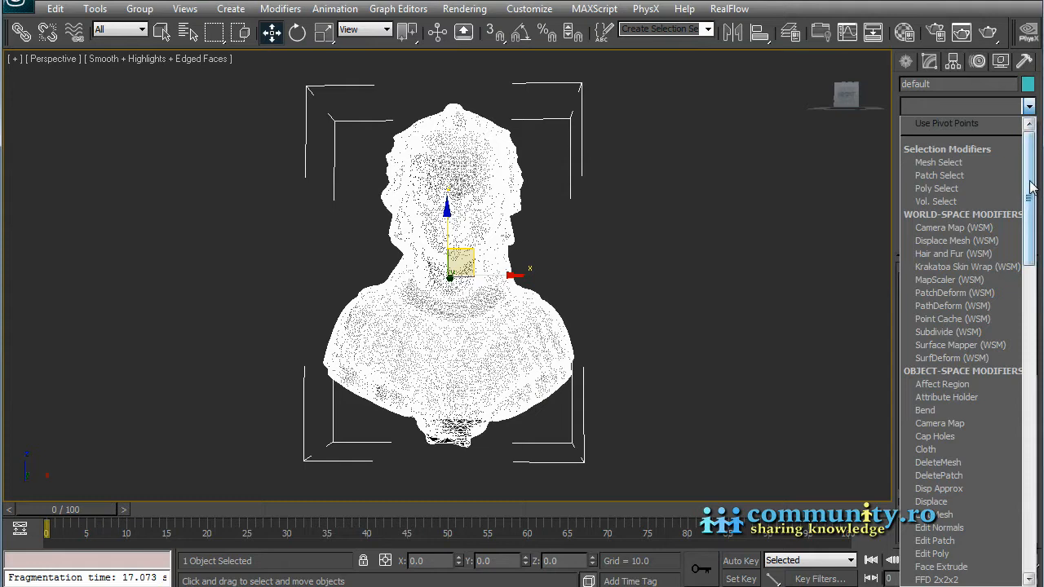
scroll("down", 3)
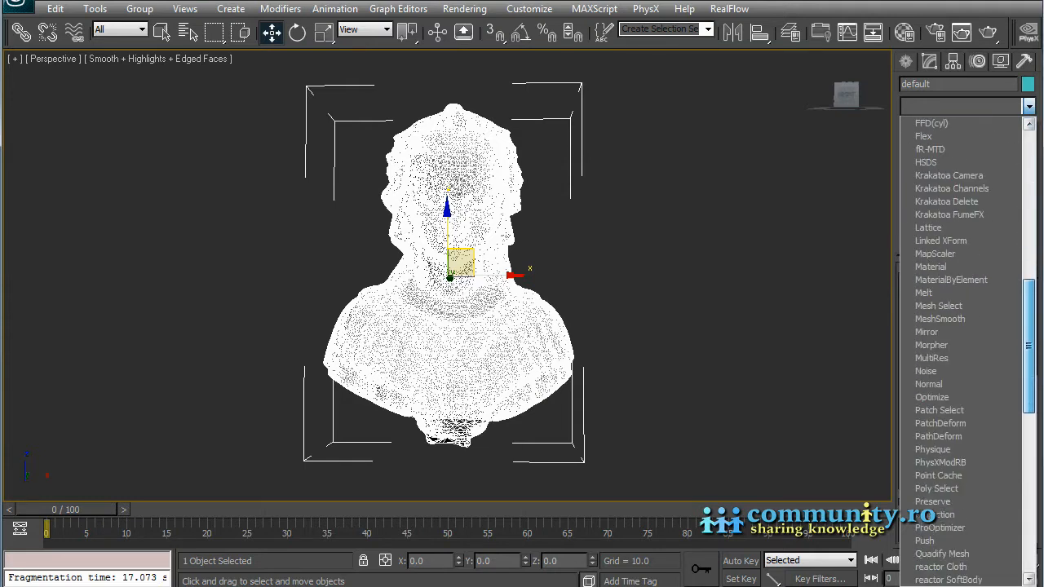
scroll("down", 3)
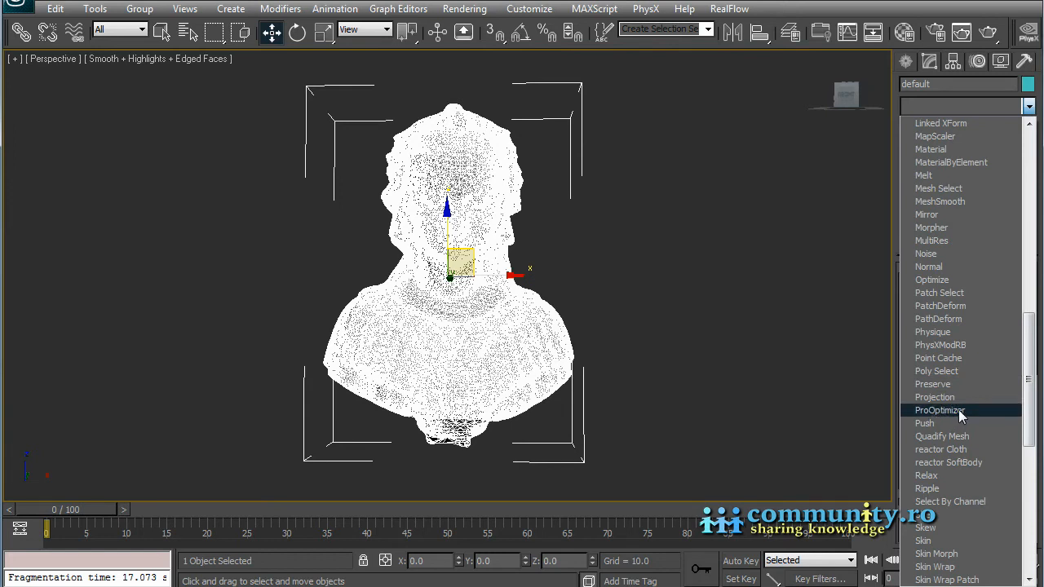
left_click(940, 410)
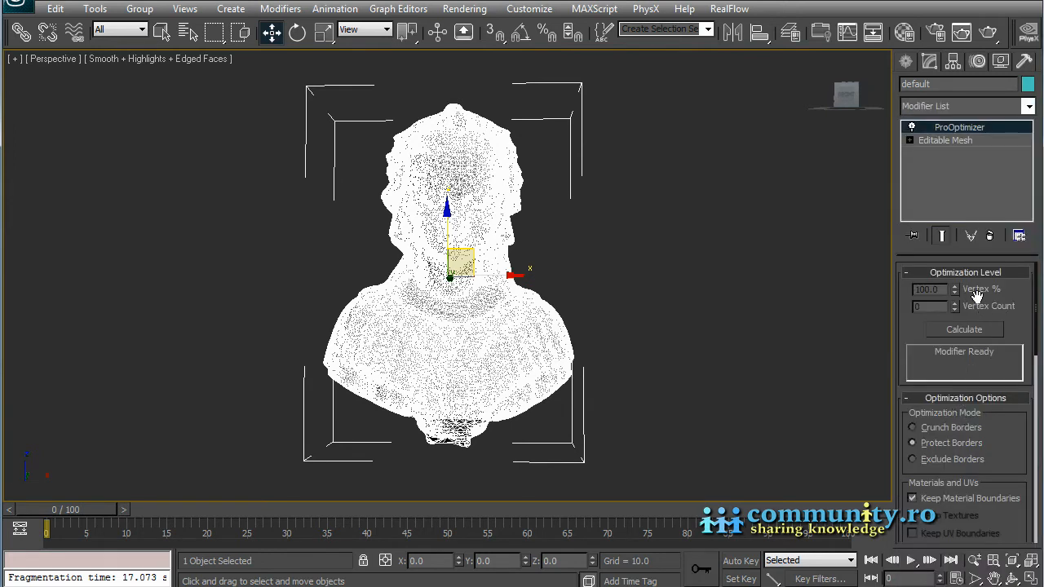
left_click(963, 330)
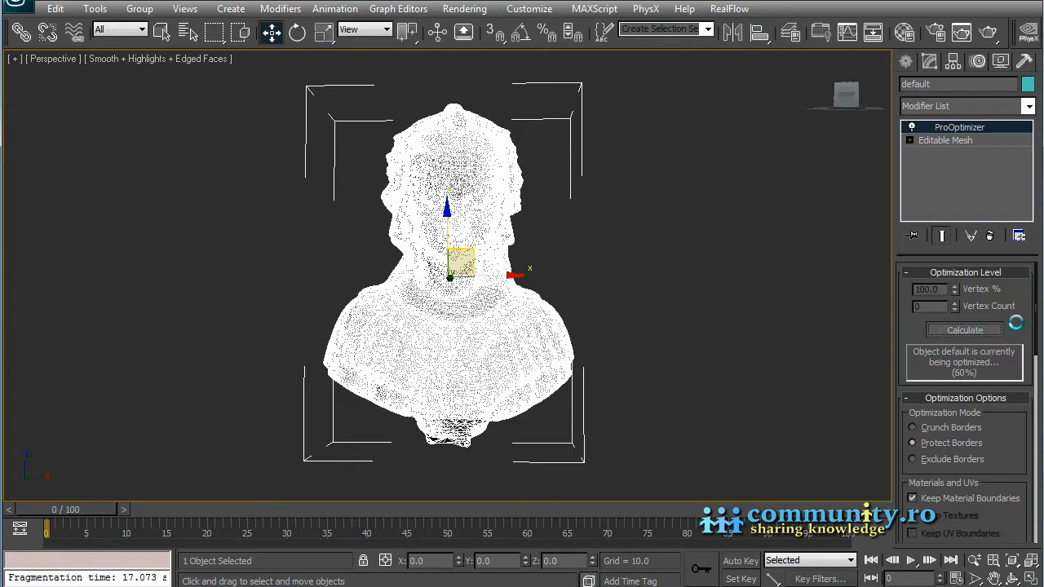
left_click(963, 330)
type("50")
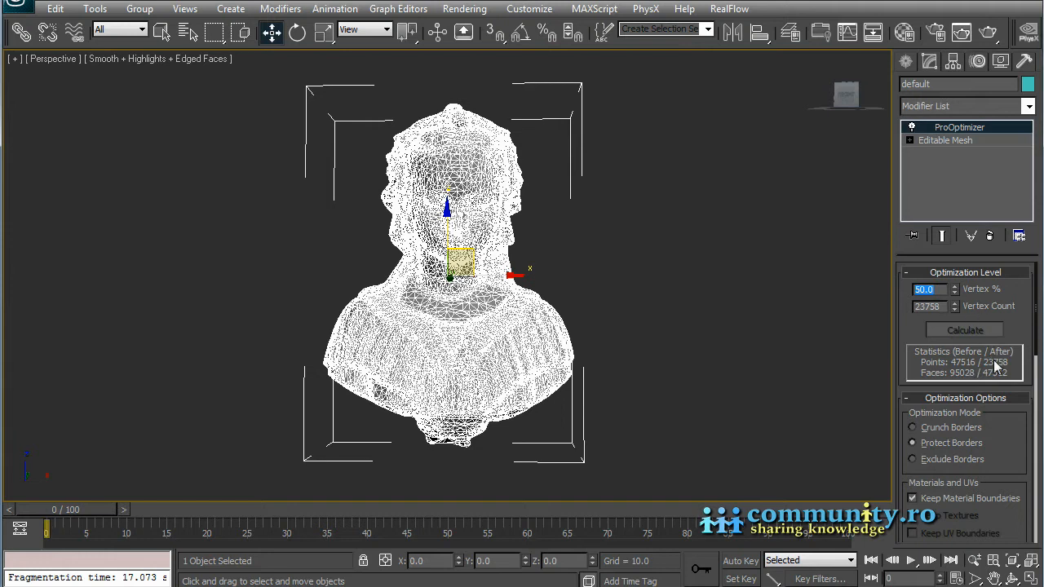
mouse_move(874, 297)
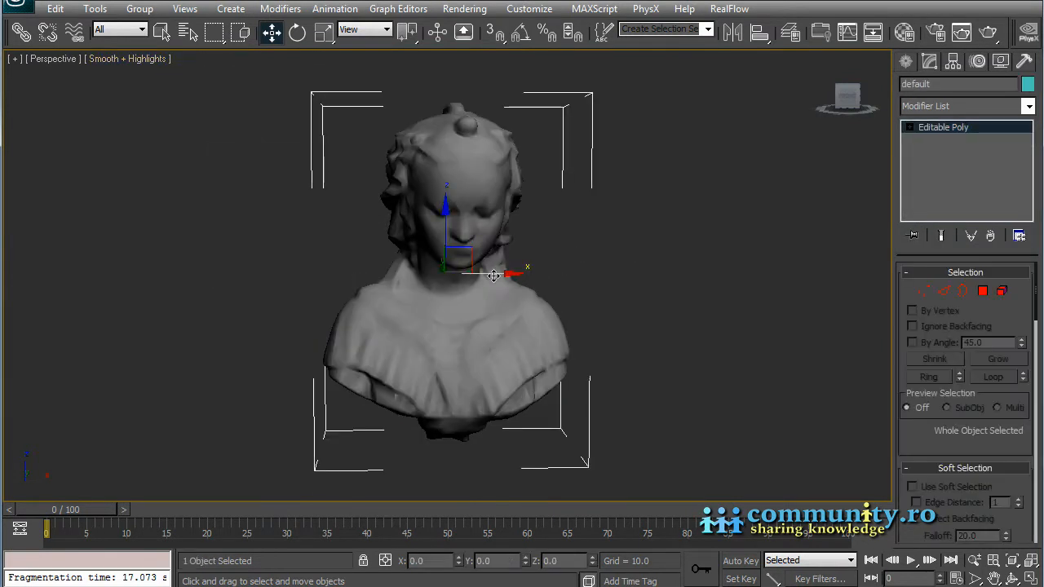
Shift-drag the bust sideways and confirm it as a copy clone.
left_click_drag(506, 274, 244, 275)
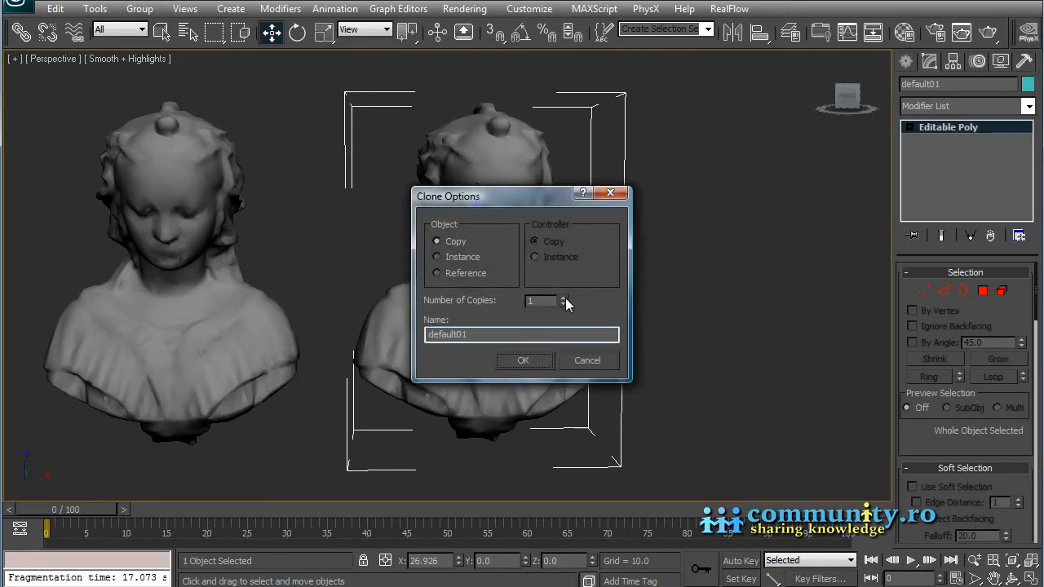
left_click(523, 360)
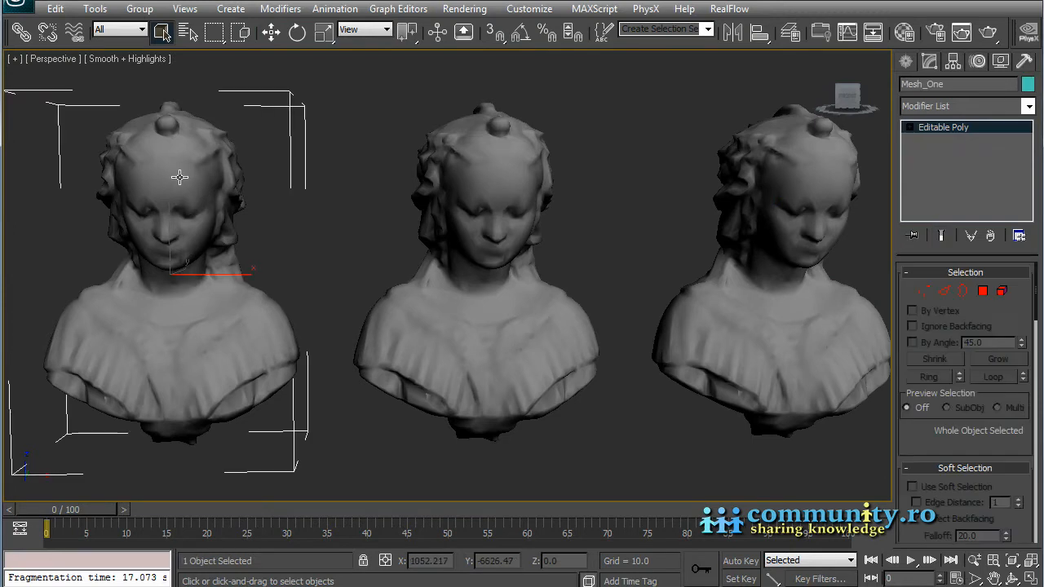
mouse_move(332, 169)
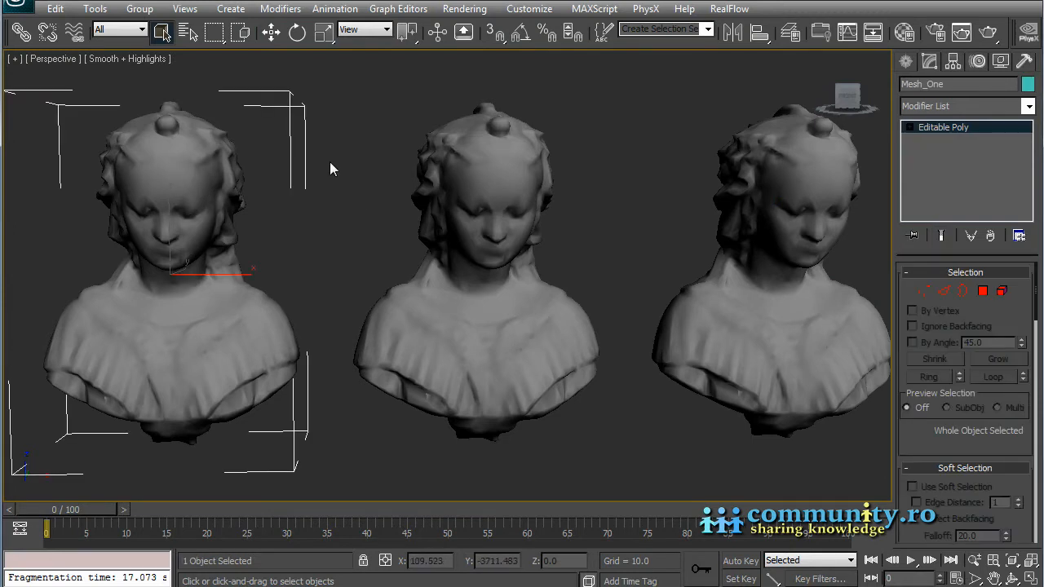
mouse_move(305, 151)
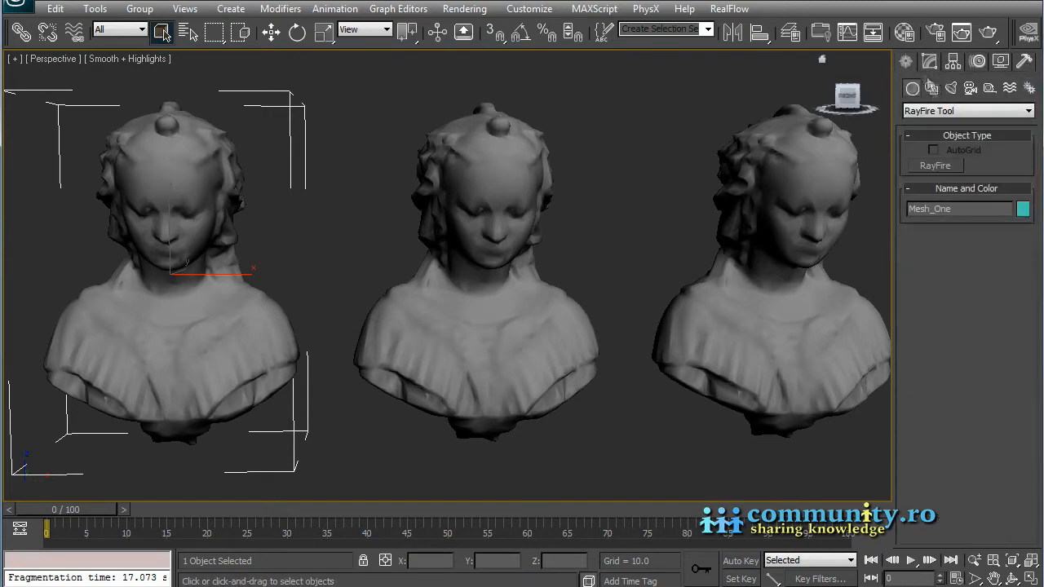
Add Mesh_One as a RayFire impact object and pick the Section material from Mtl Editor.
left_click(935, 165)
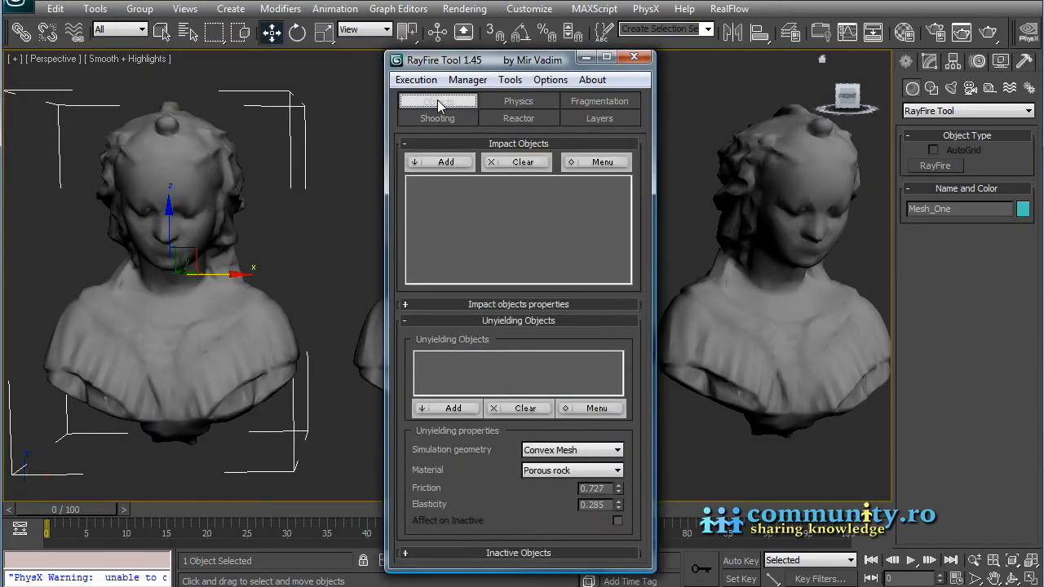
mouse_move(439, 162)
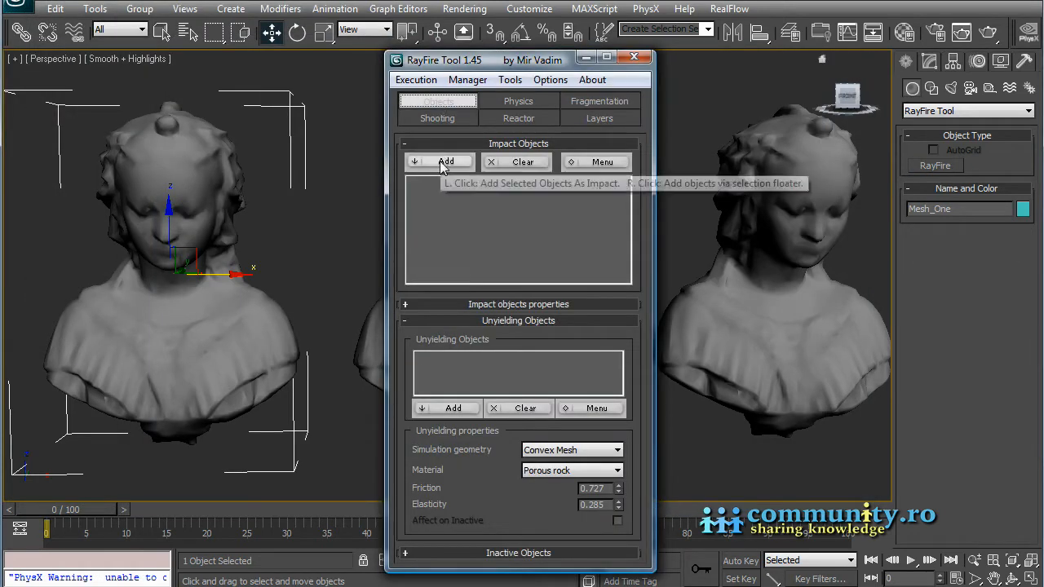
left_click(446, 161)
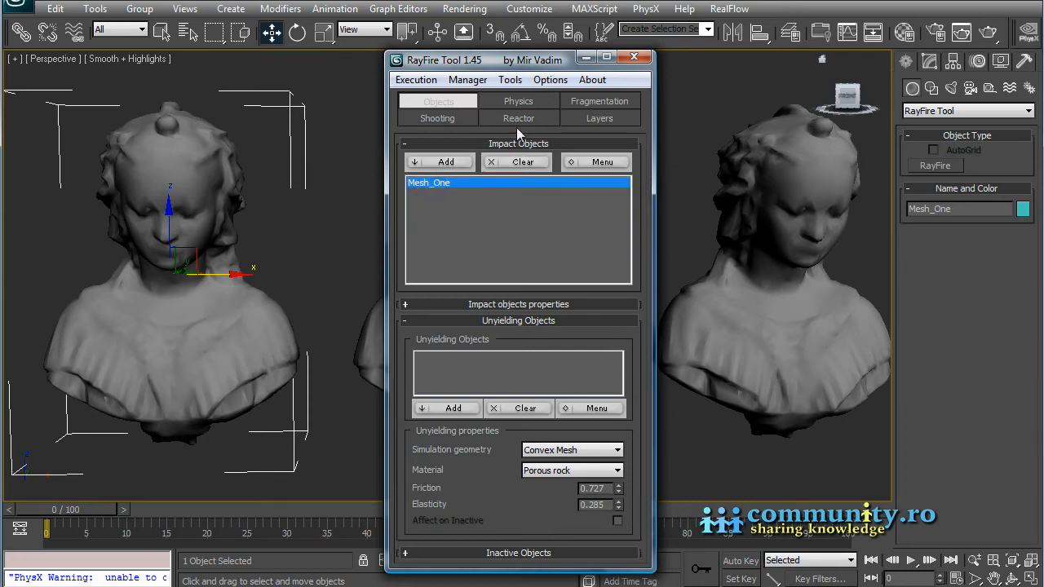
left_click(599, 100)
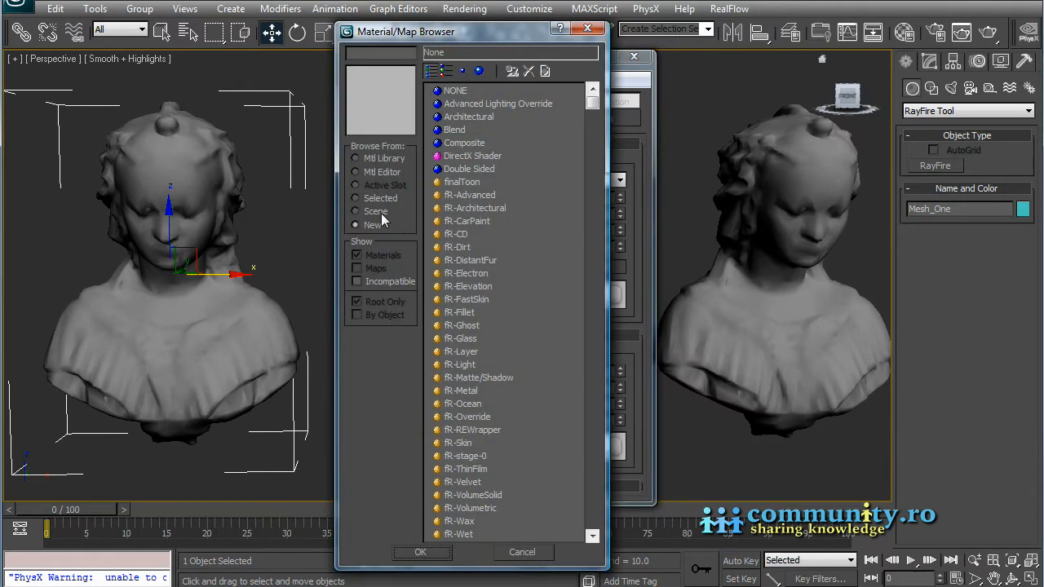
left_click(376, 211)
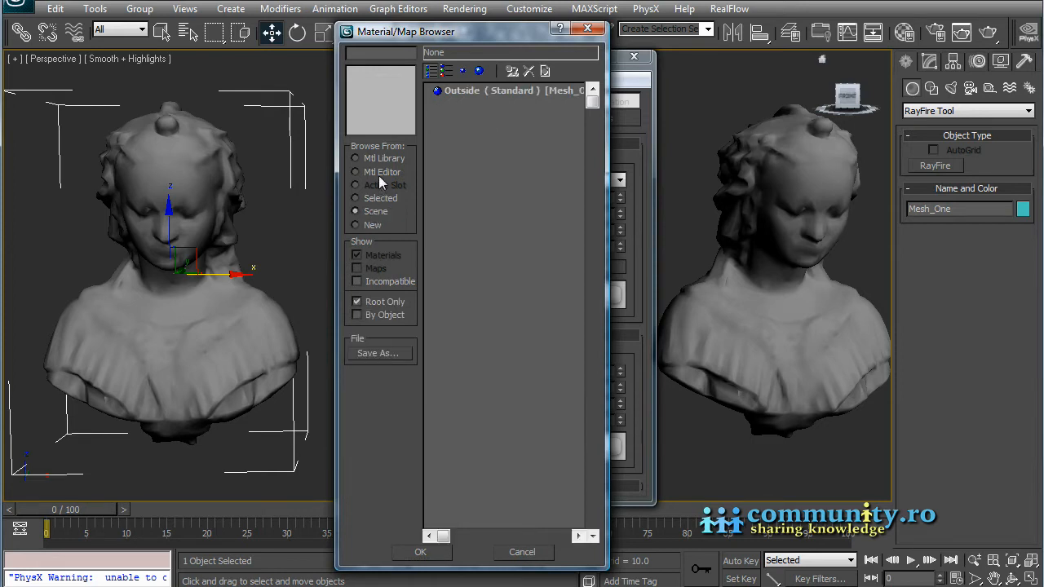
left_click(382, 171)
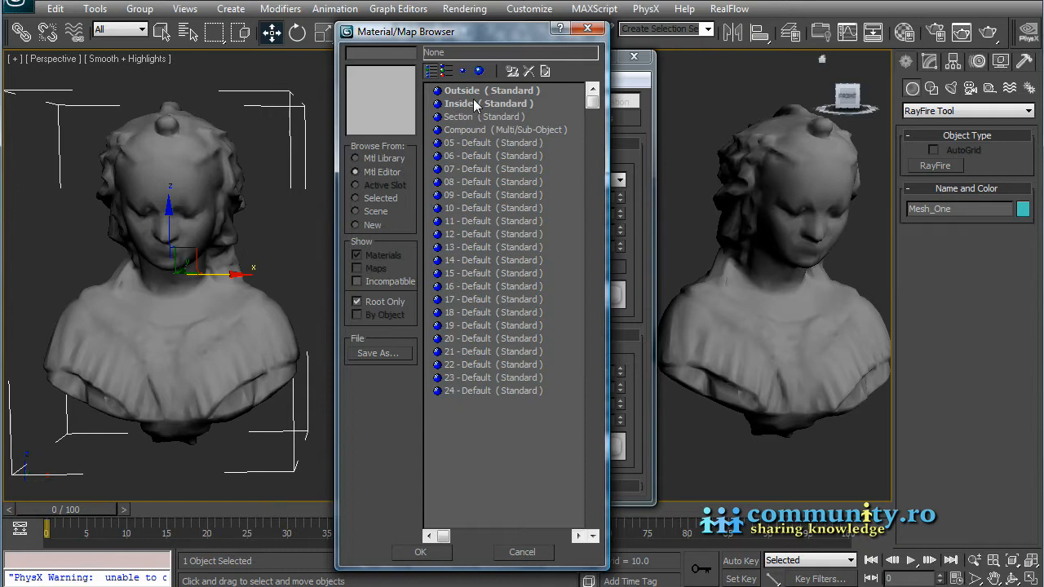
mouse_move(464, 122)
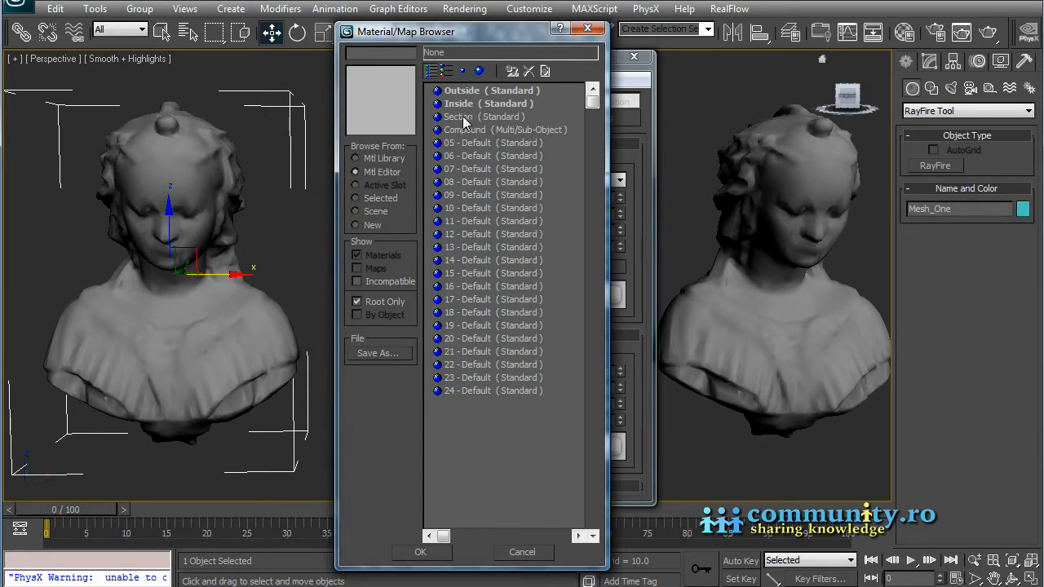
left_click(481, 116)
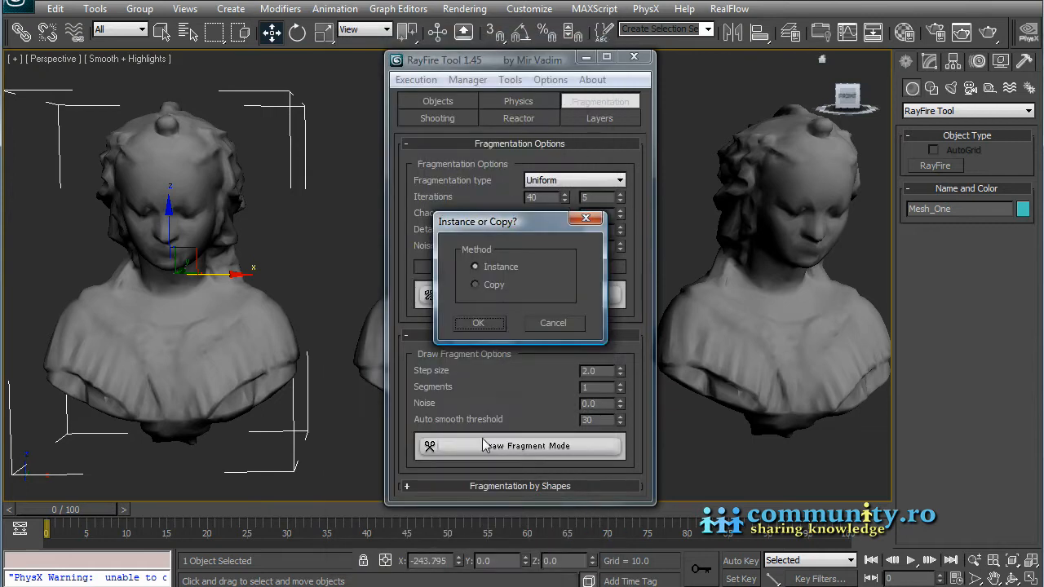
Instance the Section material and break Mesh_One into fragments with RayFire.
left_click(478, 322)
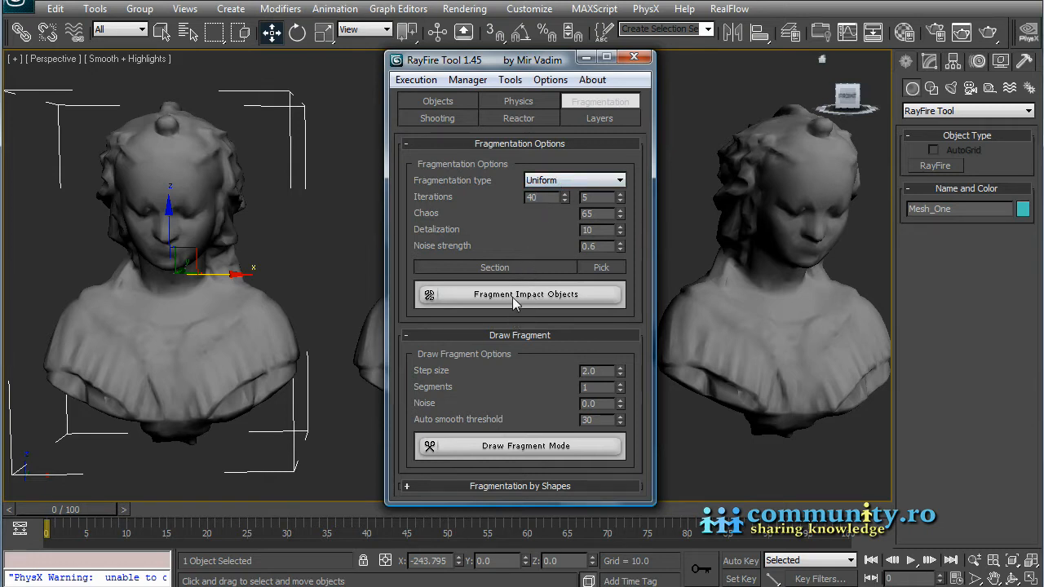
left_click(519, 294)
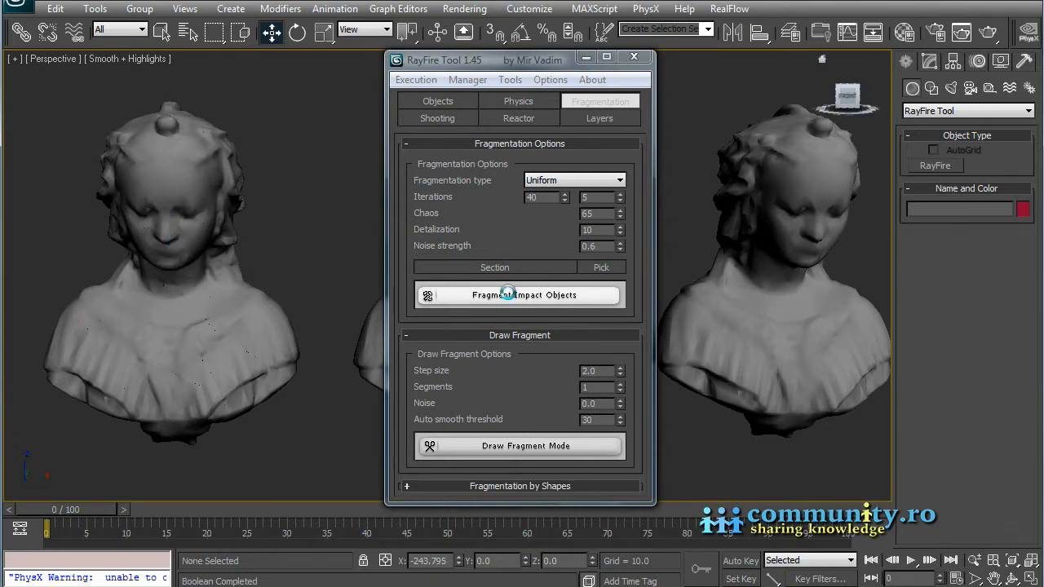
left_click(520, 294)
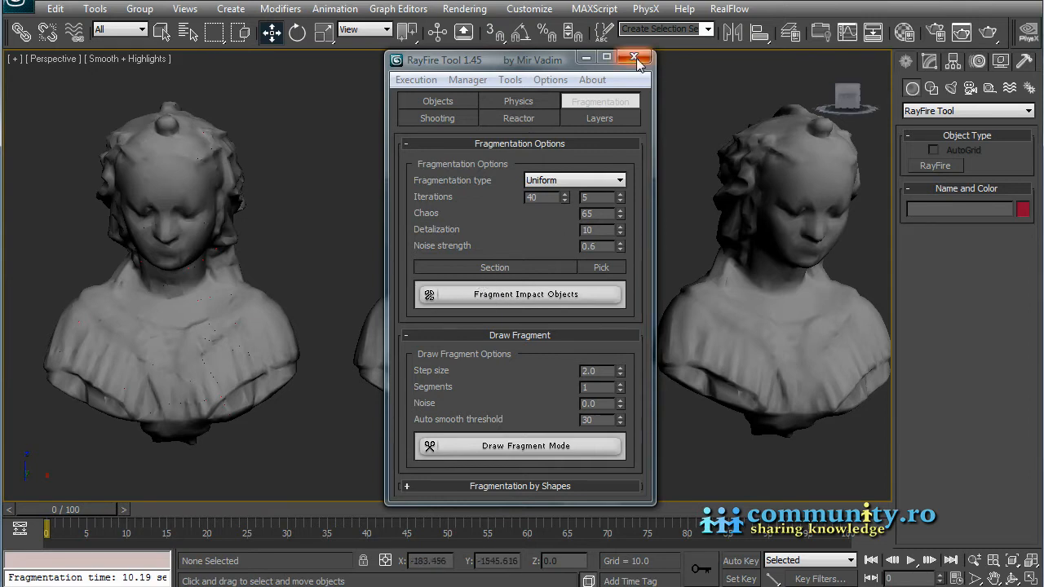
mouse_move(637, 58)
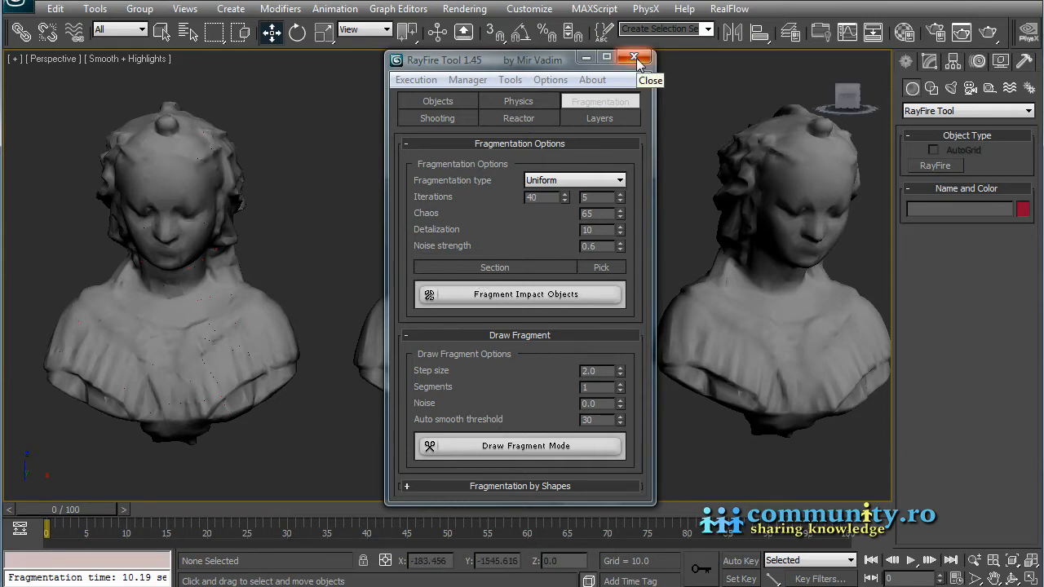
Pull a head fragment outward from the first bust to expose its red section face.
left_click(636, 58)
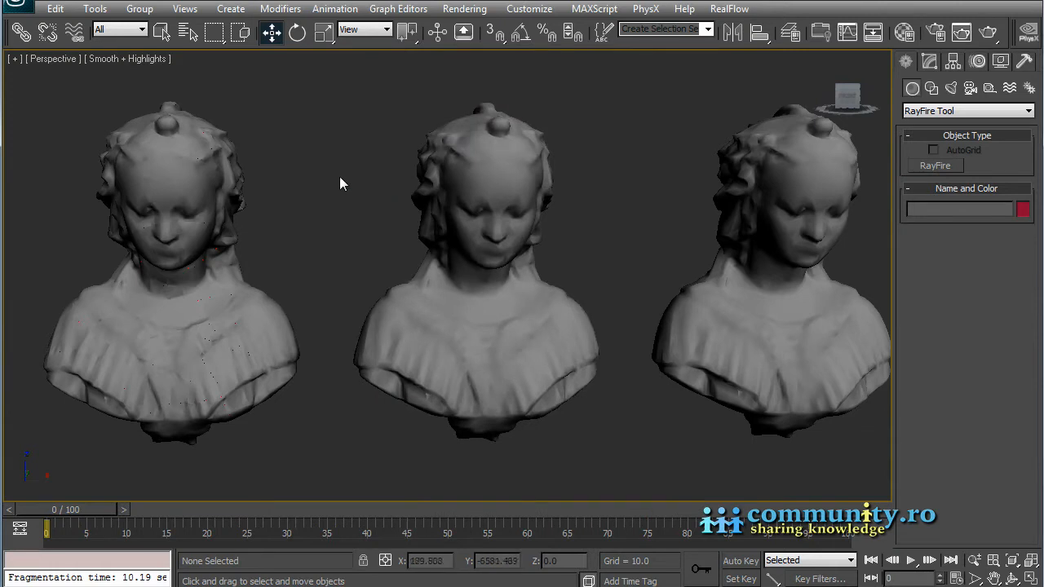
mouse_move(133, 173)
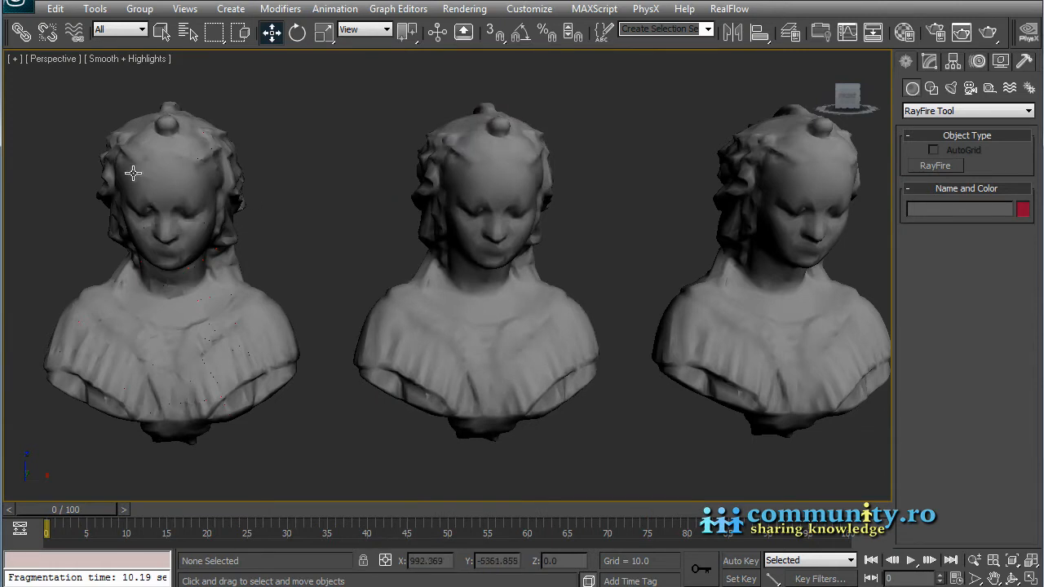
left_click(106, 171)
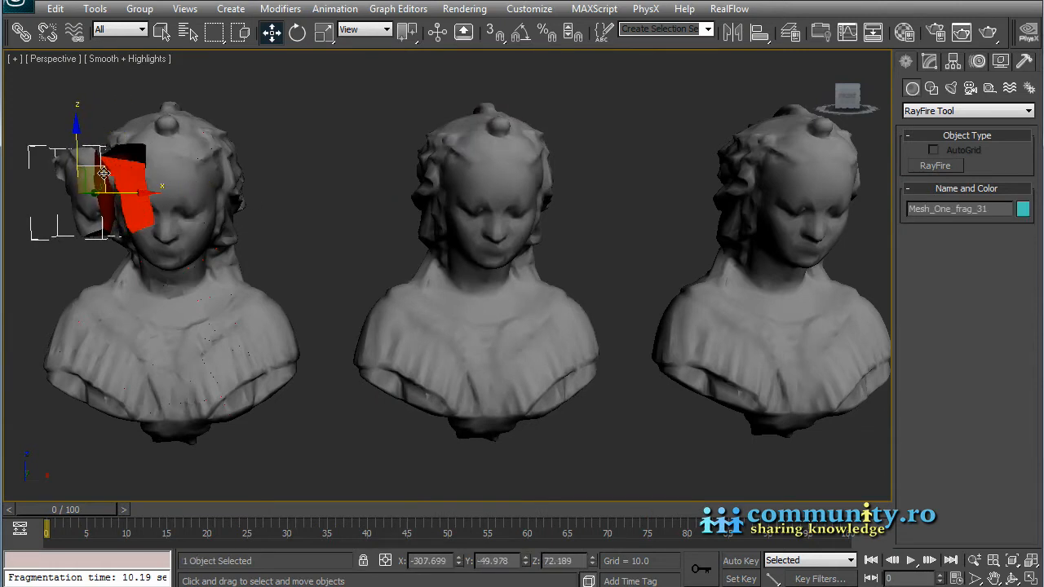
left_click_drag(102, 171, 232, 90)
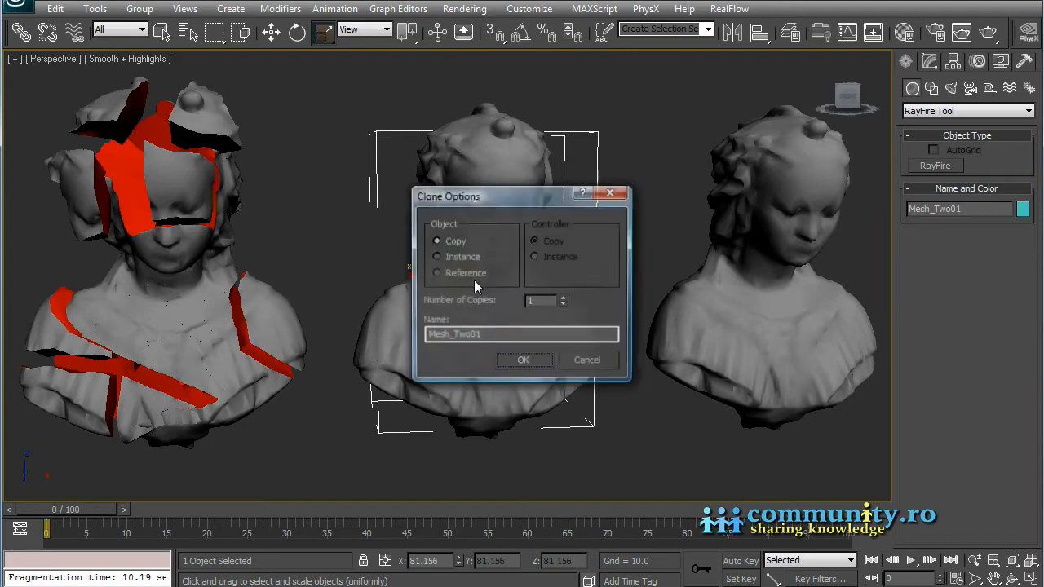
Clone the middle bust as an independent copy named Mesh_Two_Inside with the green Inside material.
left_click(522, 333)
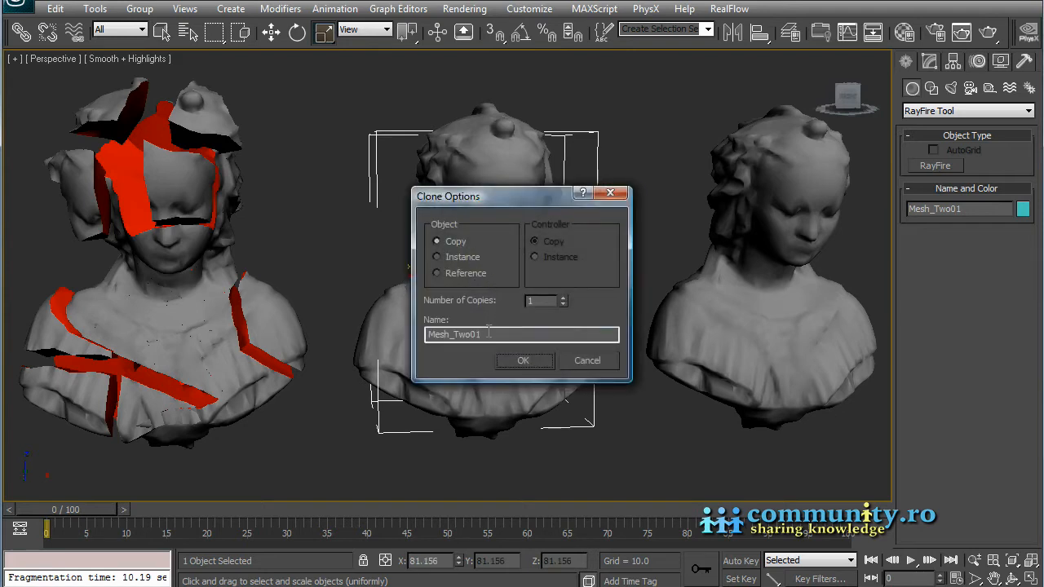
double_click(479, 334)
type("_Inside")
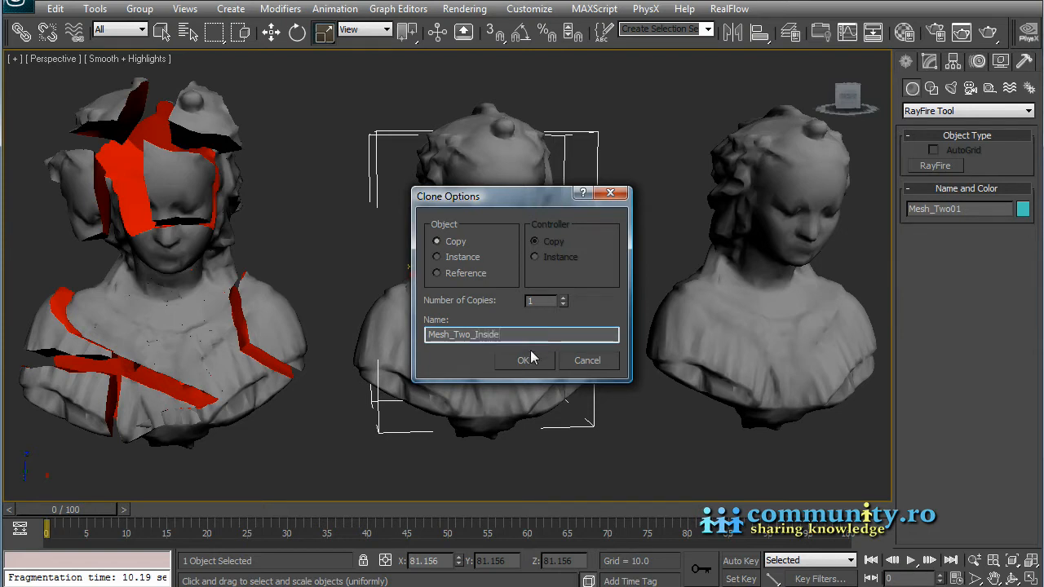
left_click(524, 359)
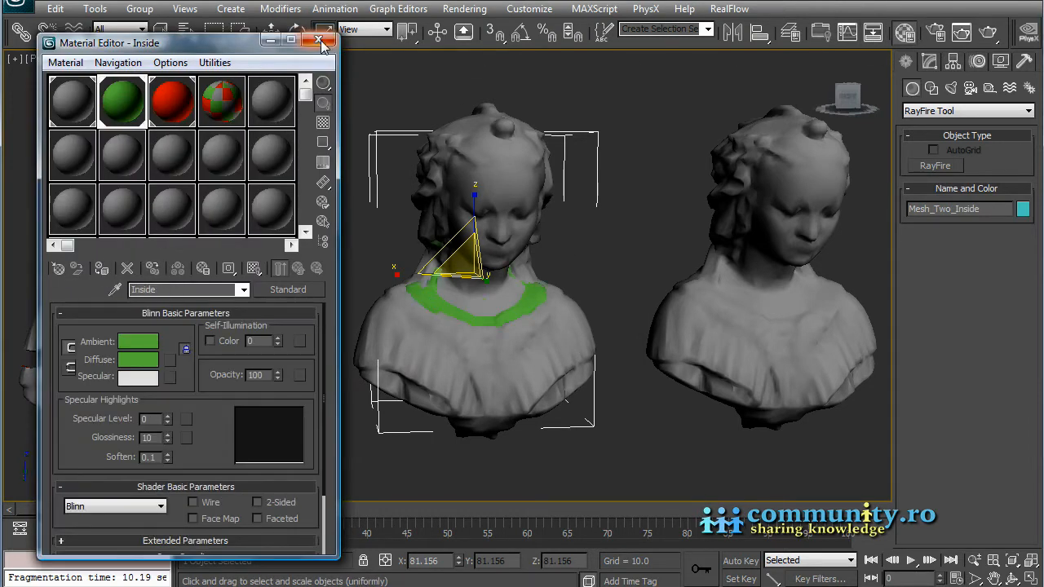
left_click(318, 41)
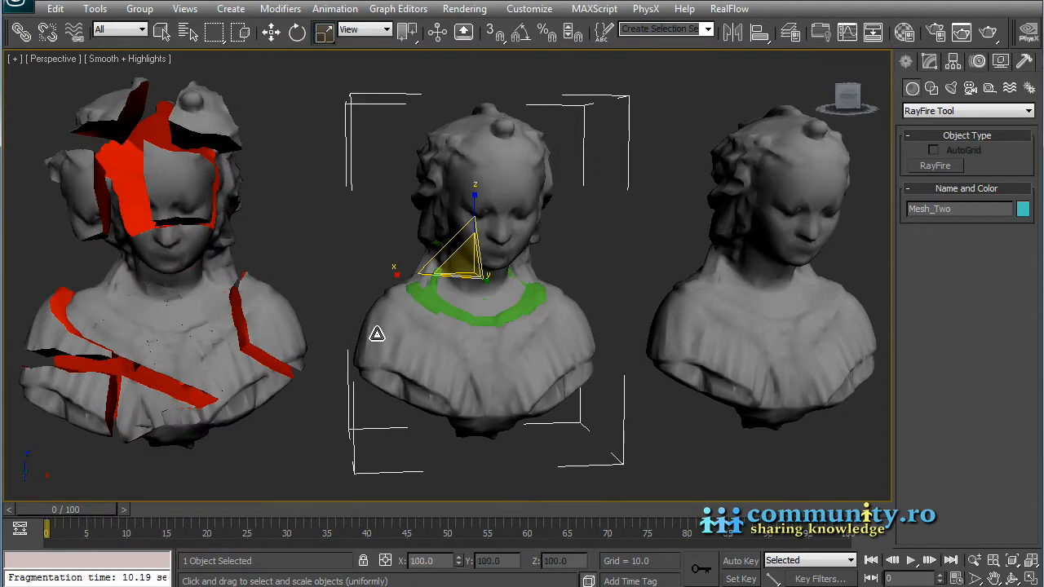
mouse_move(247, 480)
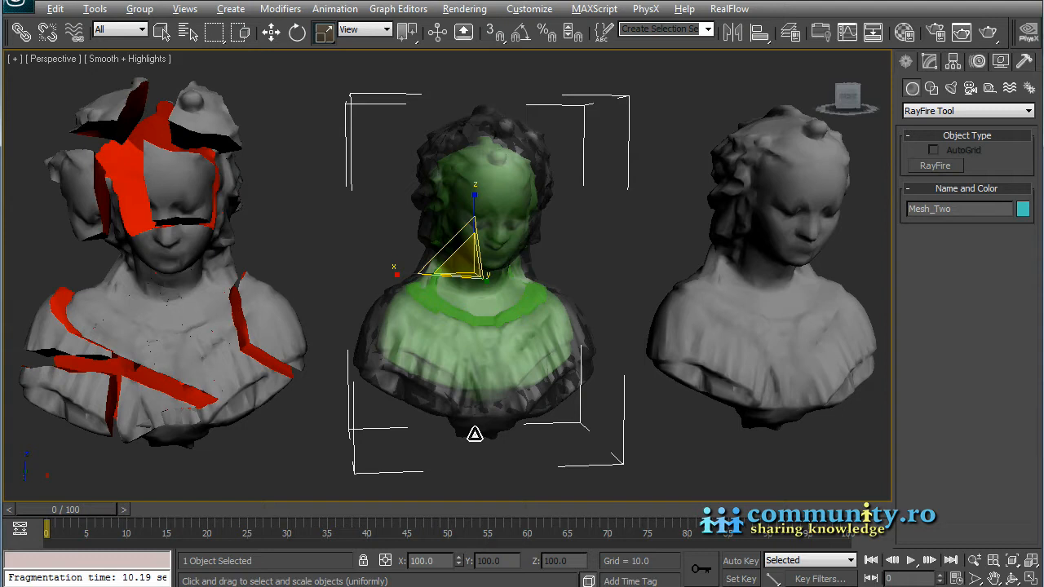
mouse_move(434, 301)
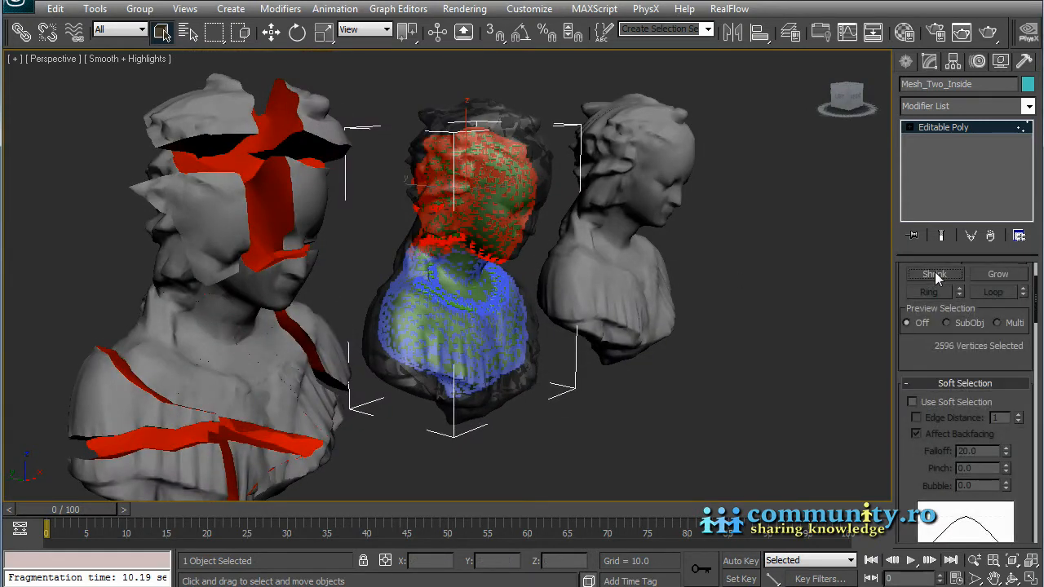
Shrink Mesh_Two_Inside's vertex selection and push the vertices inward into a smaller inner shell.
left_click(912, 401)
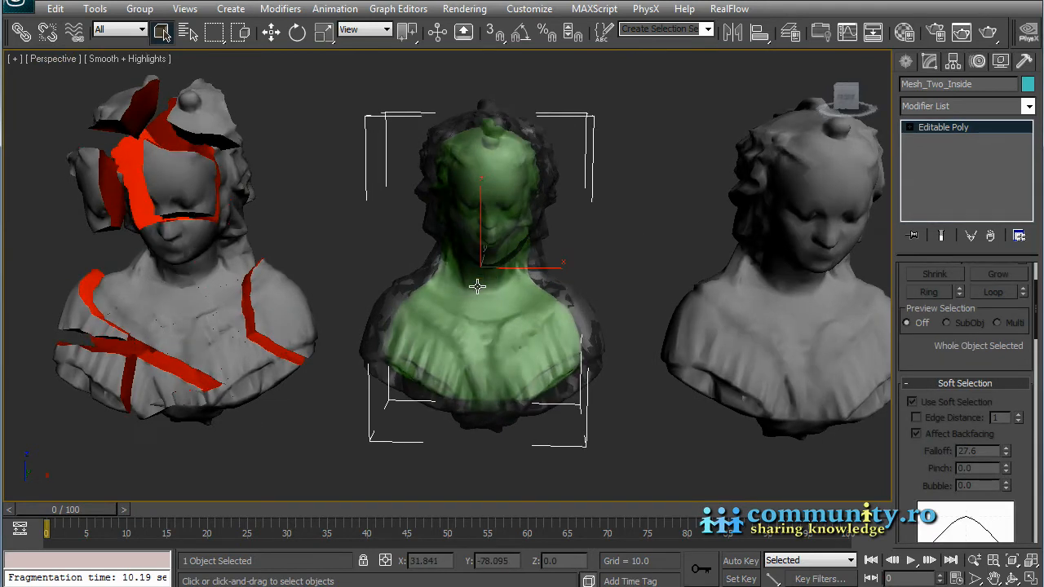
left_click_drag(477, 285, 315, 239)
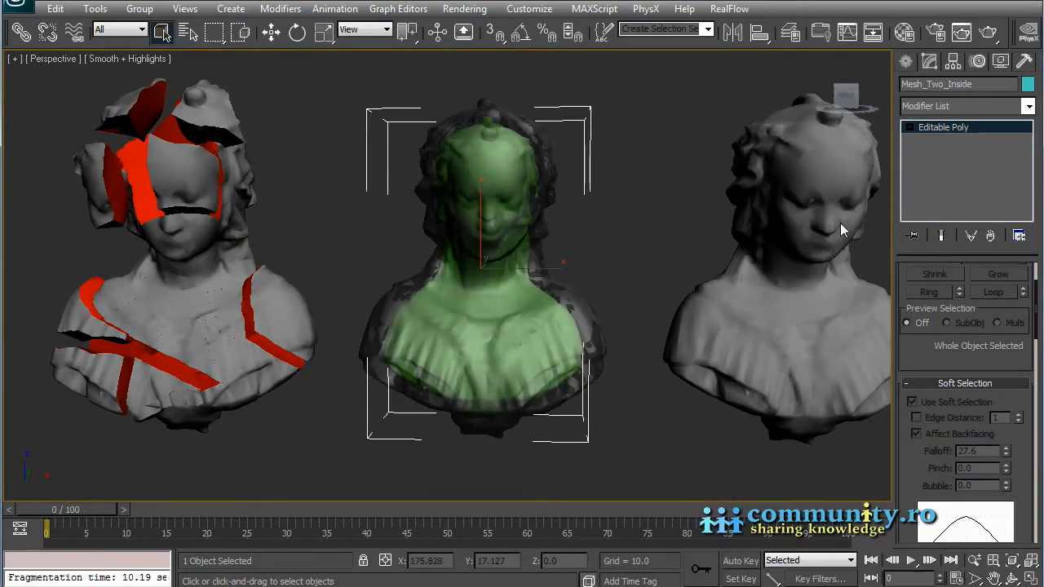
Select all 9,498 polygons of Mesh_Two_Inside and flip their normals.
left_click(982, 291)
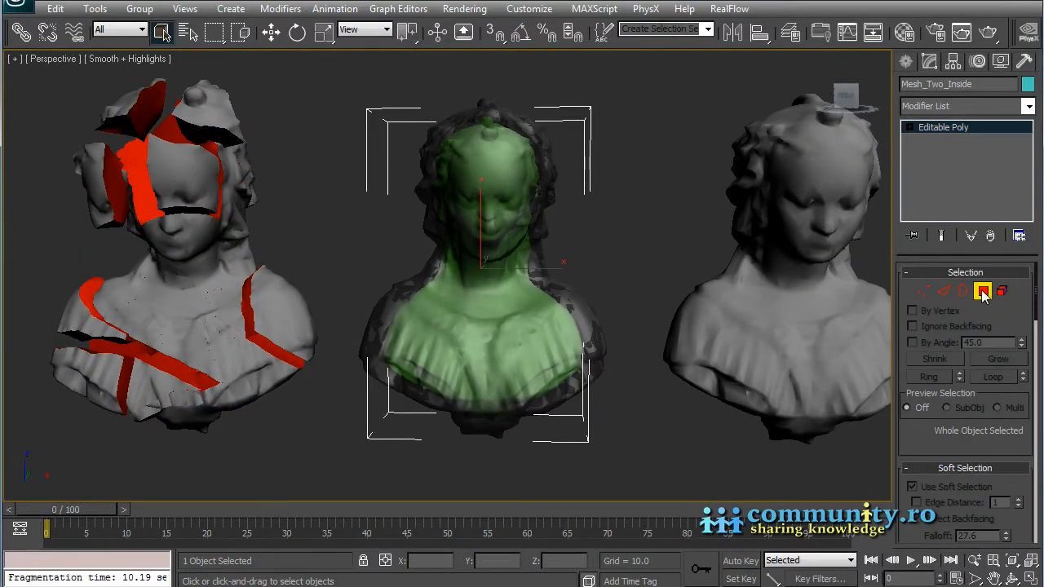
left_click(982, 291)
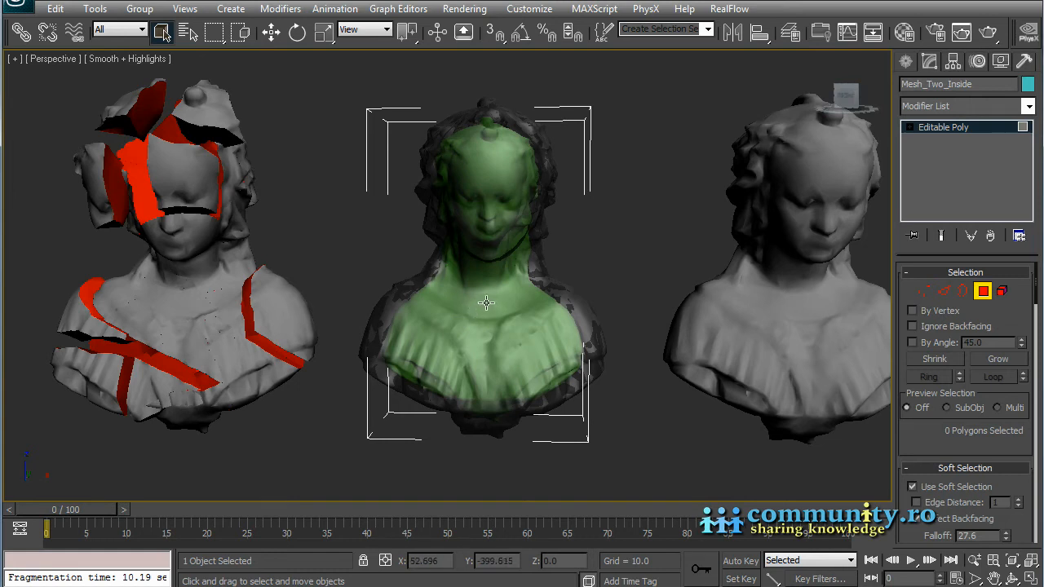
left_click(489, 302)
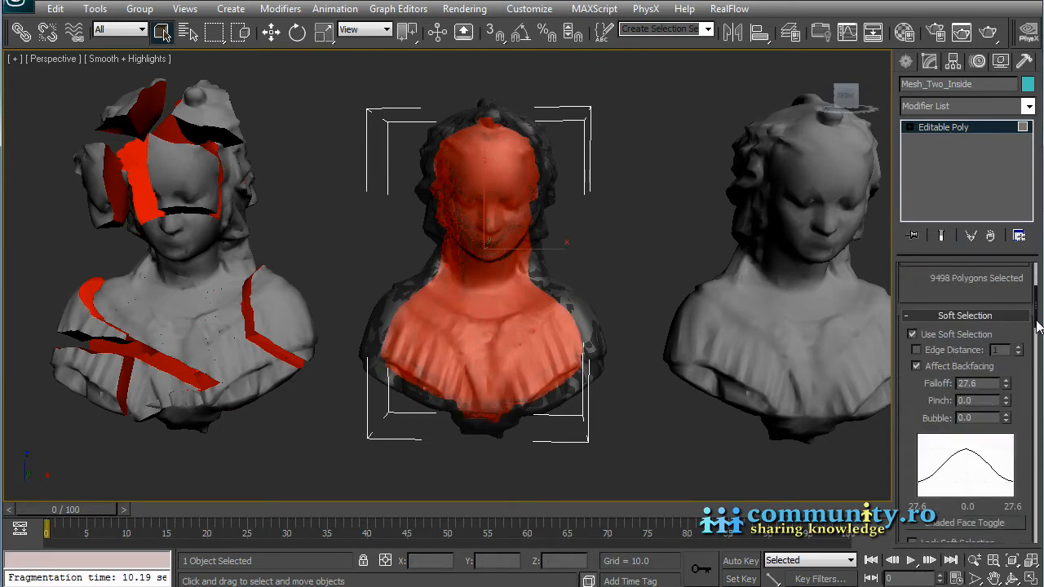
scroll("down", 3)
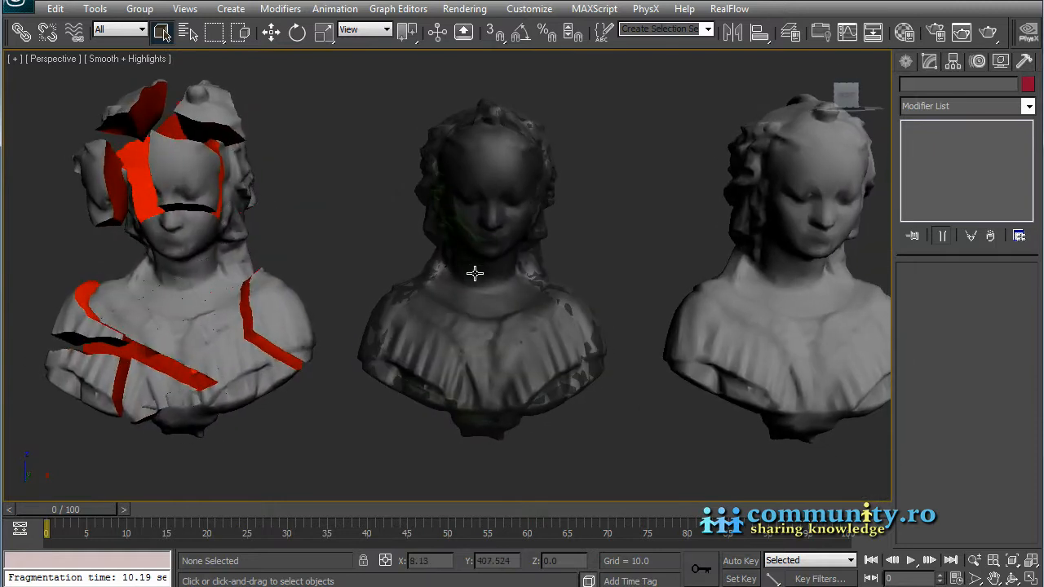
mouse_move(375, 319)
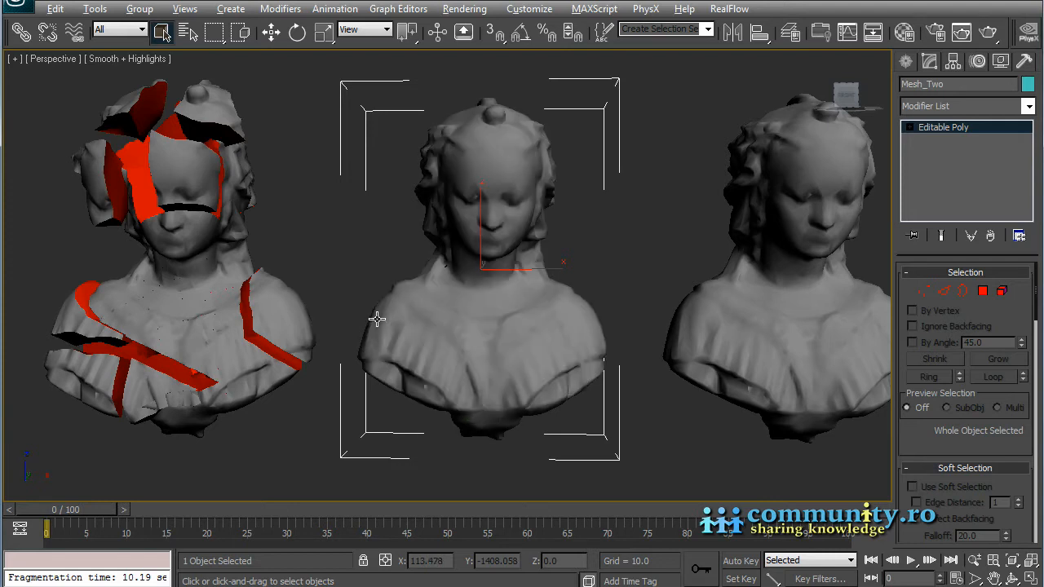
mouse_move(591, 343)
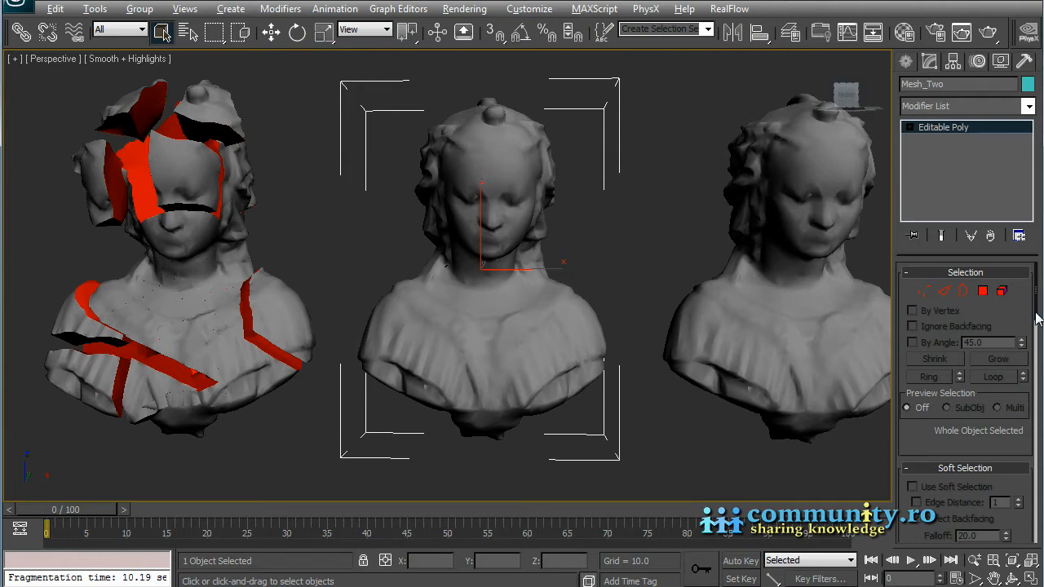
Attach Mesh_Two_Inside to Mesh_Two from the Attach List, matching material IDs to material.
scroll("down", 3)
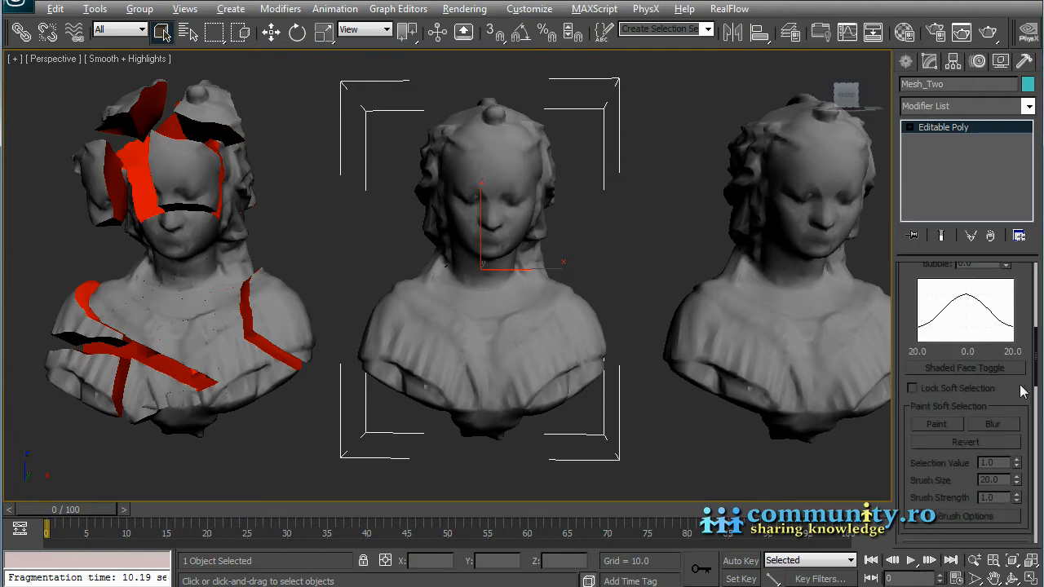
scroll("down", 3)
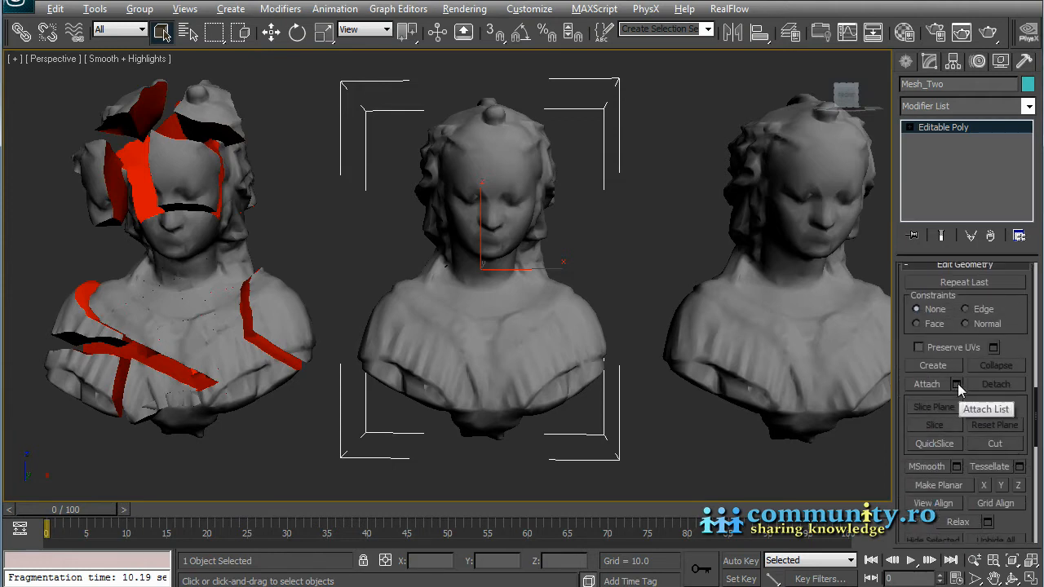
left_click(958, 384)
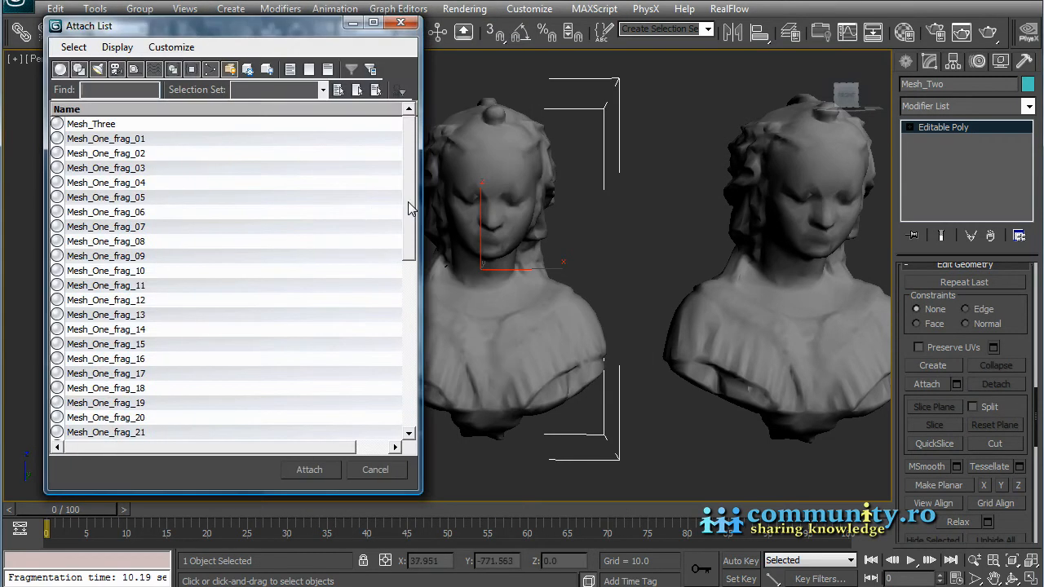
scroll("down", 3)
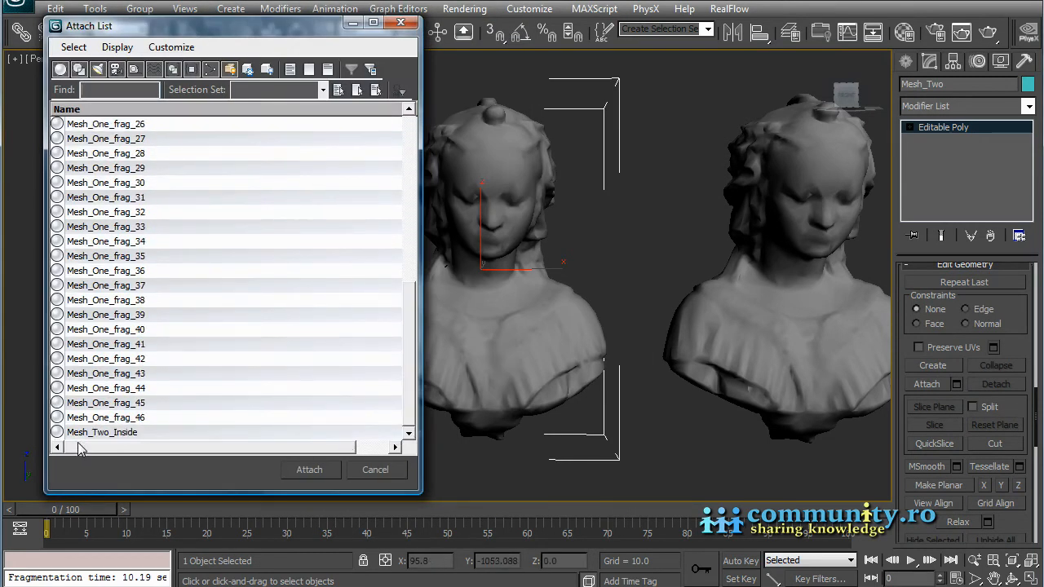
left_click(106, 432)
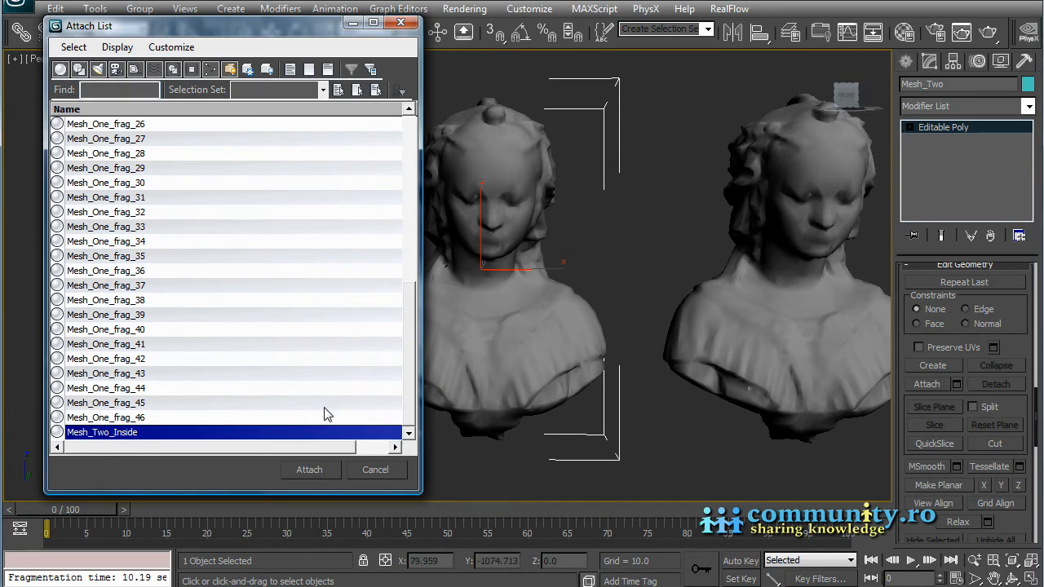
left_click(309, 470)
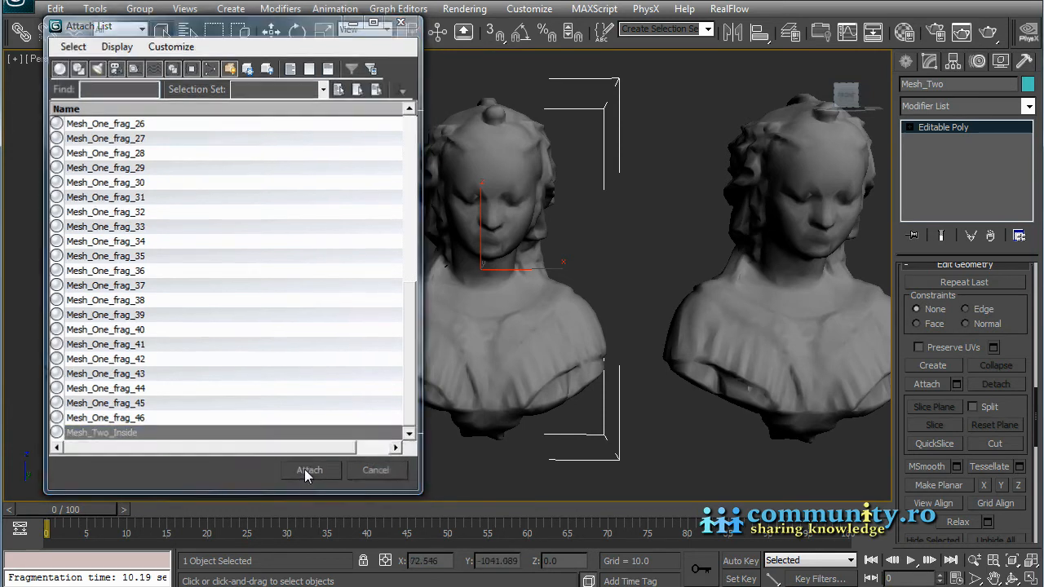
left_click(309, 469)
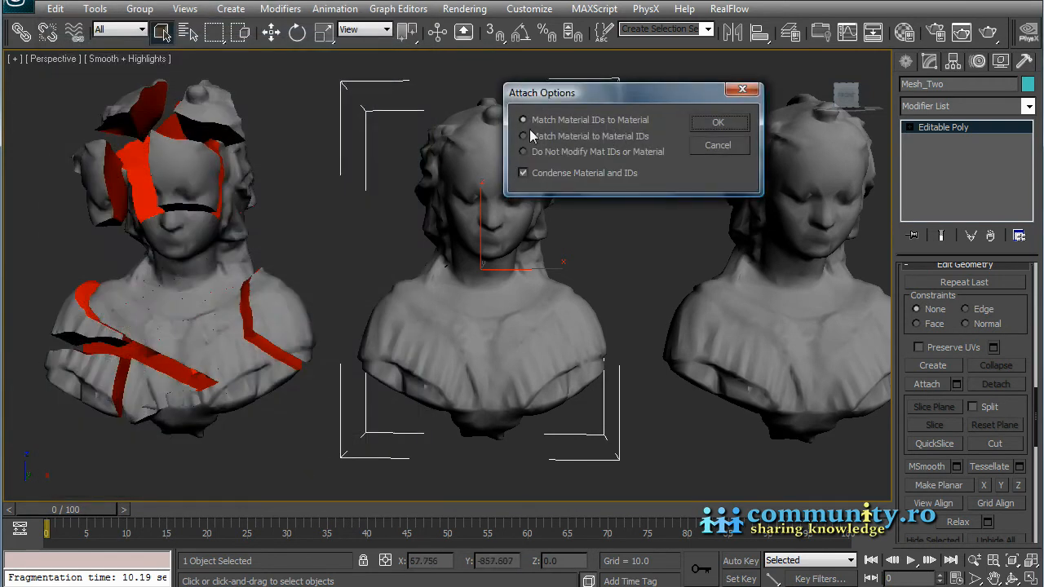
left_click(717, 121)
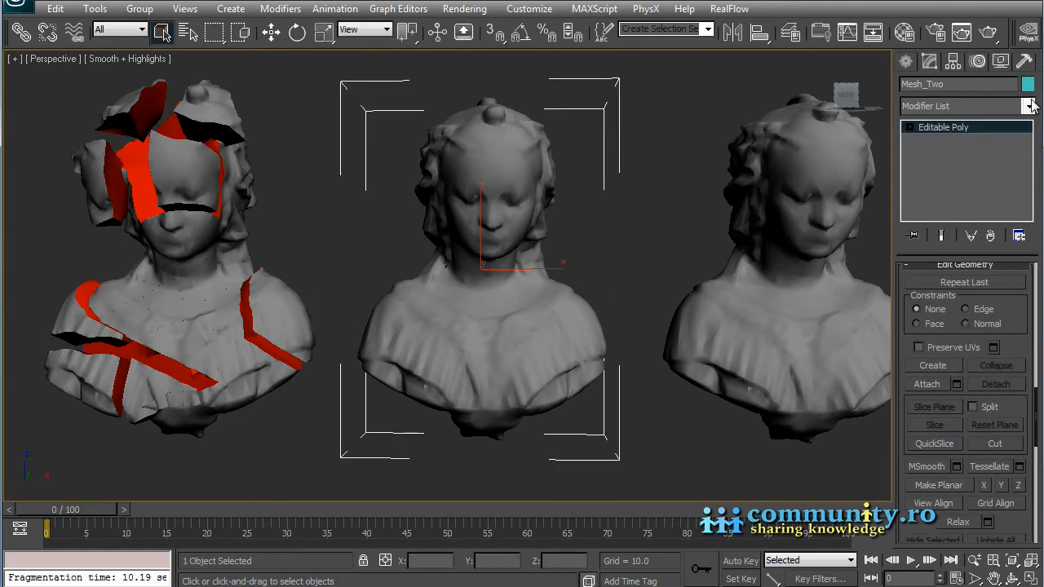
Add a volumeBreaker modifier to Mesh_Two and set its section Material ID to 3.
left_click(1029, 106)
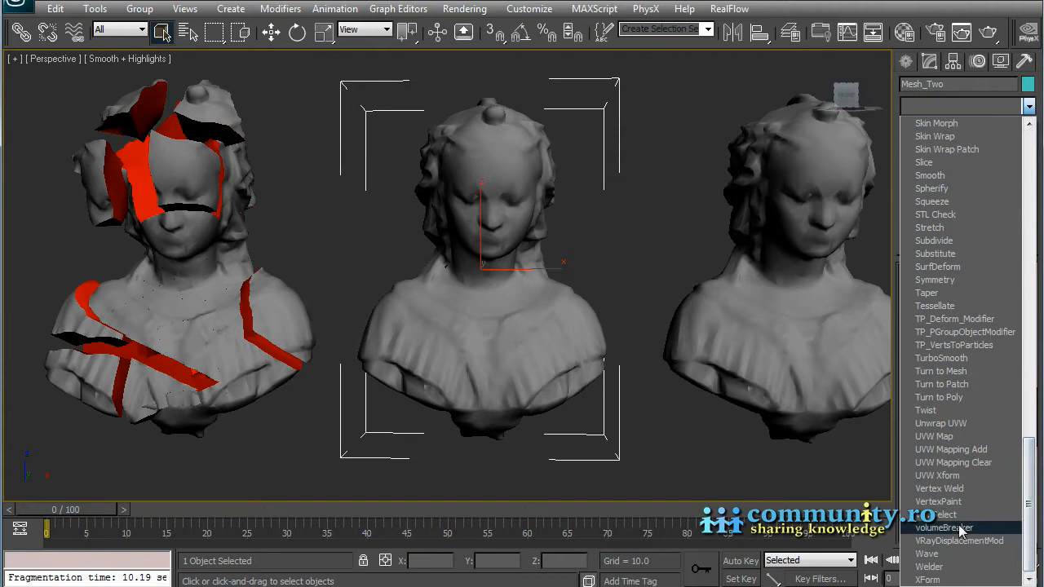
left_click(943, 527)
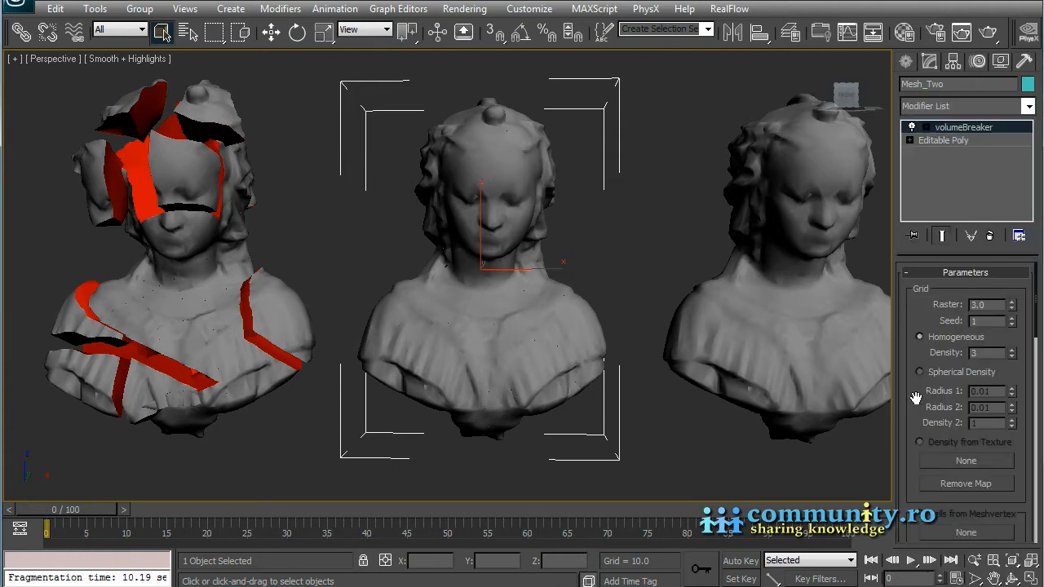
mouse_move(1010, 326)
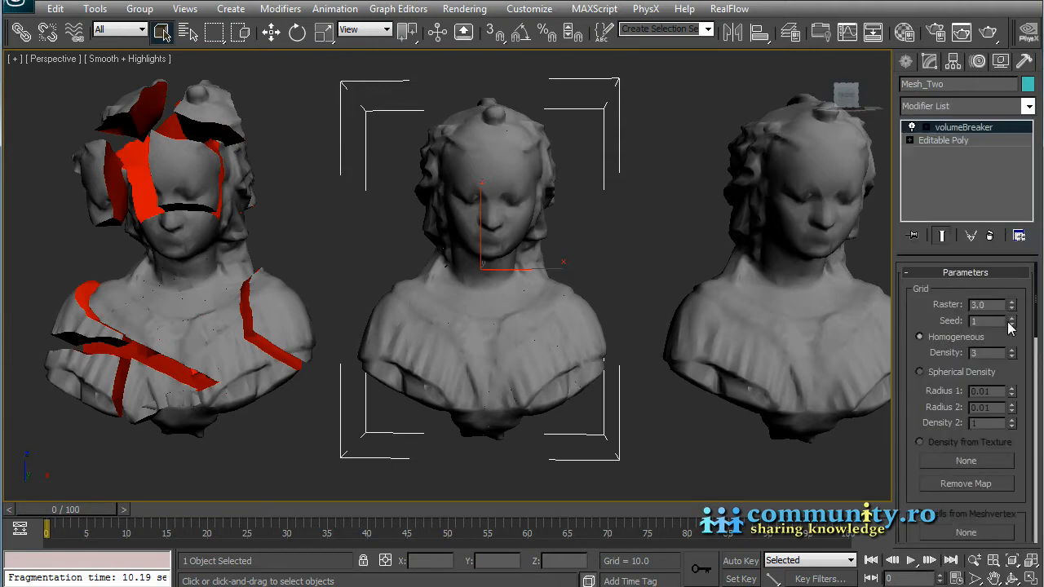
mouse_move(969, 357)
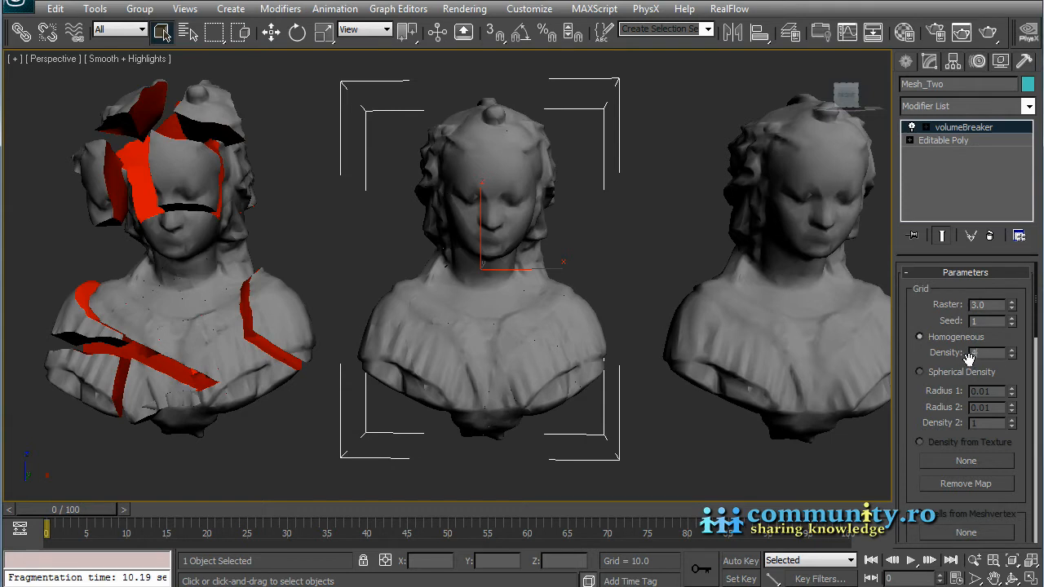
triple_click(983, 304)
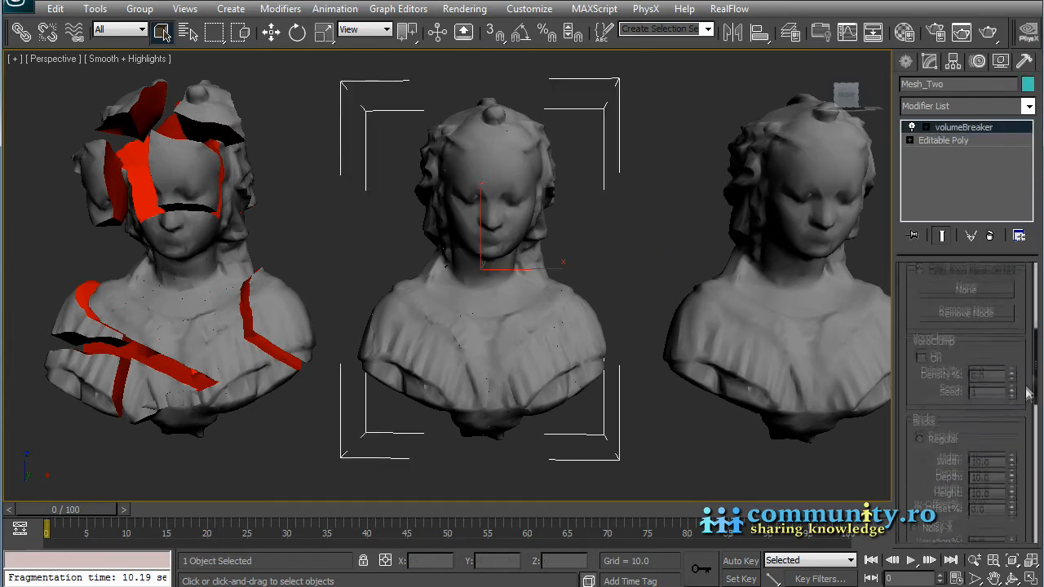
scroll("down", 3)
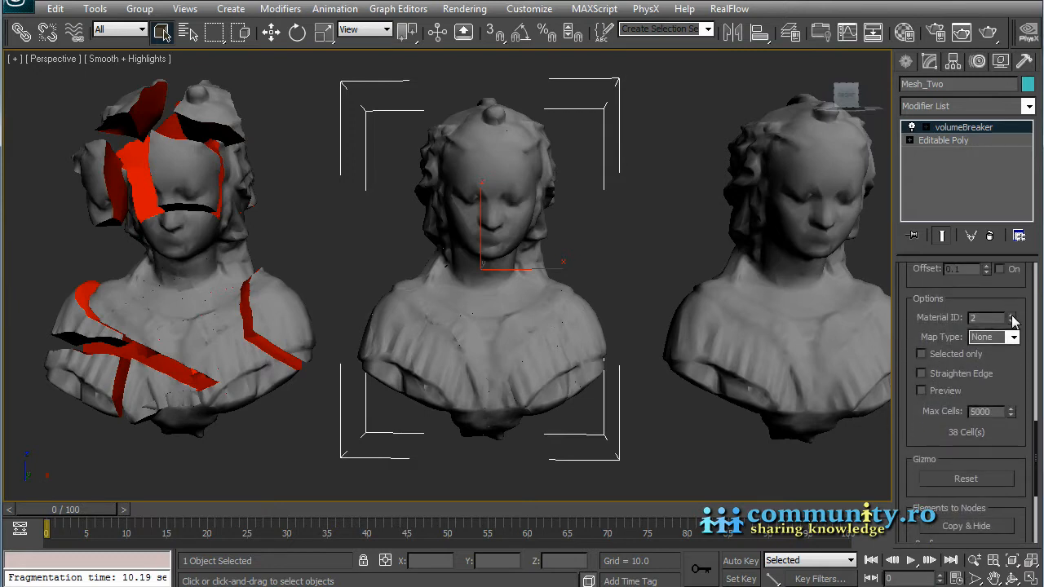
left_click(1012, 314)
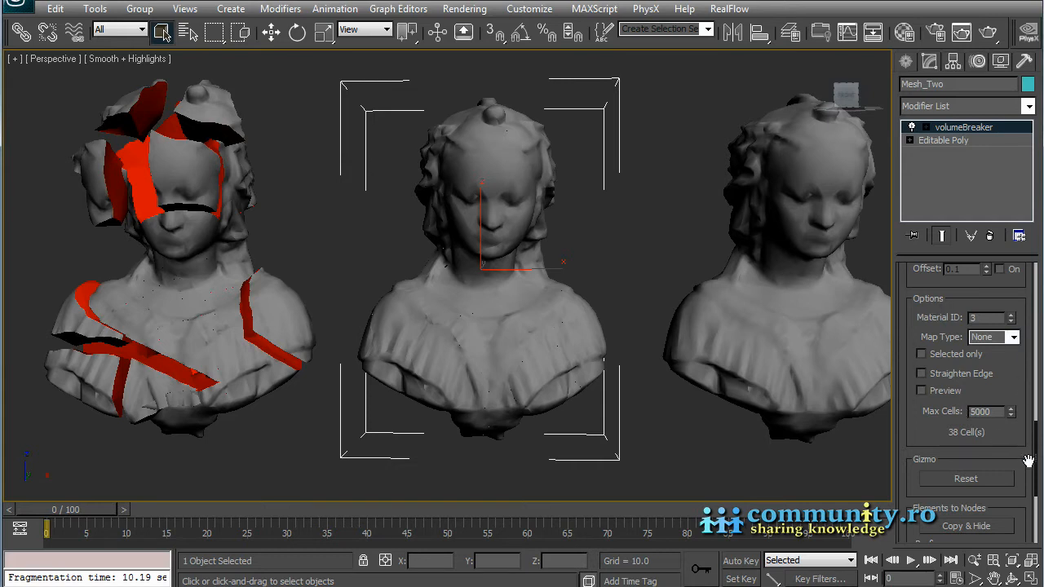
Detach the 38 cells with Elements to Nodes, prefix VolBreaker_Mesh, centred pivots, Copy & Hide.
scroll("down", 3)
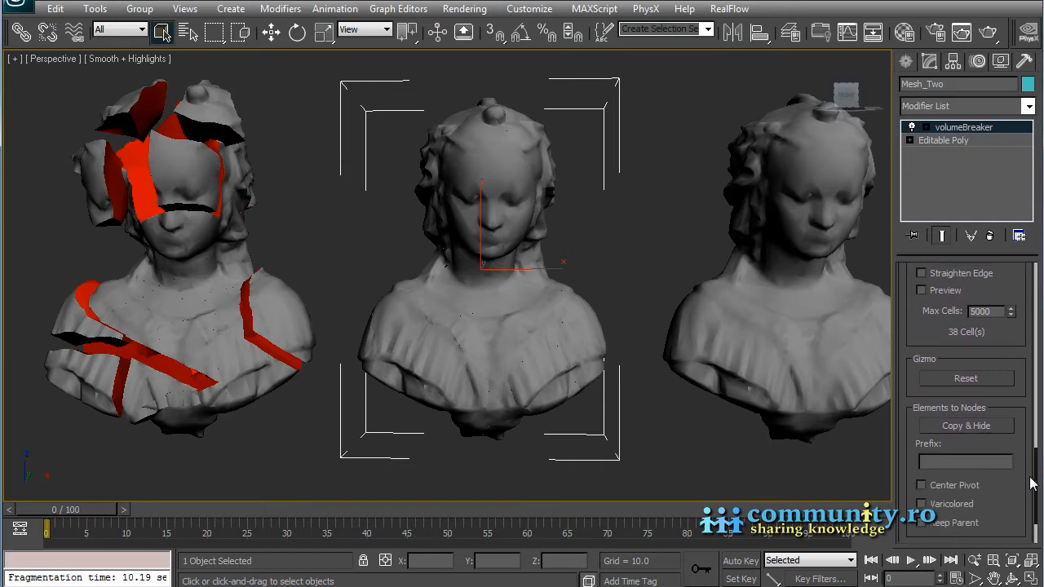
scroll("down", 3)
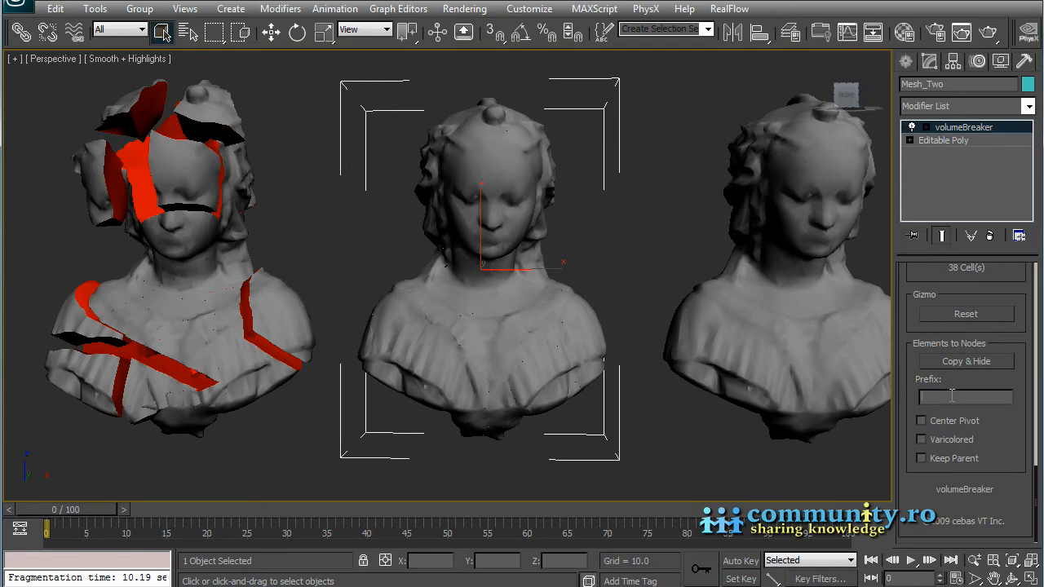
type("VolBreaker_Mesh")
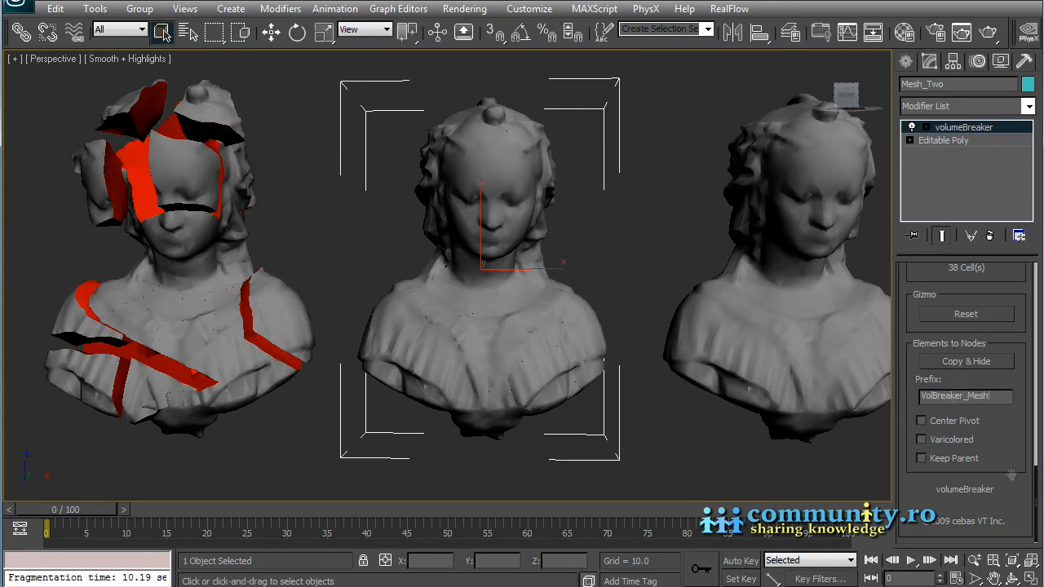
left_click(922, 420)
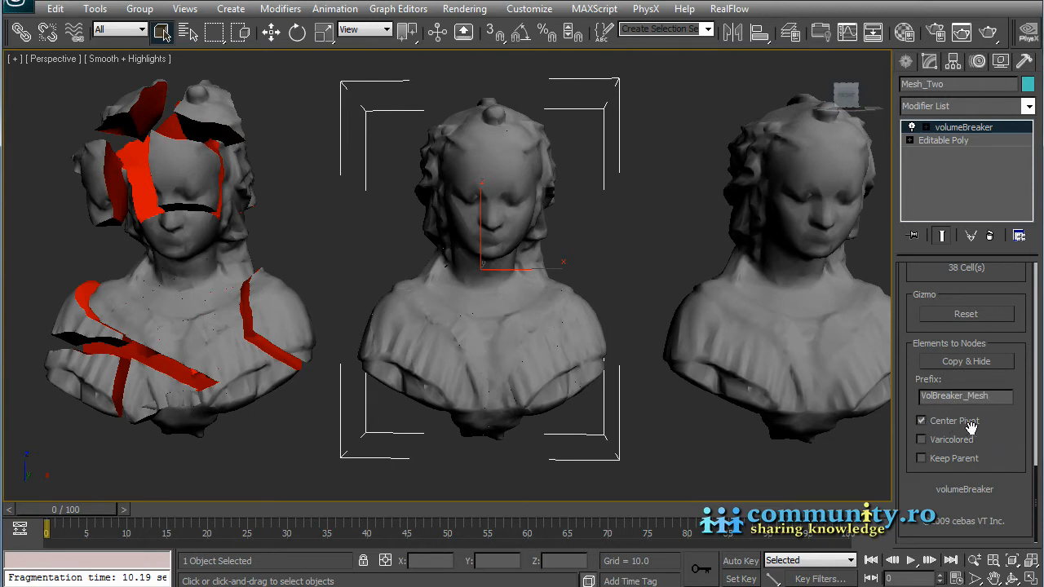
mouse_move(1035, 481)
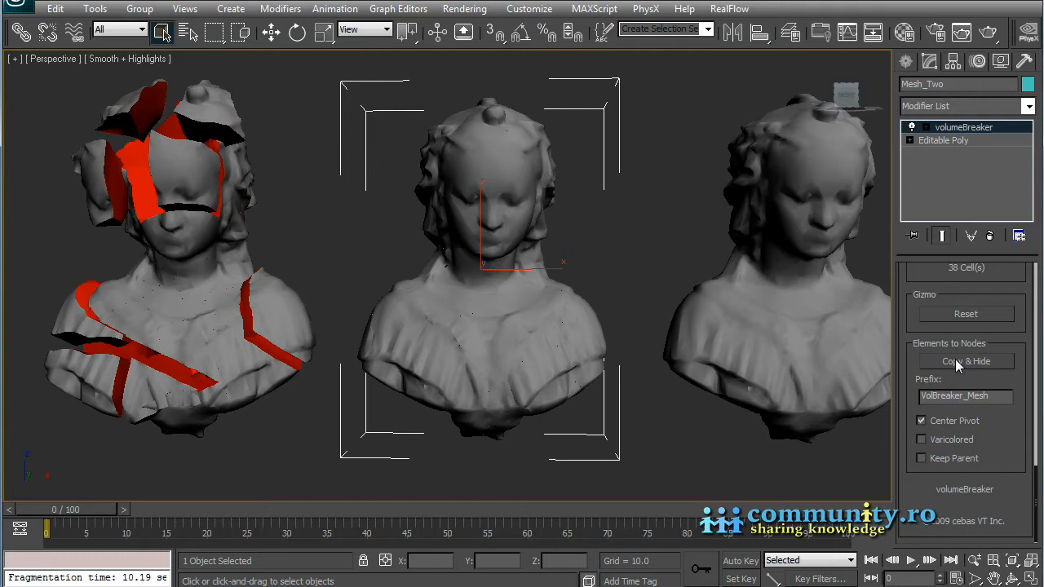
mouse_move(930, 467)
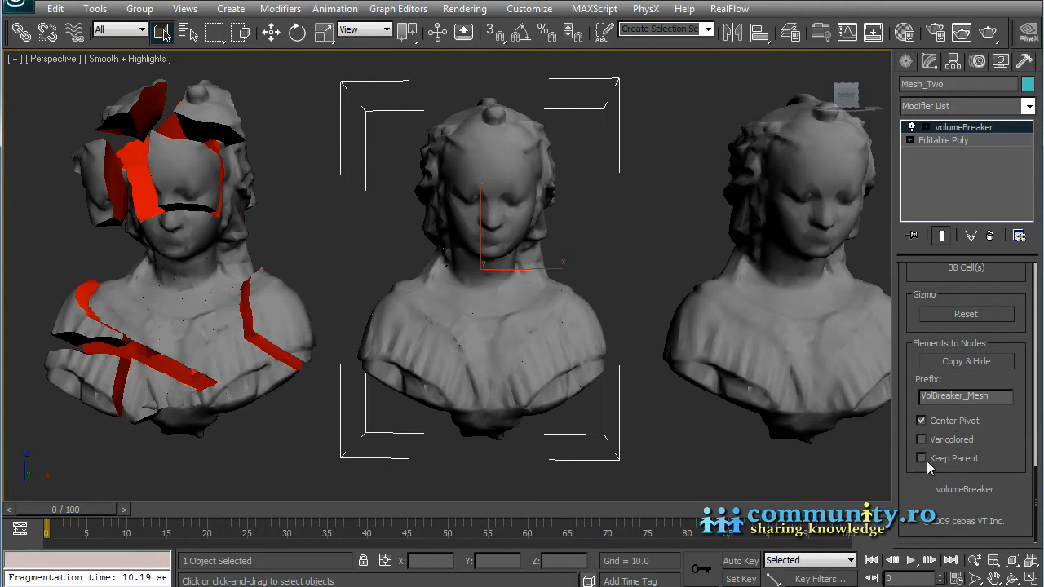
mouse_move(964, 367)
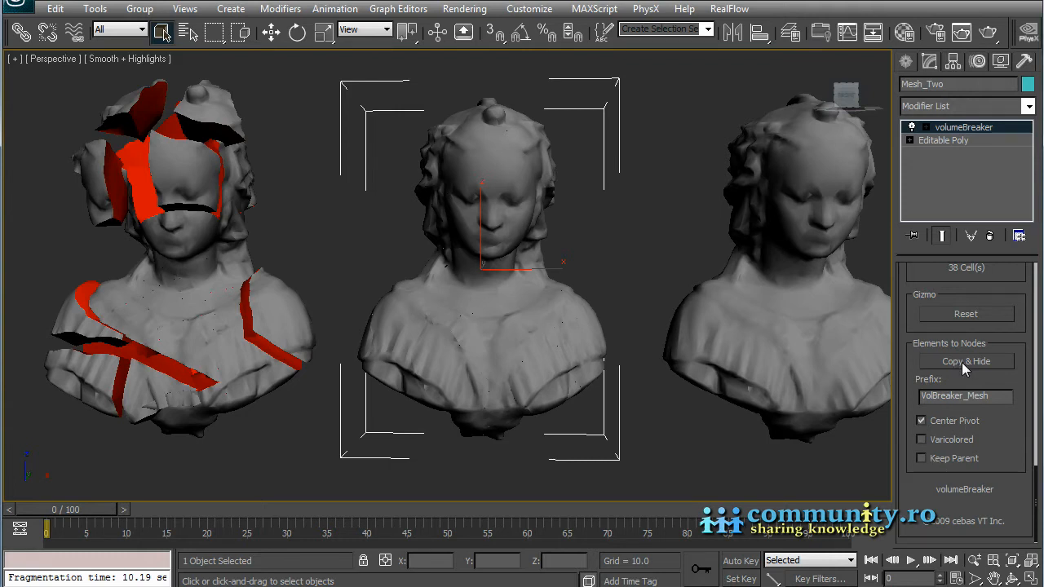
left_click(965, 361)
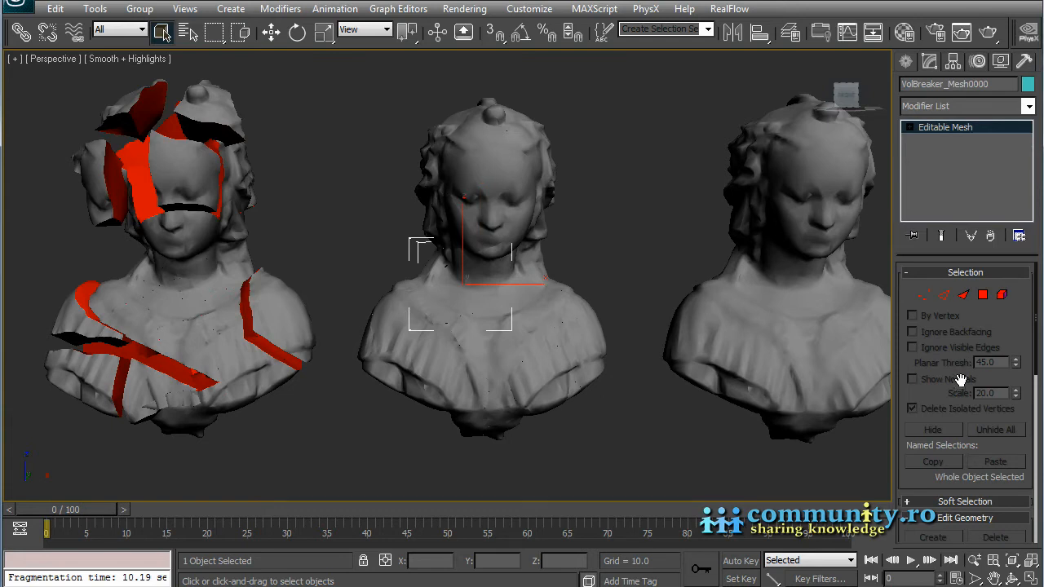
mouse_move(481, 169)
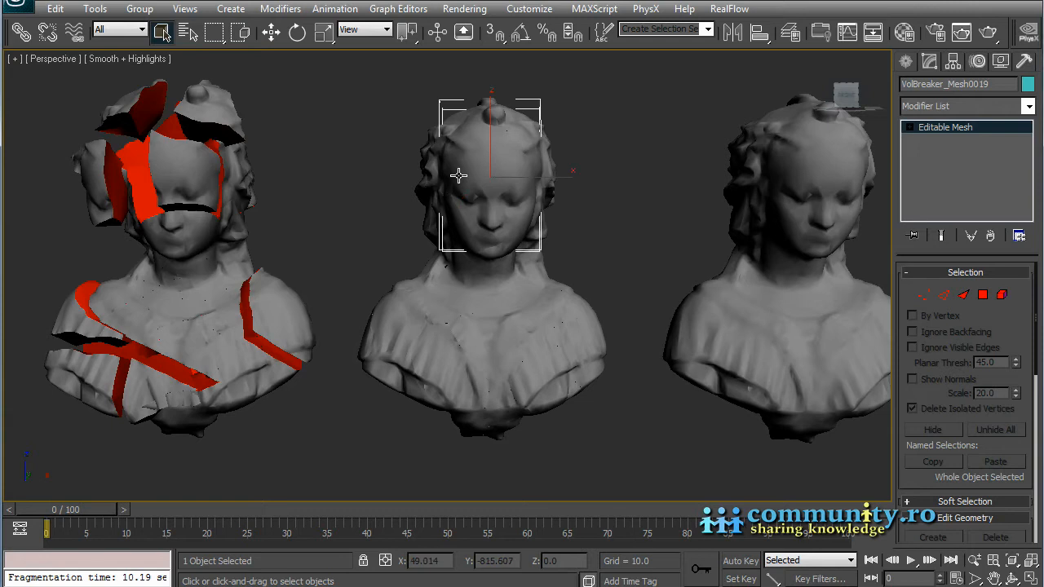
Move three head fragments outward from the middle bust to reveal the green inner shell.
left_click(270, 32)
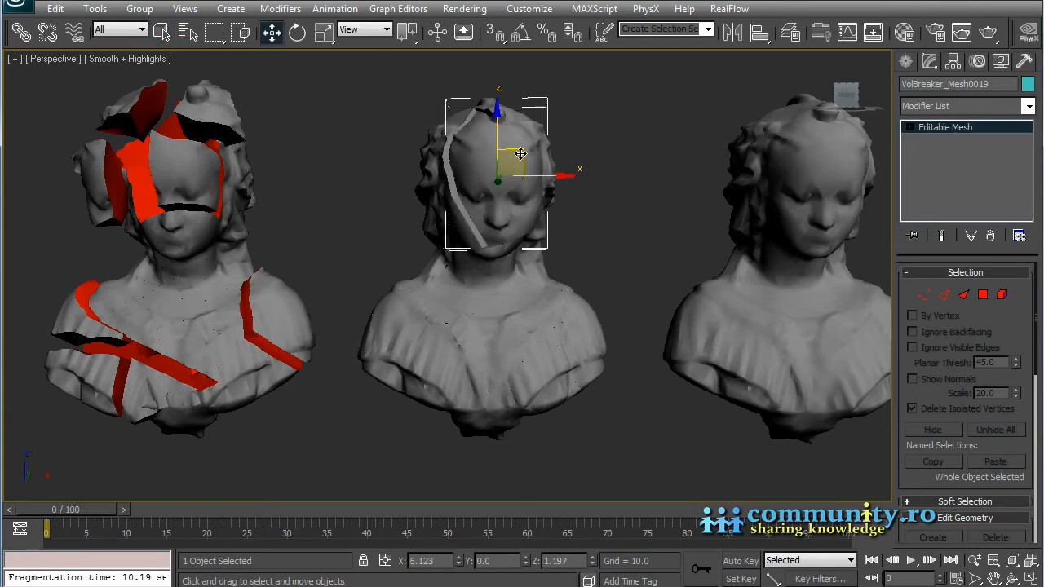
left_click_drag(521, 153, 579, 146)
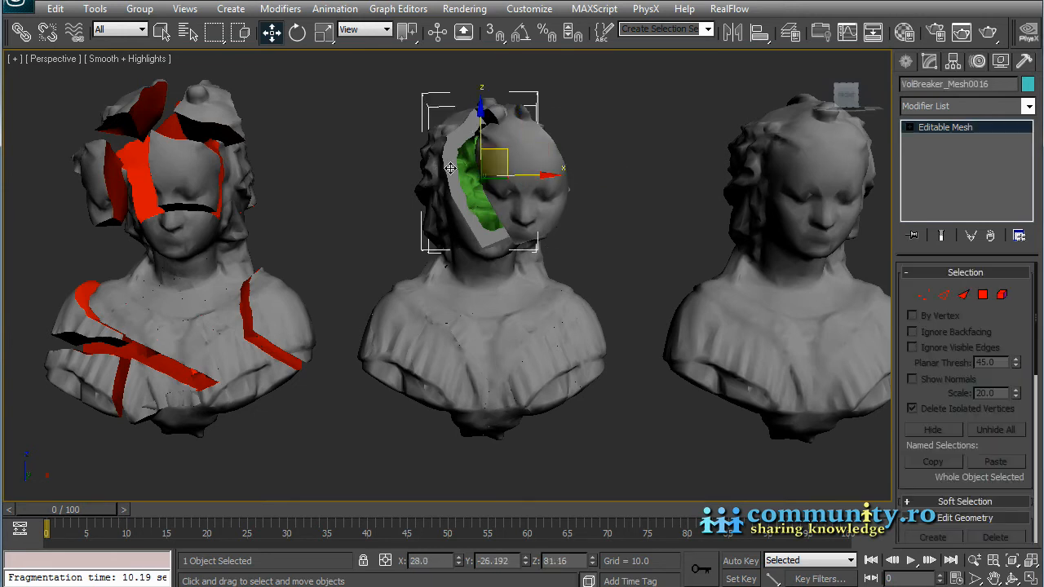
left_click_drag(451, 169, 497, 154)
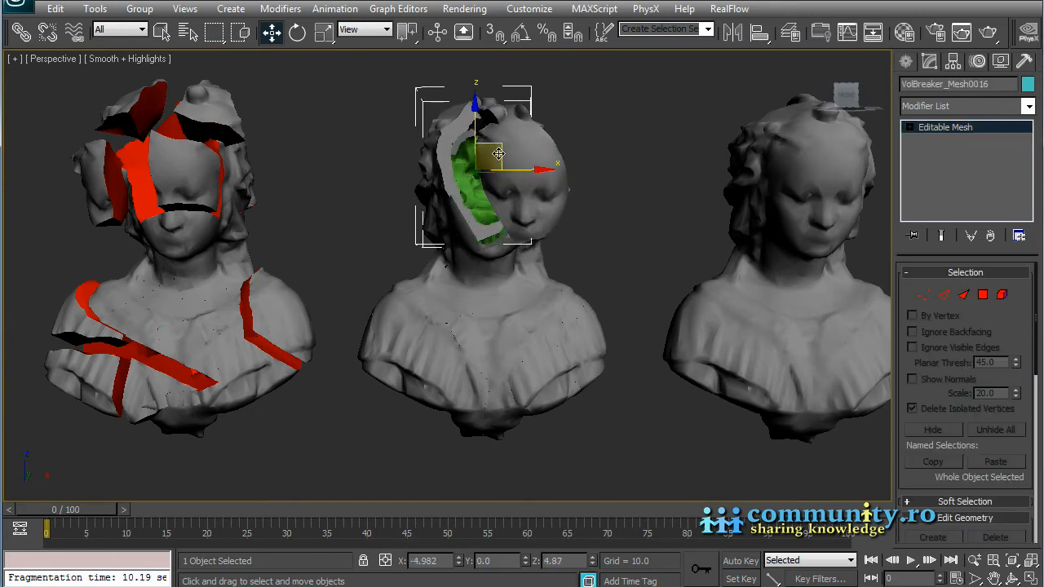
left_click_drag(498, 163, 468, 208)
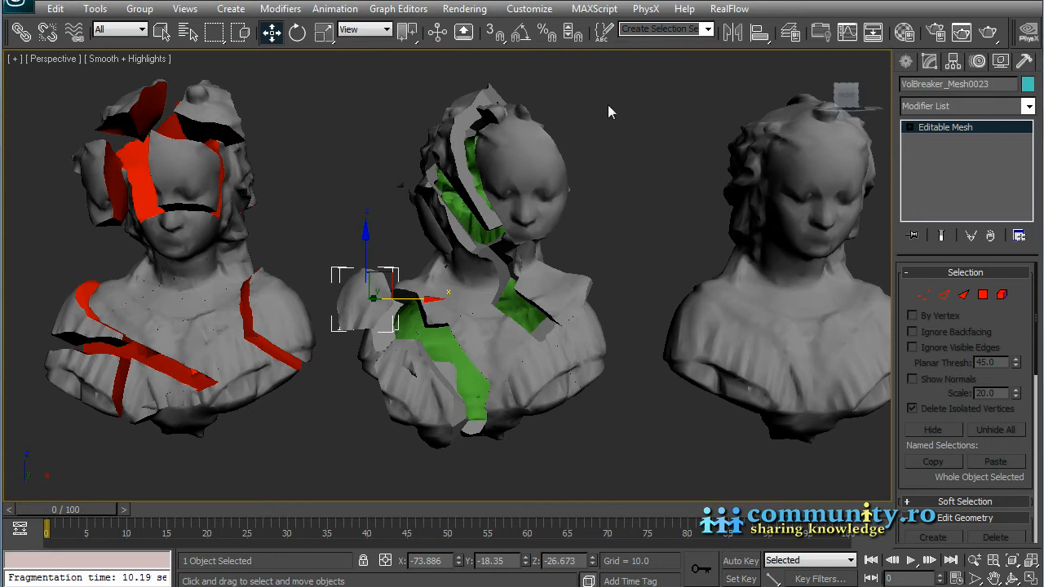
mouse_move(333, 487)
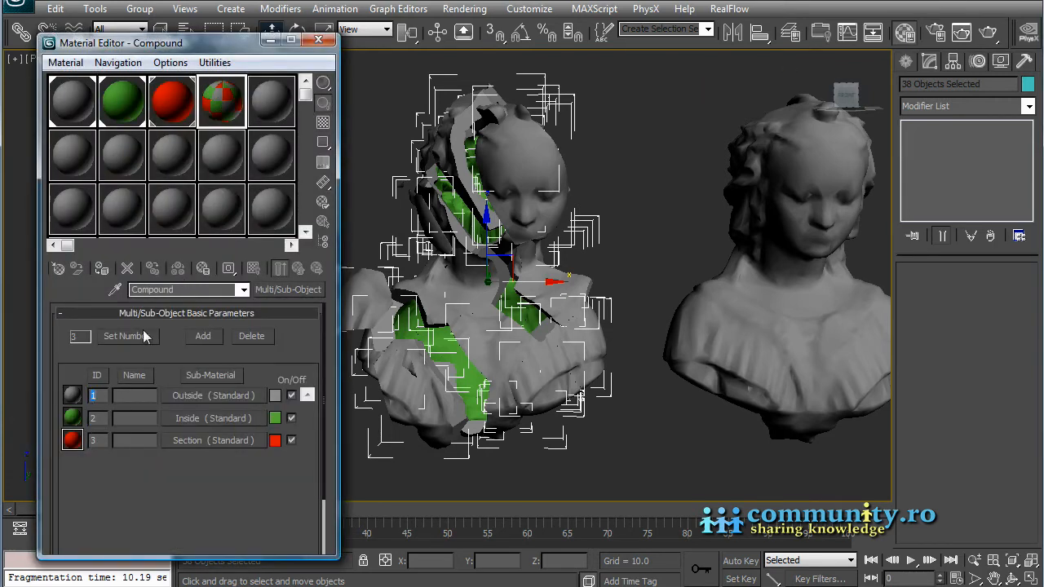
mouse_move(101, 269)
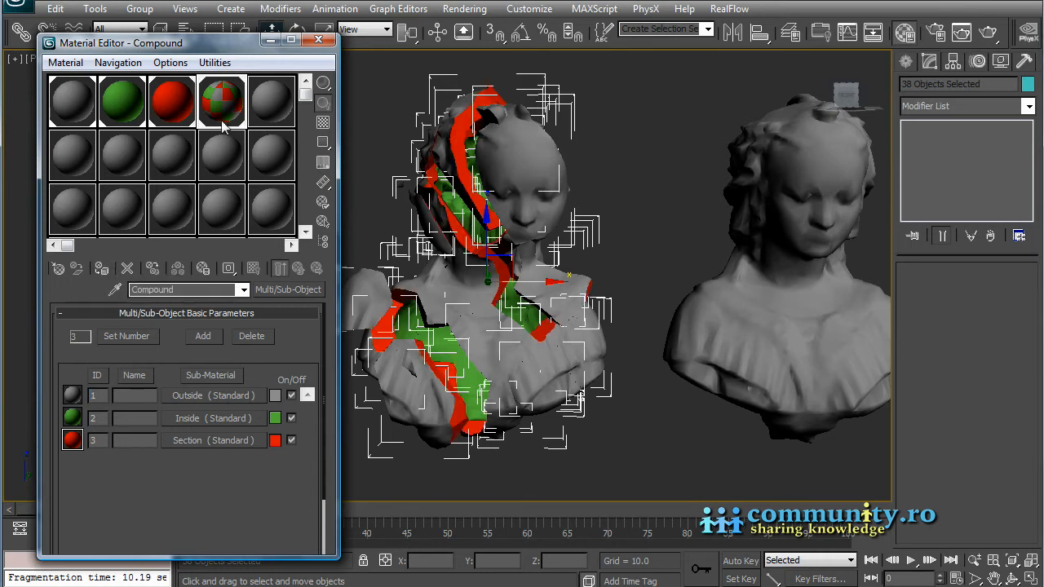
Close the Material Editor and deselect the 38 Compound-material fragments.
left_click(318, 42)
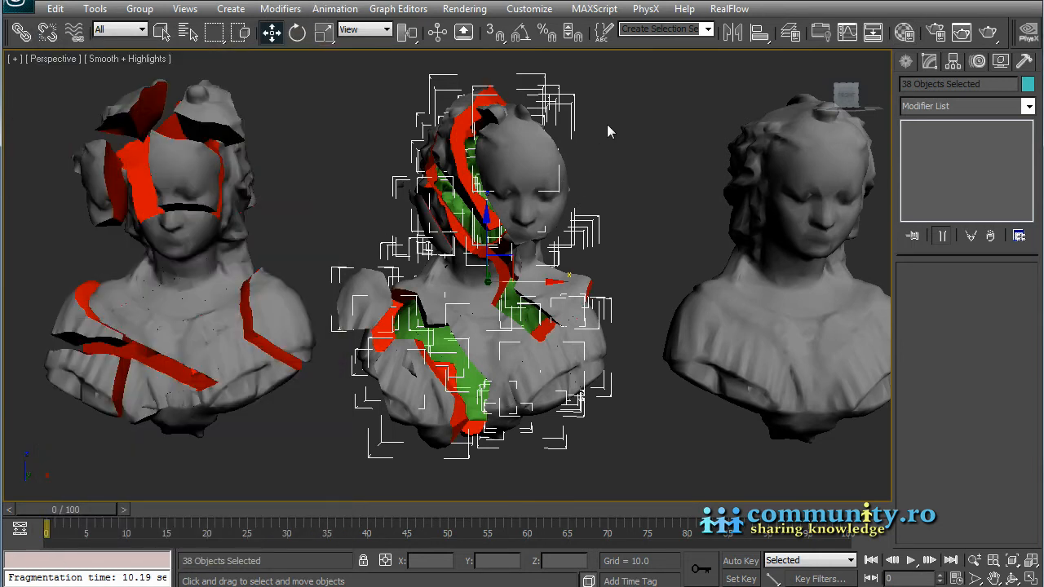
left_click(548, 380)
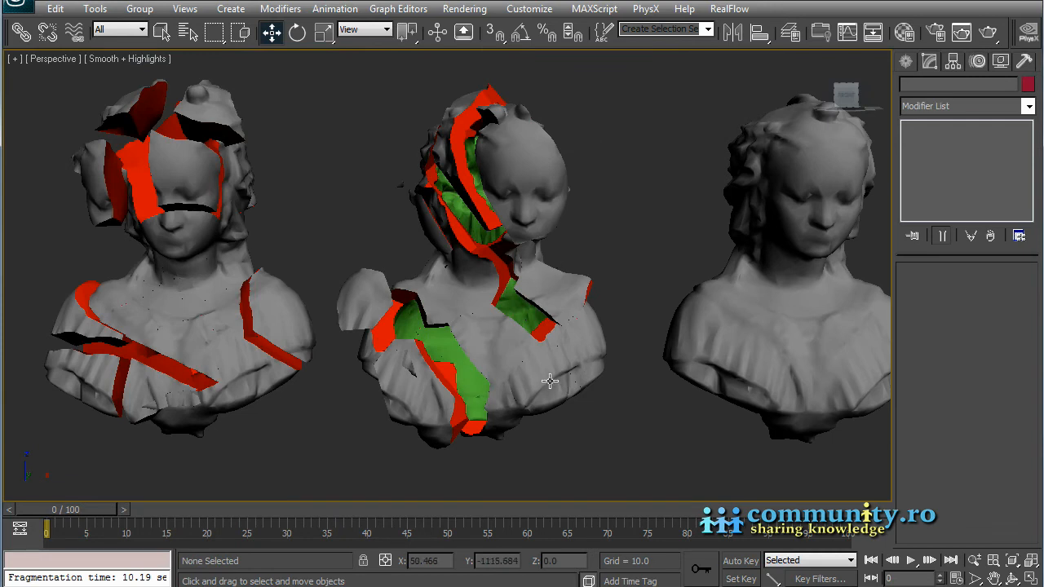
left_click(570, 383)
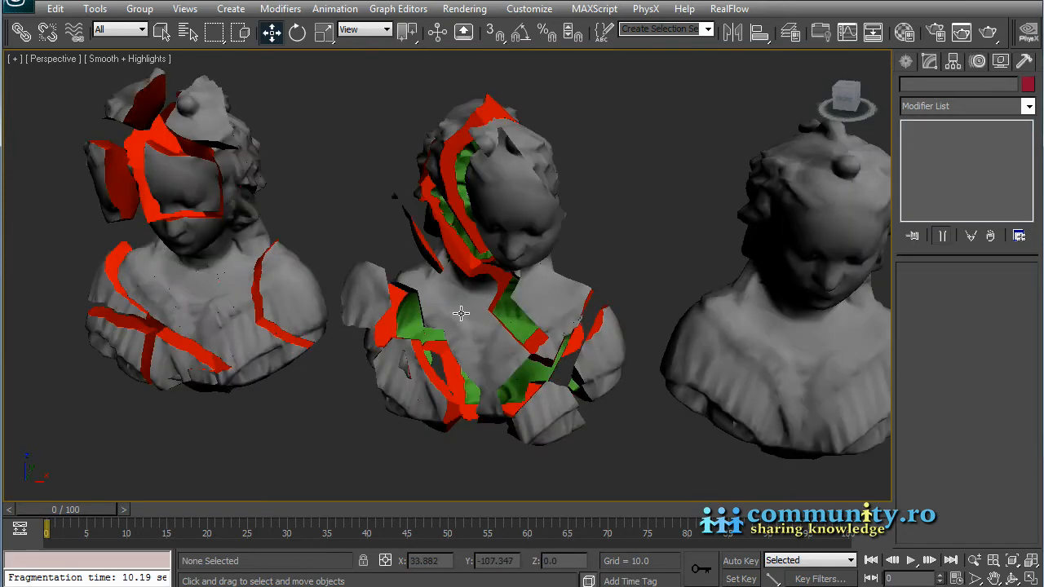
Orbit the Perspective view to inspect the fractured busts from another side.
left_click_drag(461, 314, 373, 237)
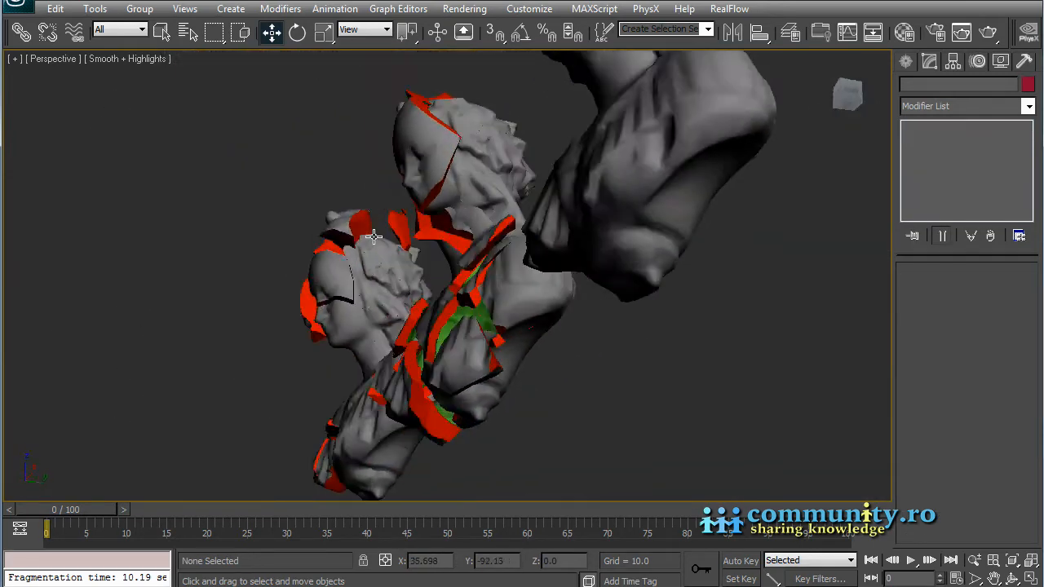
left_click_drag(373, 237, 550, 265)
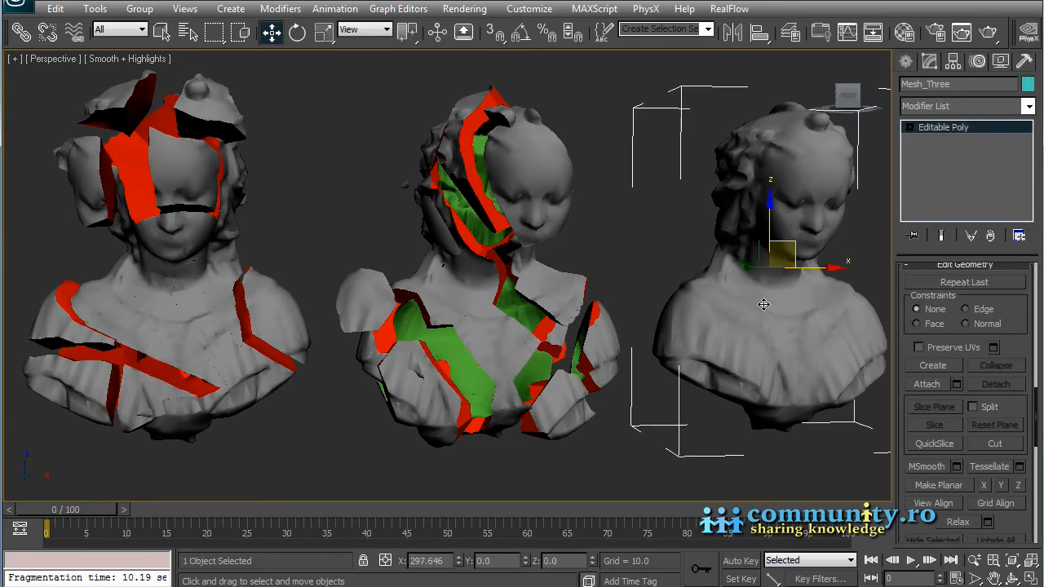
mouse_move(781, 356)
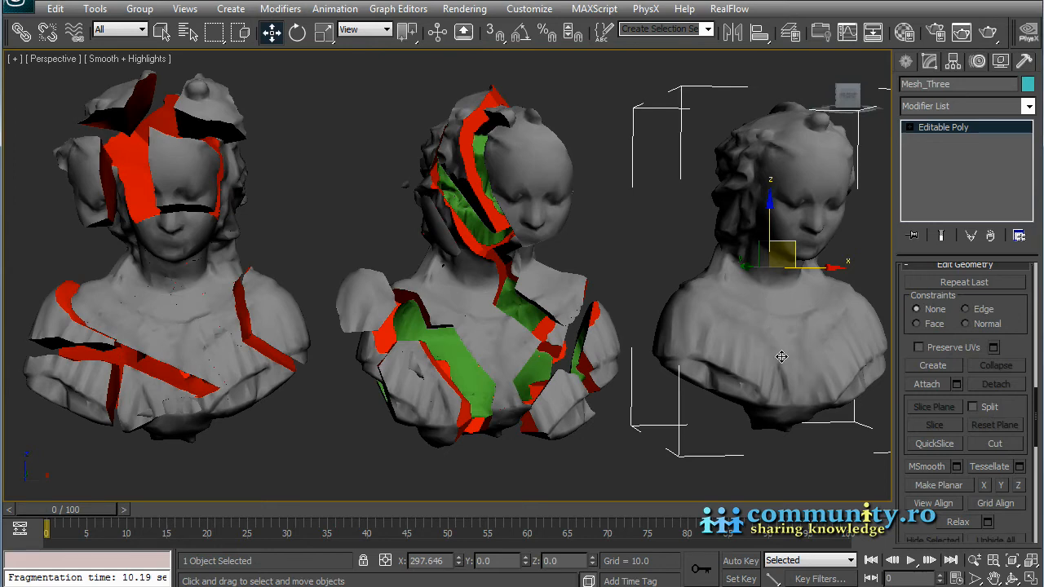
In Polygon sub-object mode, select the underside faces of Mesh_Three.
left_click(163, 31)
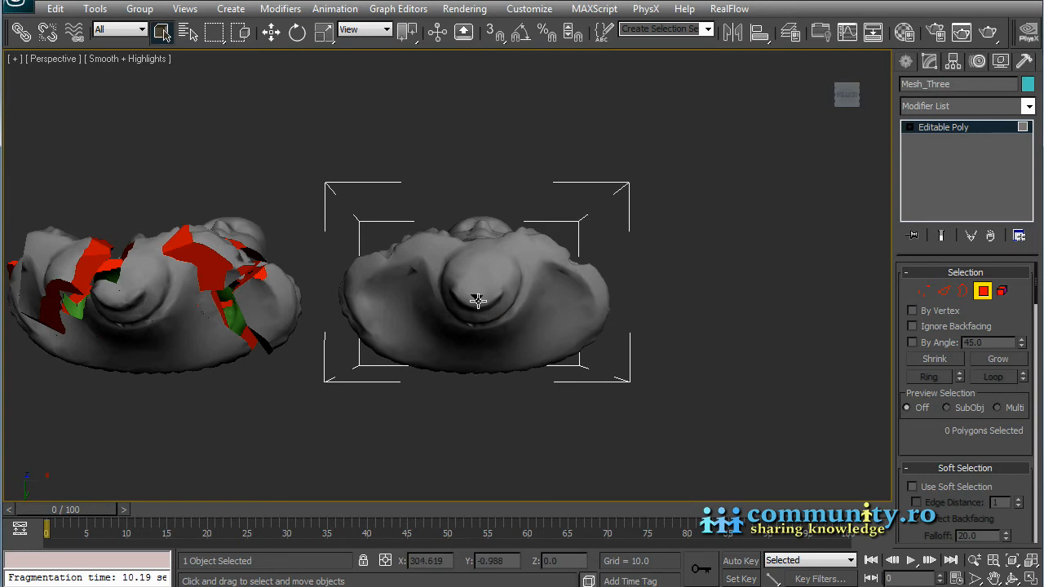
left_click(481, 300)
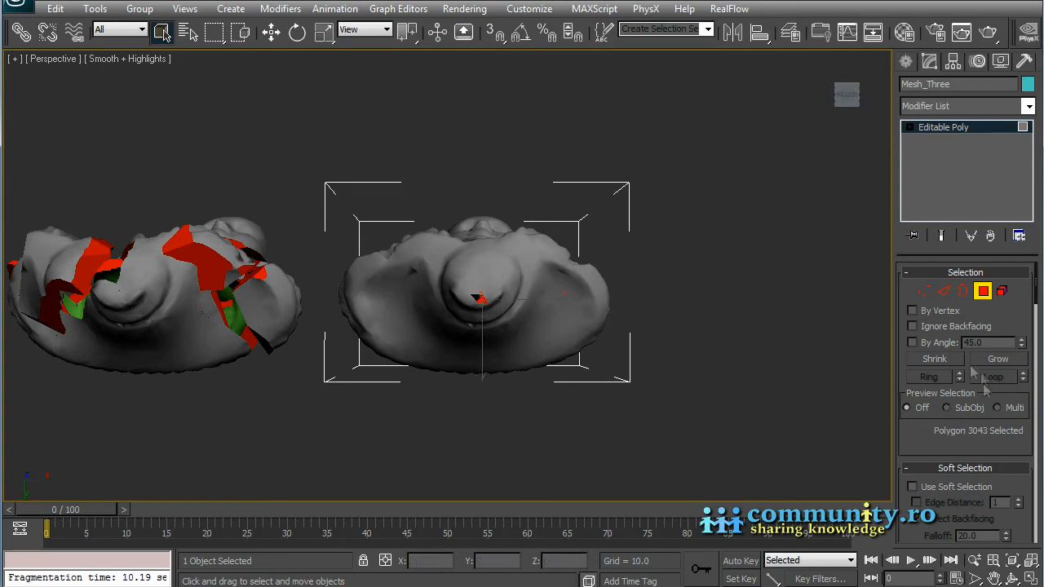
left_click(480, 298)
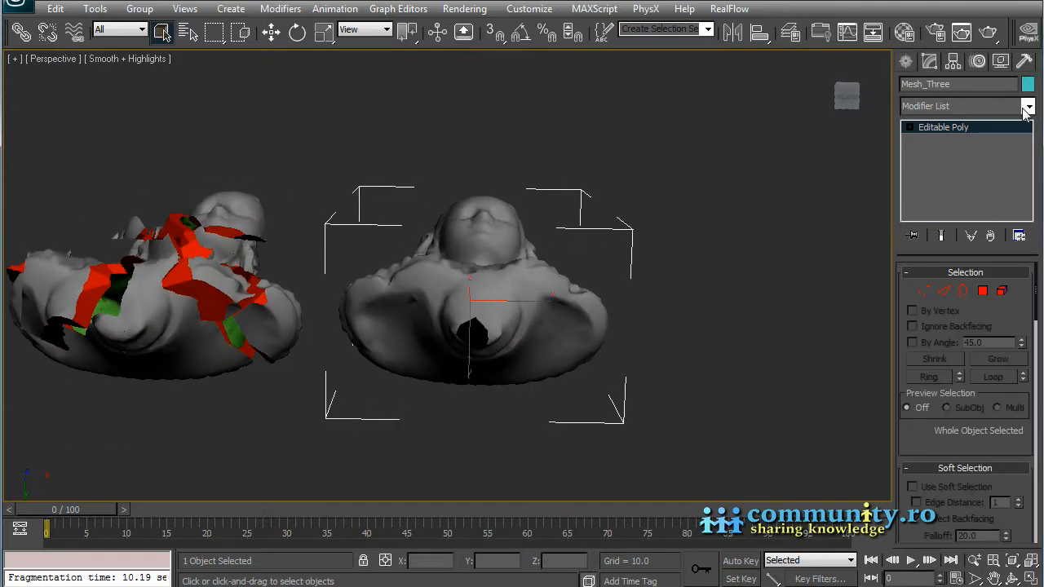
Add a Shell modifier to Mesh_Three with Inner Amount 2.0 and Outer Amount 1.0.
left_click(1028, 106)
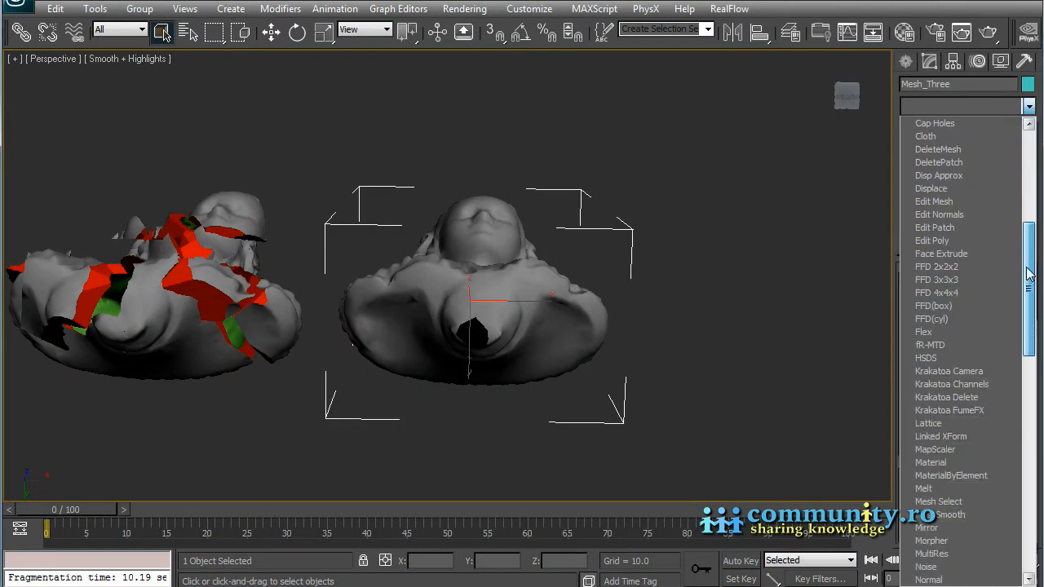
scroll("down", 3)
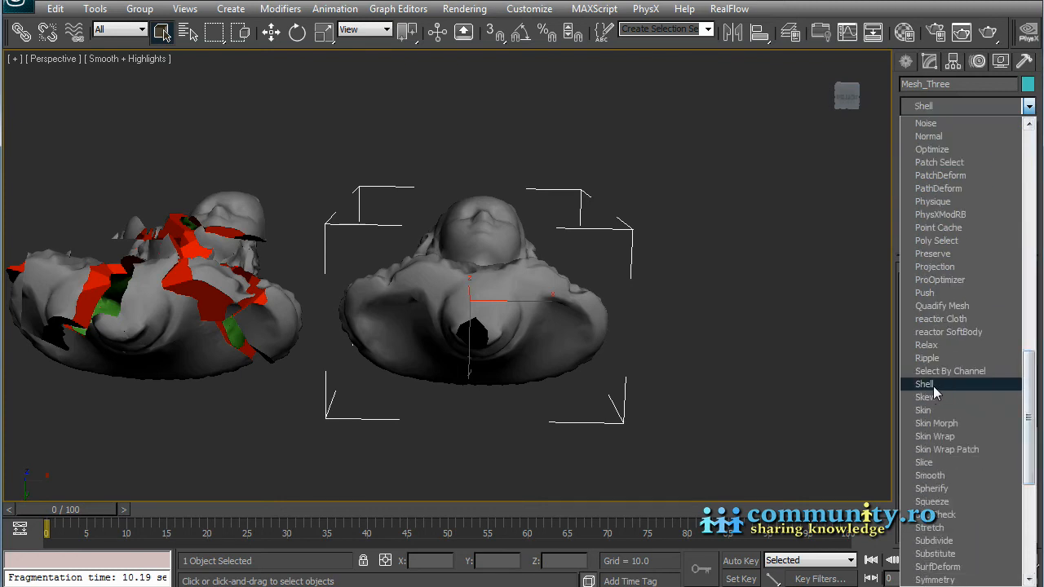
left_click(924, 384)
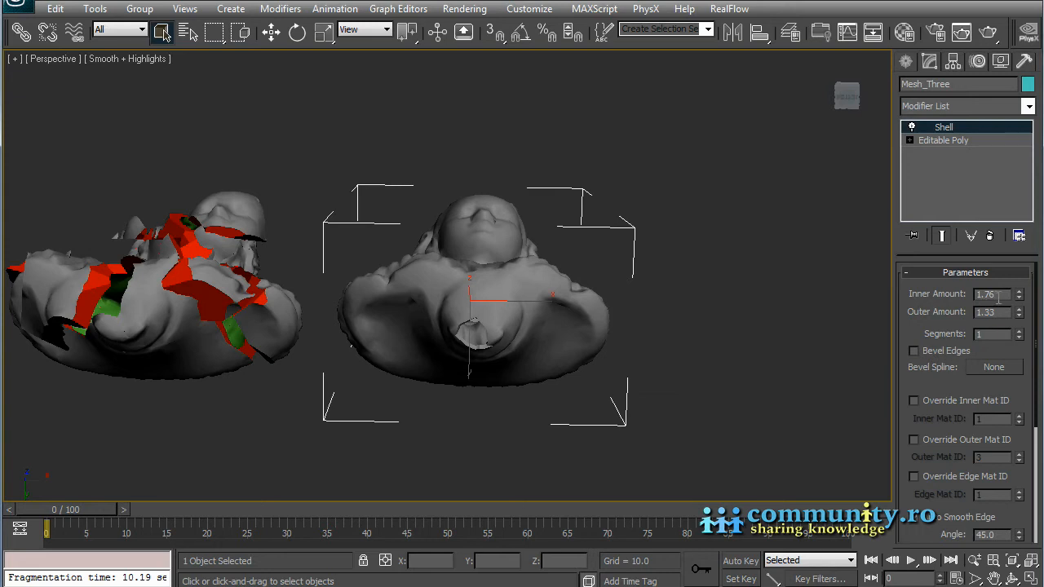
triple_click(991, 294)
type("2")
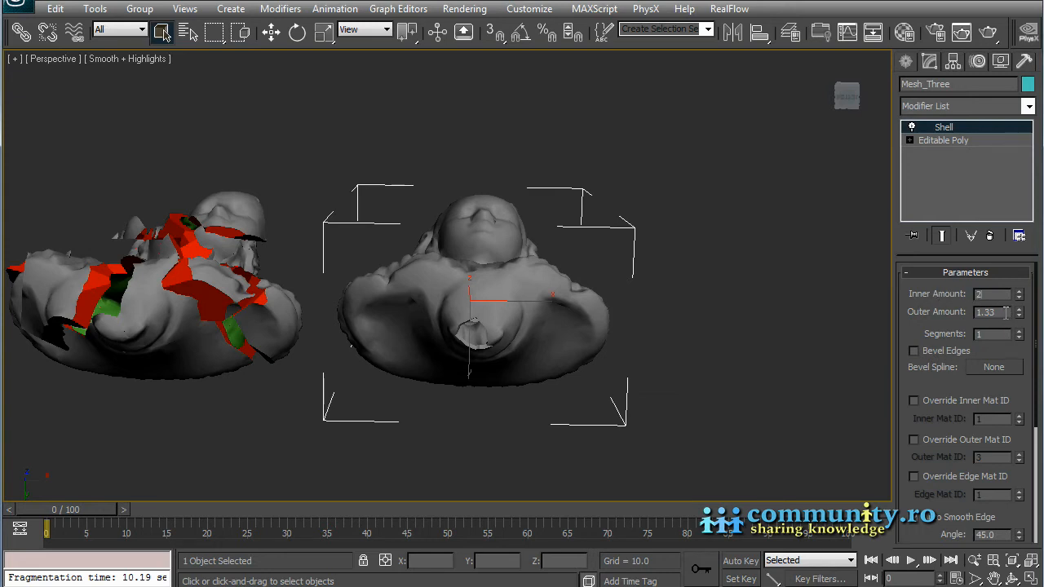
triple_click(991, 311)
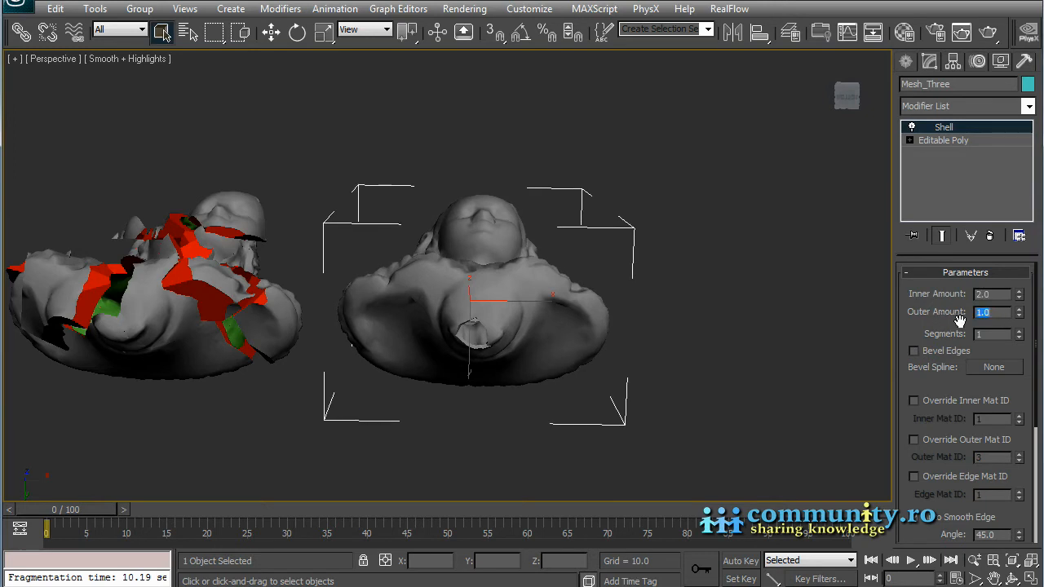
mouse_move(521, 299)
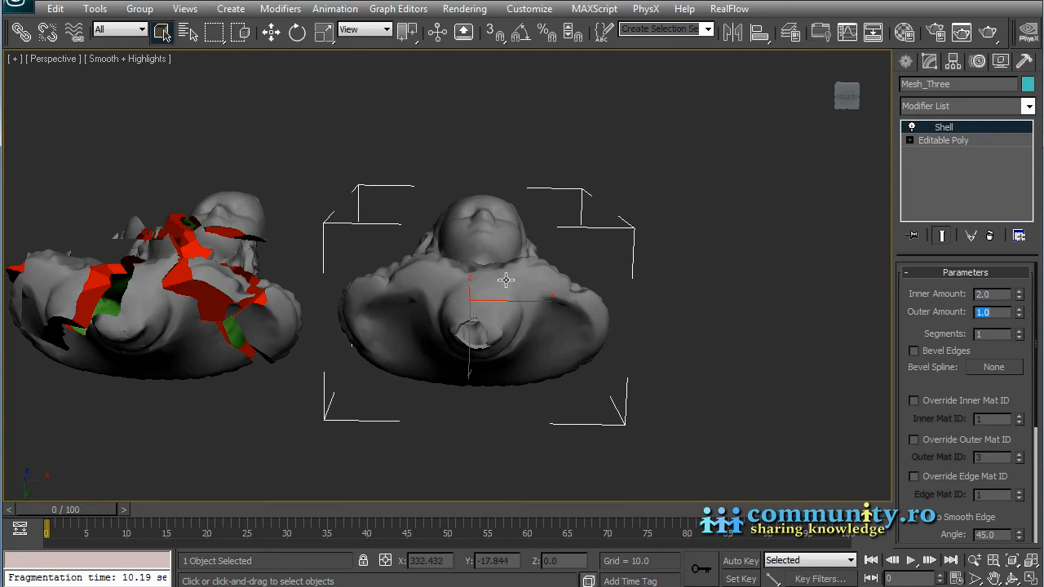
left_click_drag(485, 281, 485, 269)
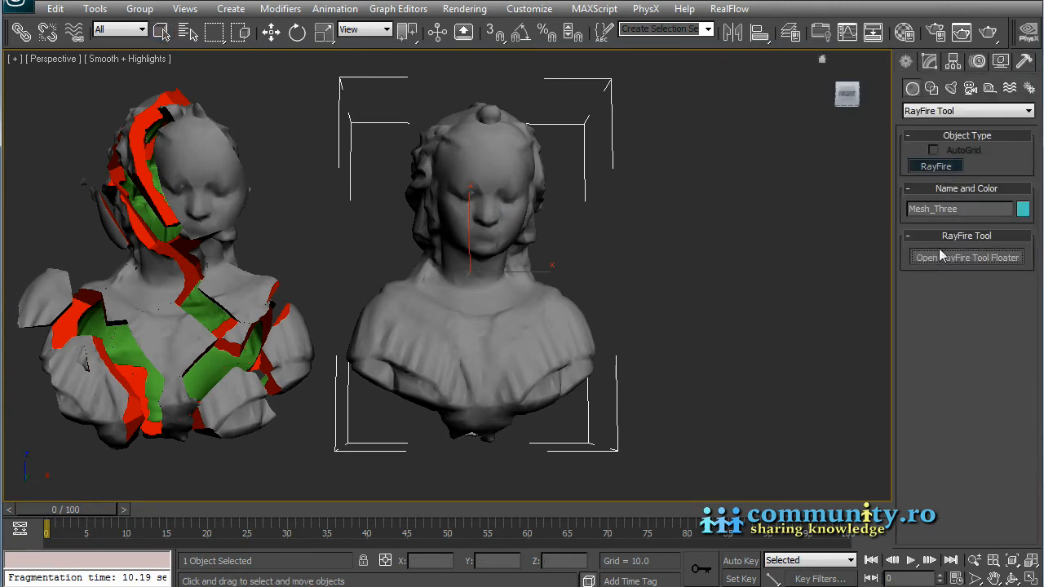
Open the RayFire floater and add Mesh_Three to the Impact Objects list.
left_click(967, 257)
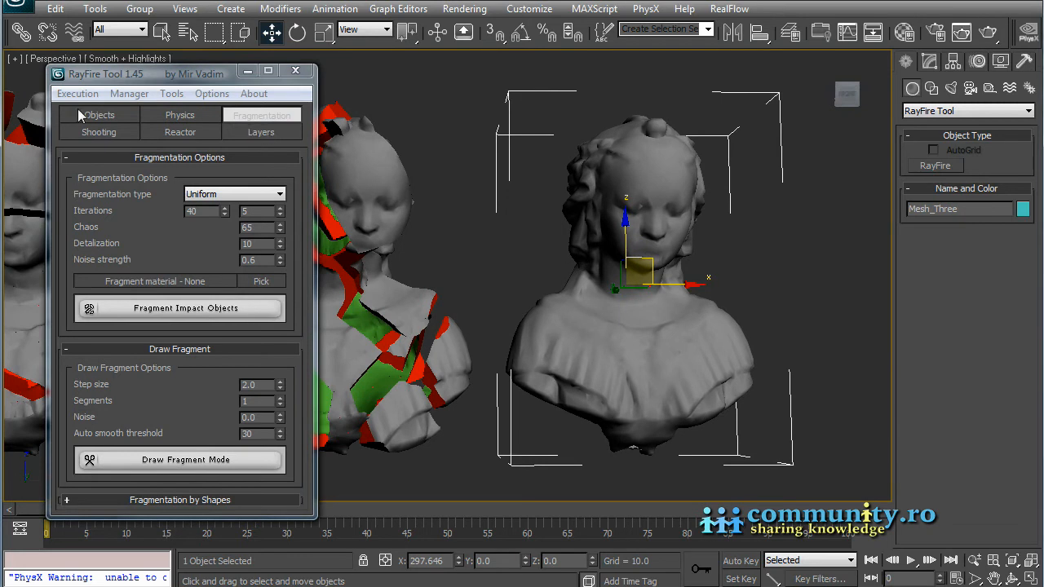
left_click(99, 114)
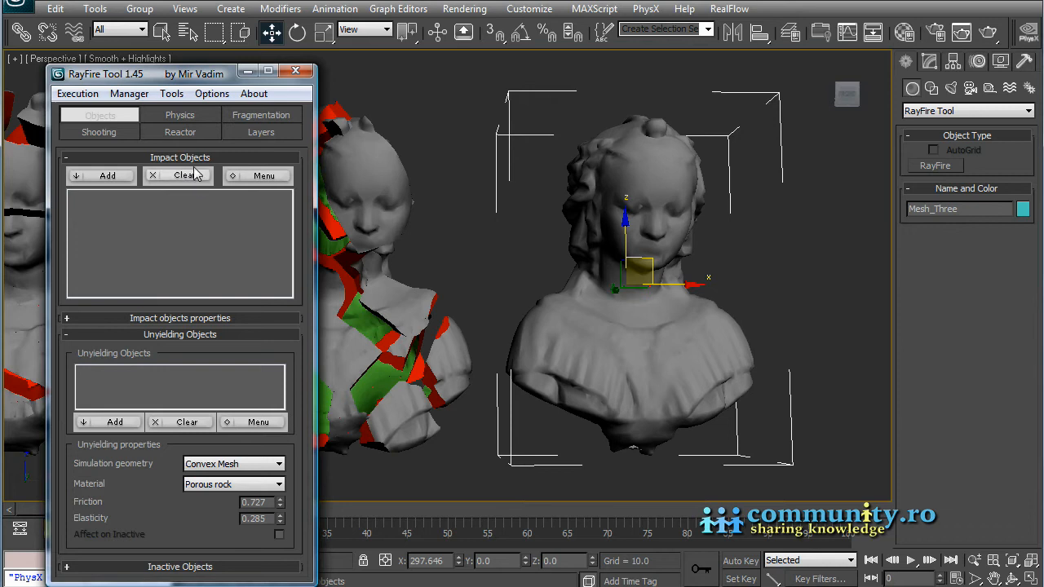
left_click(108, 175)
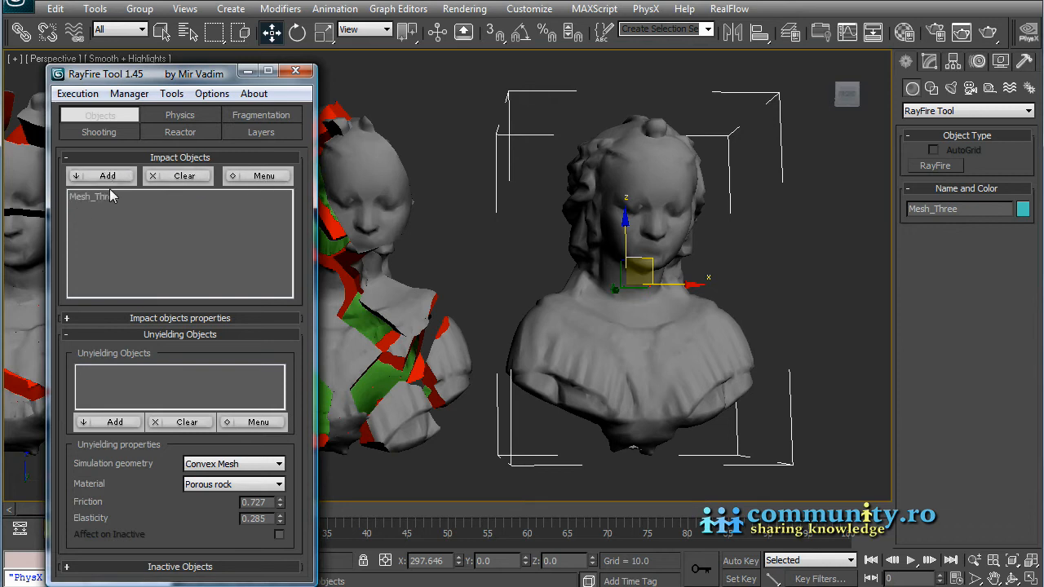
left_click(93, 195)
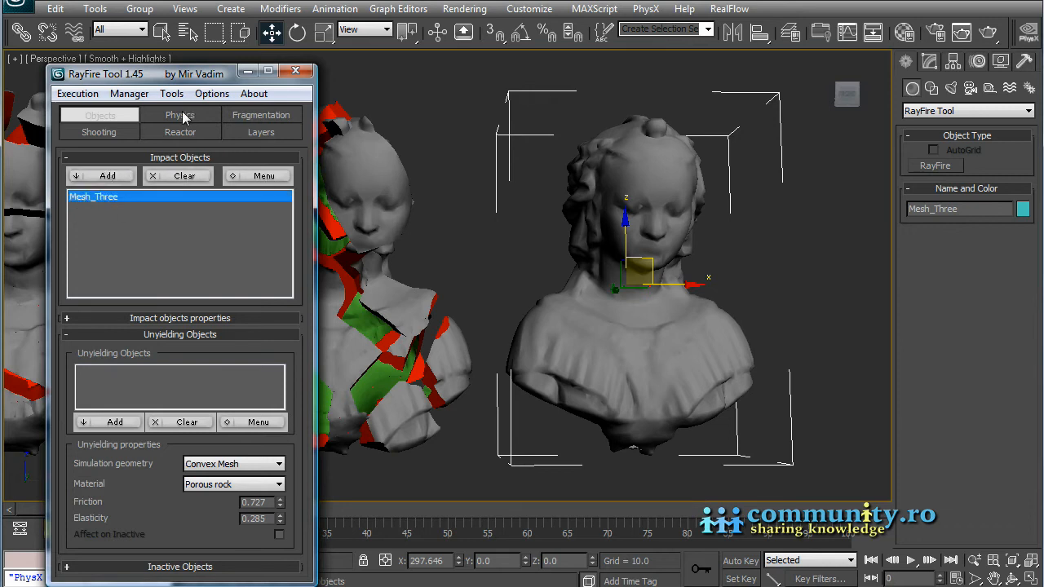
left_click(260, 114)
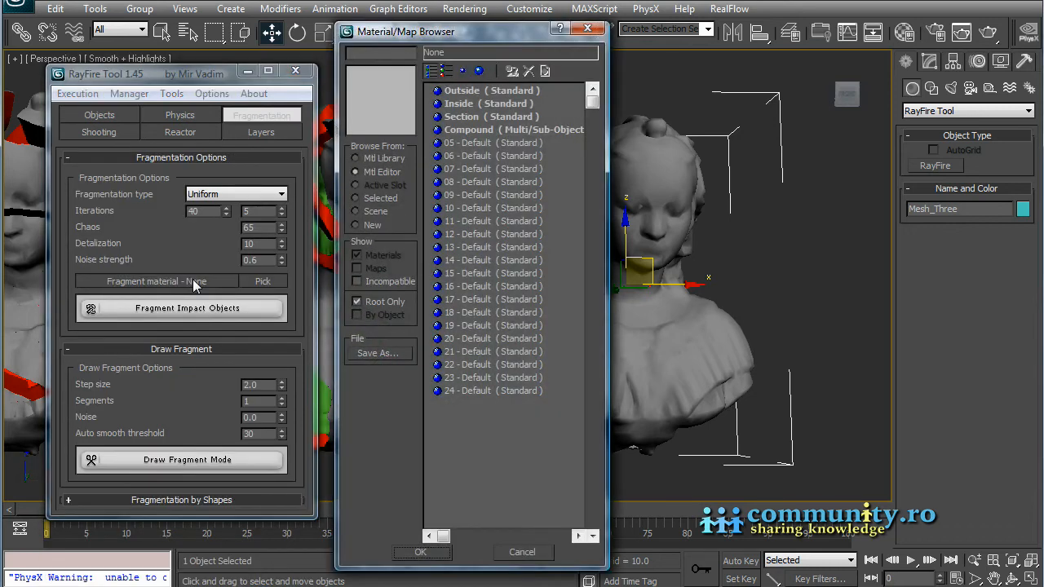
mouse_move(467, 124)
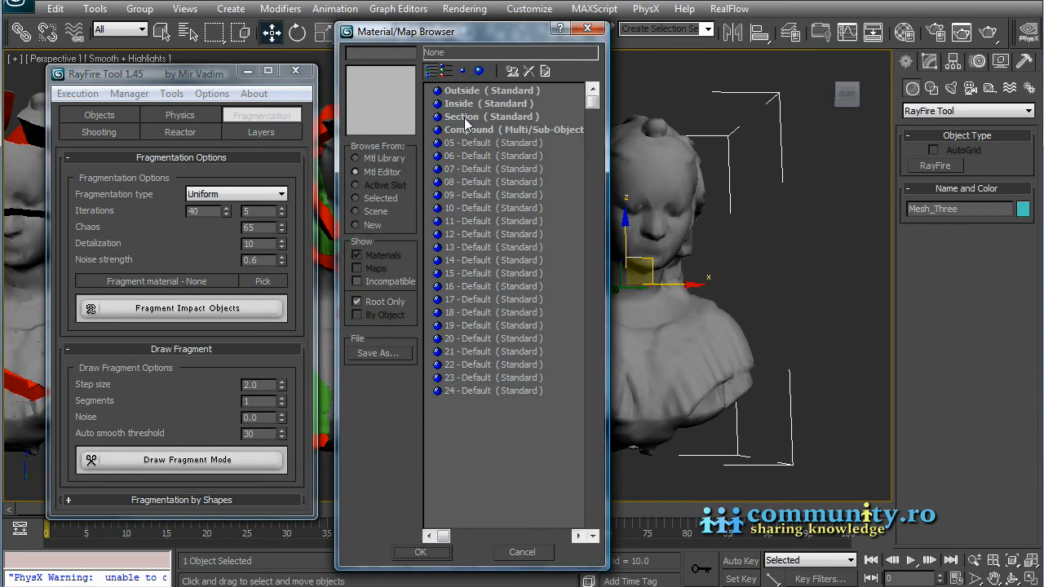
Set Section as the instanced fragment material.
left_click(489, 116)
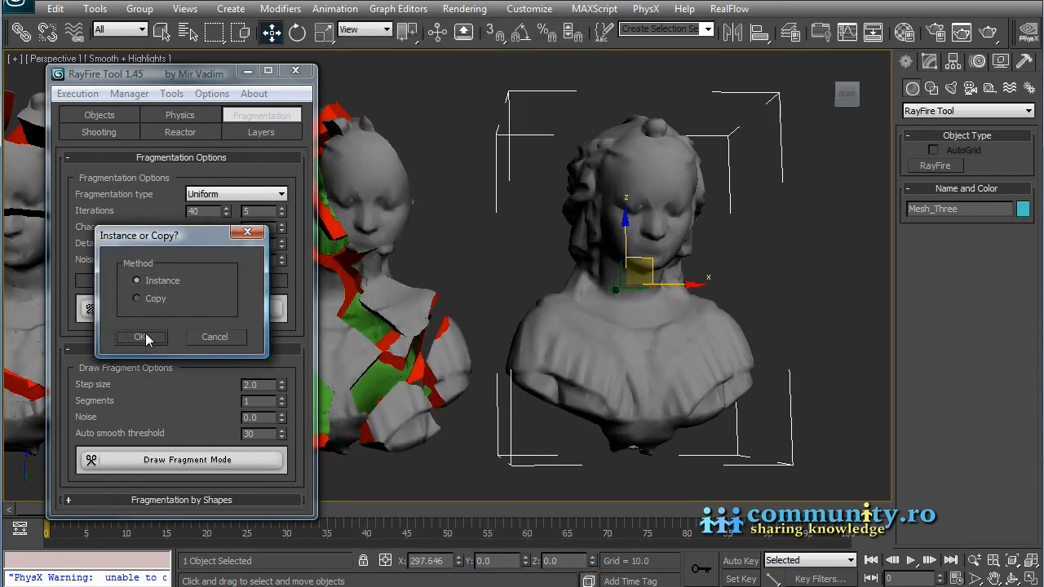
left_click(141, 336)
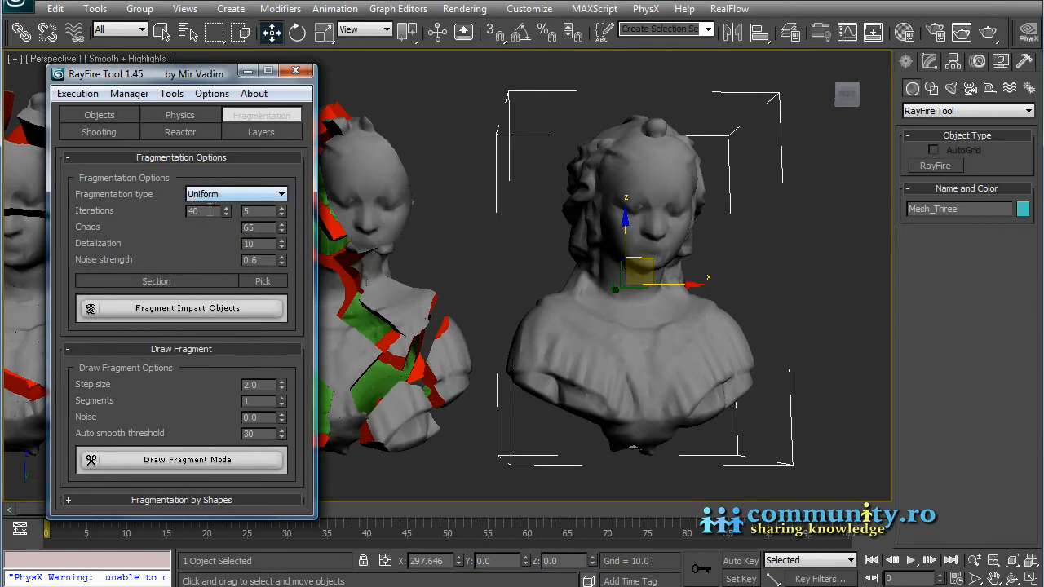
mouse_move(187, 308)
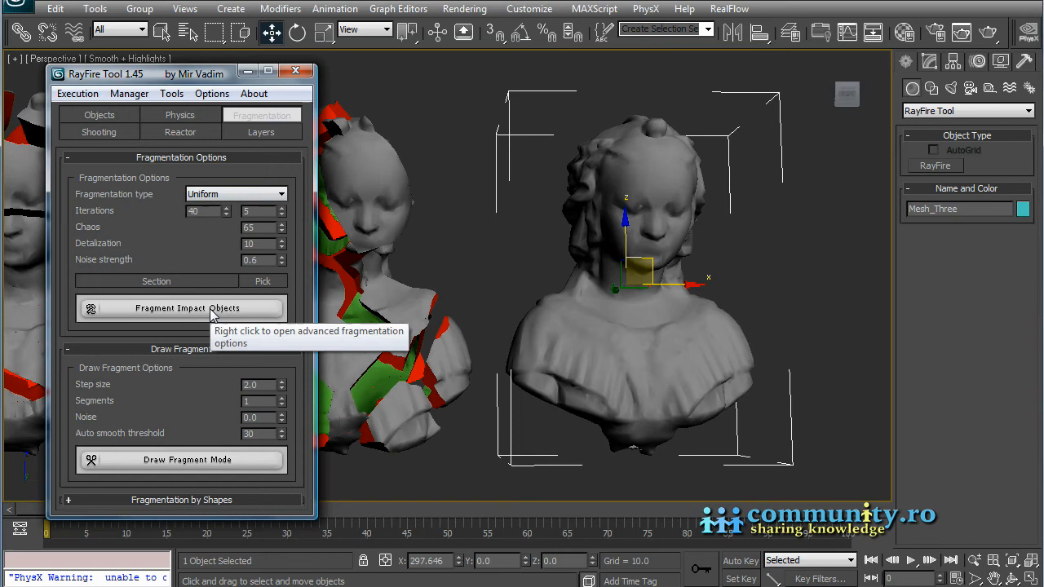
Run Fragment Impact Objects on Mesh_Three, producing RF_Fragments_2, then browse RayFire utilities.
left_click(181, 308)
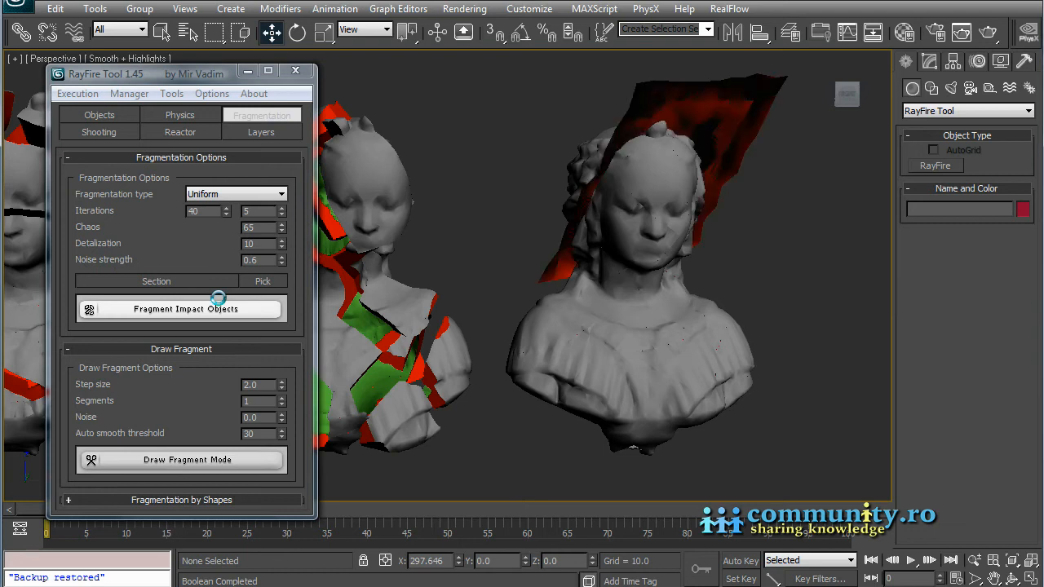
left_click(181, 307)
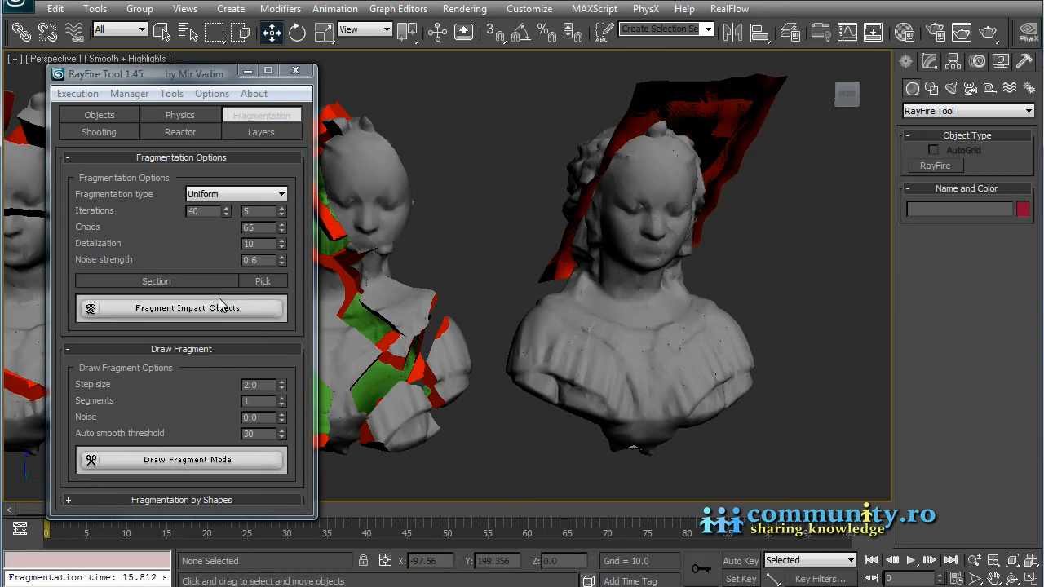
mouse_move(592, 260)
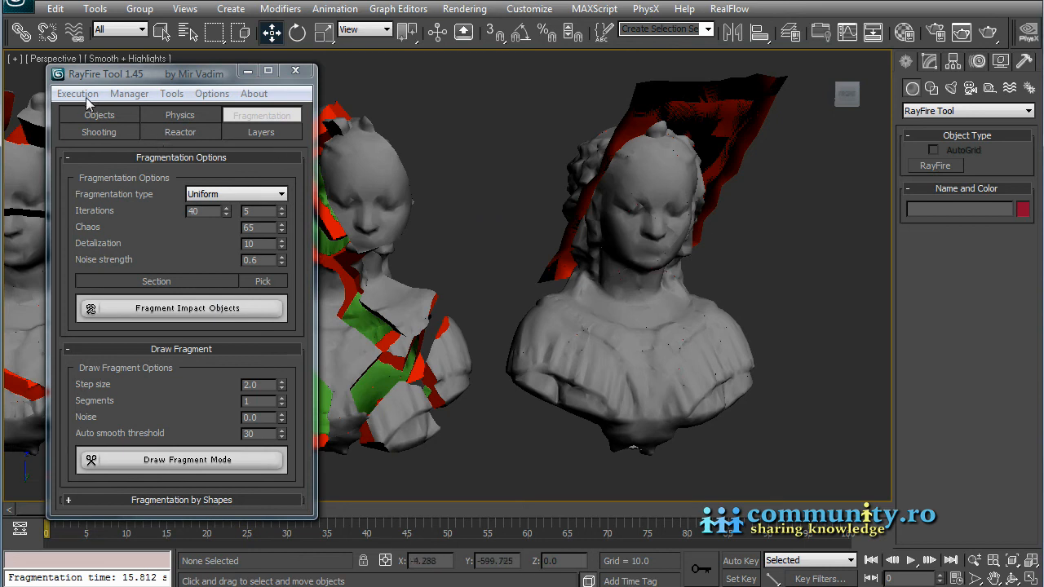
mouse_move(129, 98)
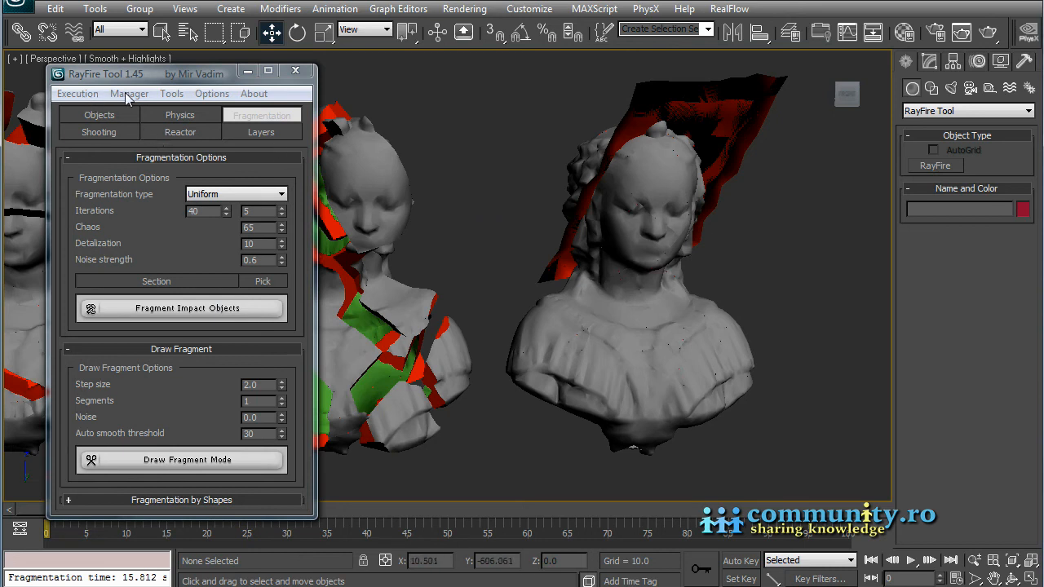
left_click(171, 93)
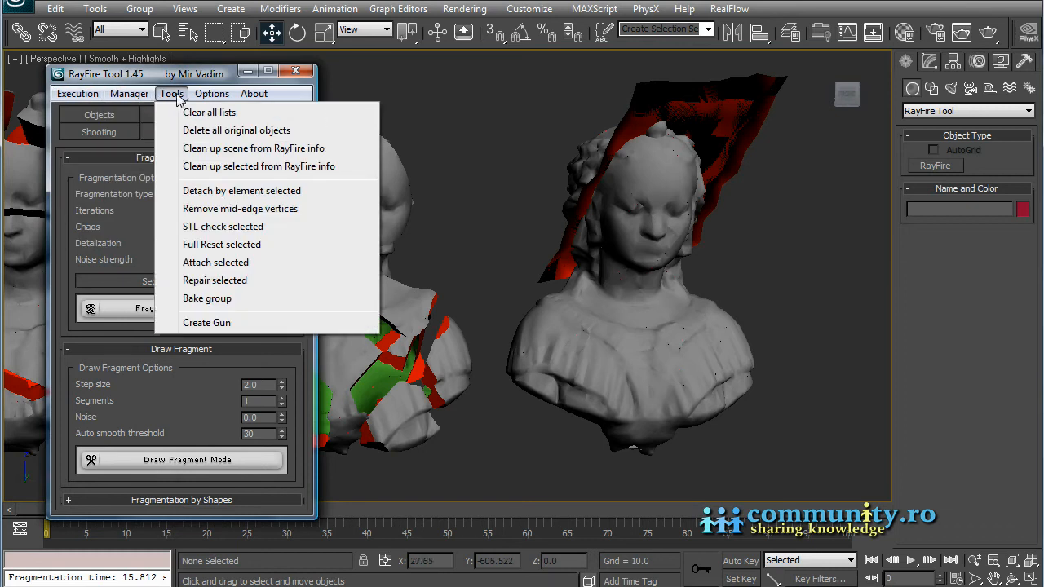
left_click(129, 93)
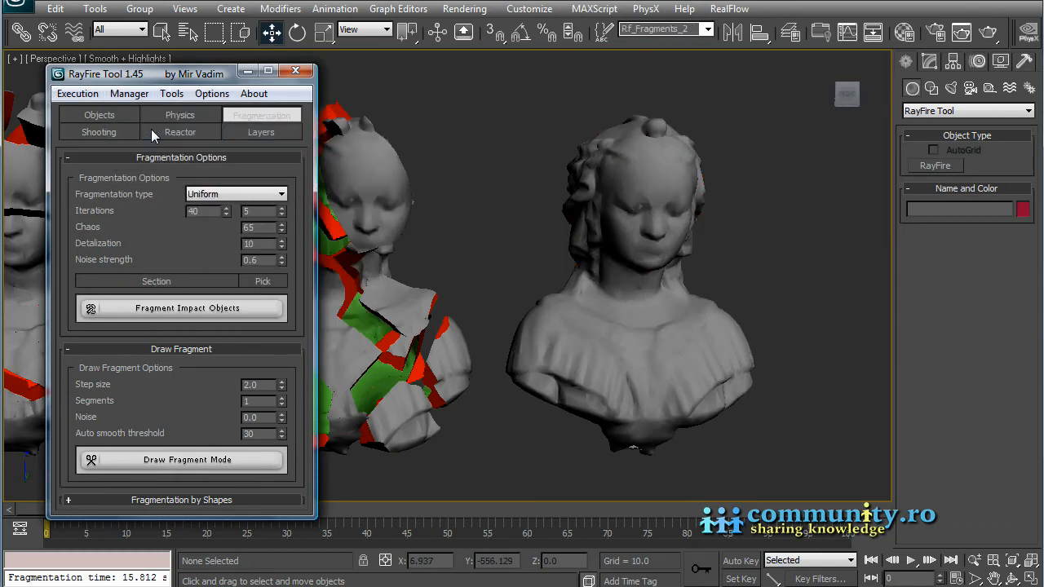
Re-fragment Mesh_Three with Iterations 30, Detalization 8 and Noise strength 0.2.
left_click(99, 115)
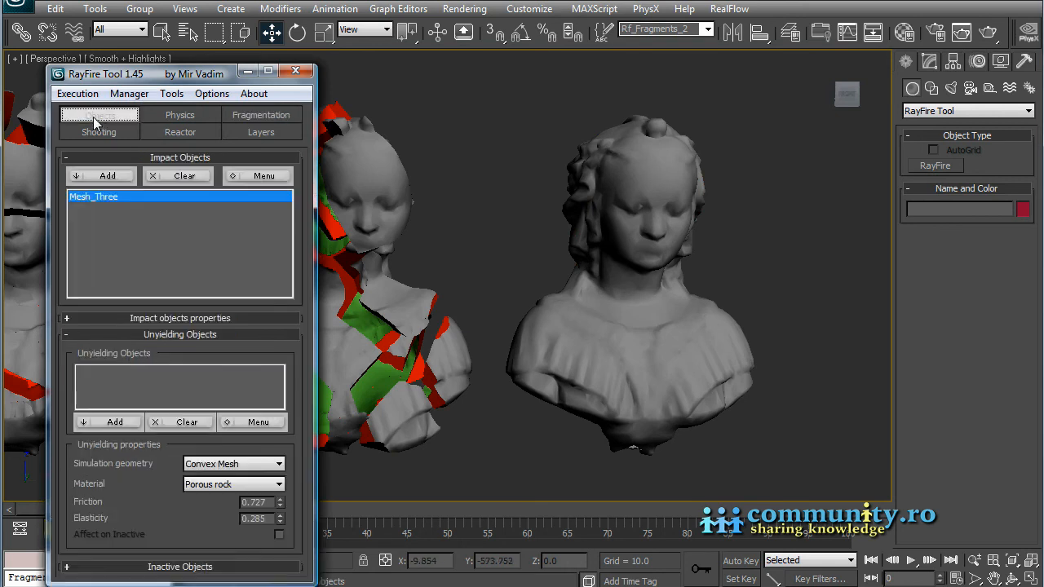
left_click(260, 114)
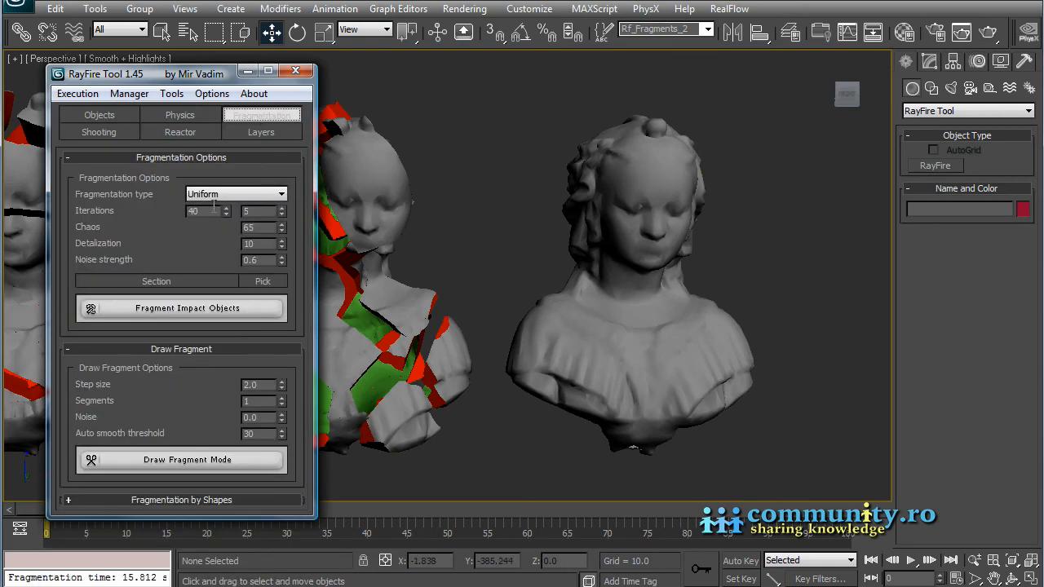
triple_click(204, 210)
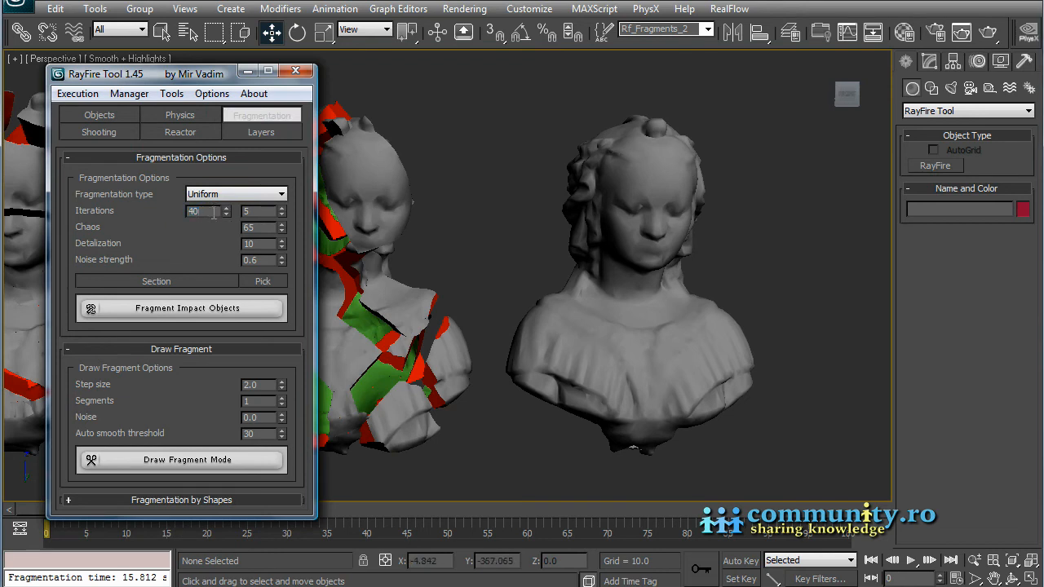
triple_click(202, 211)
type("30")
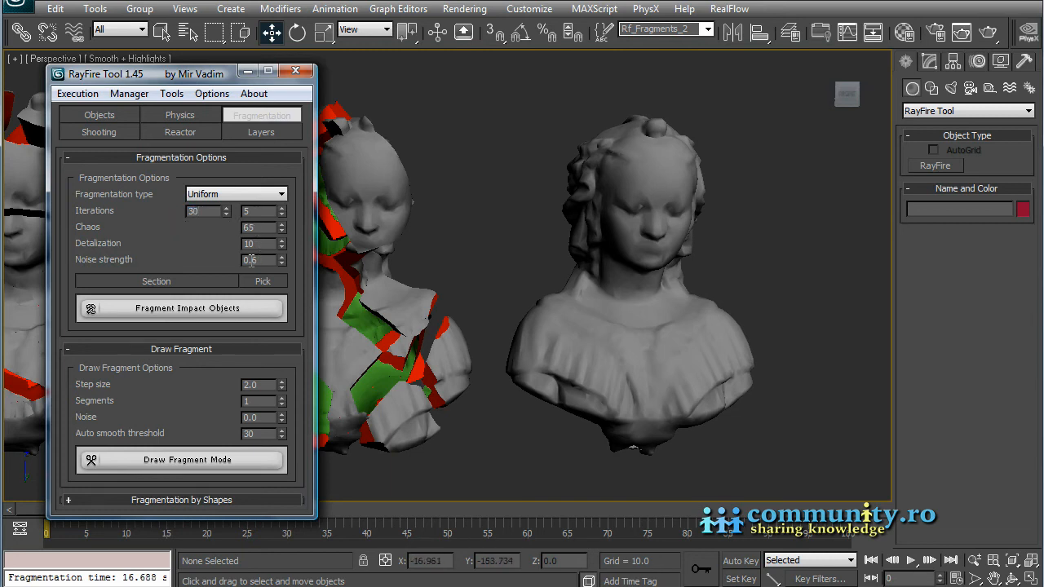
triple_click(252, 259)
type("0.2")
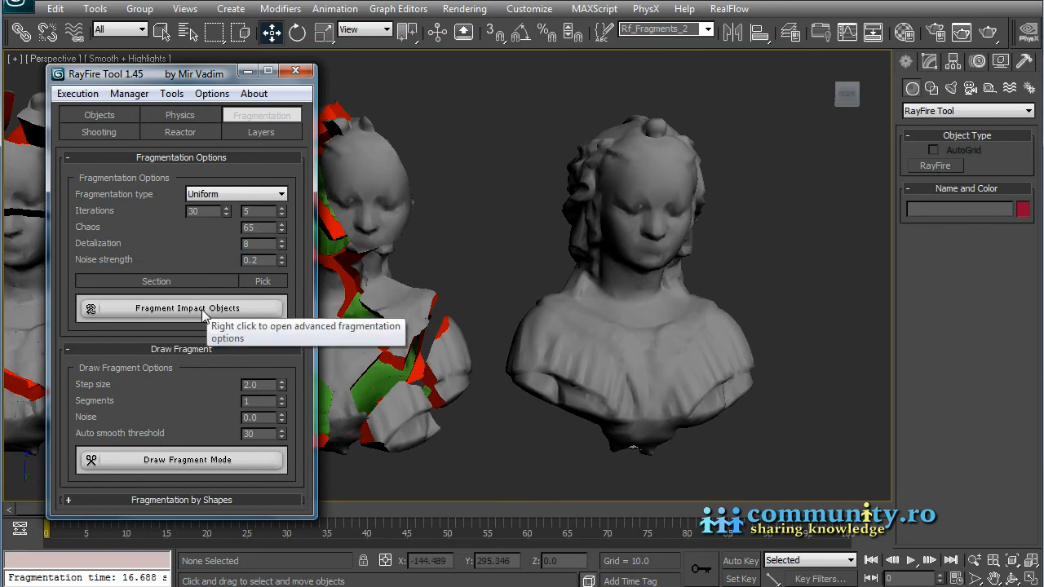
left_click(181, 308)
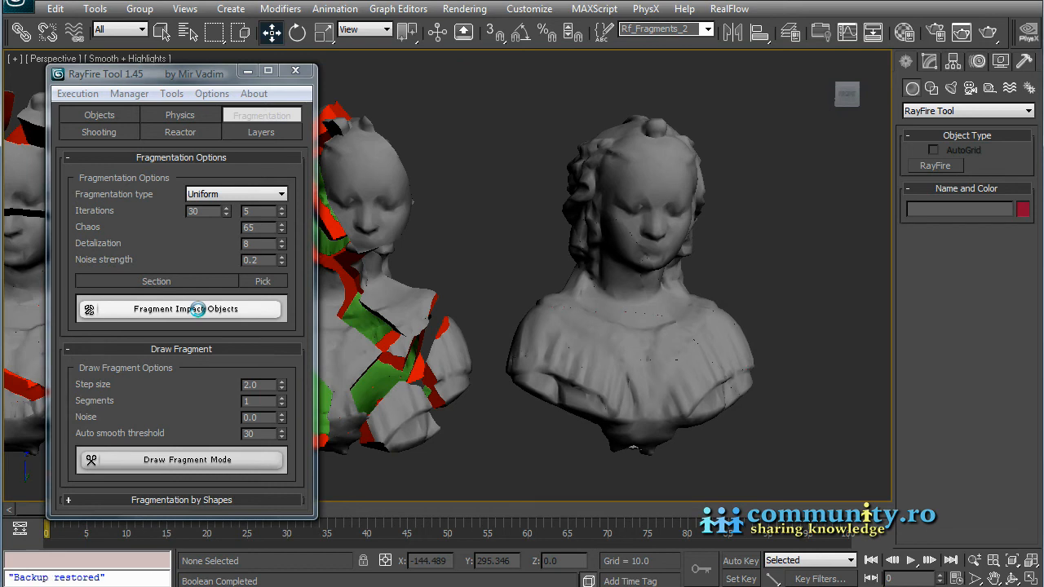
left_click(181, 308)
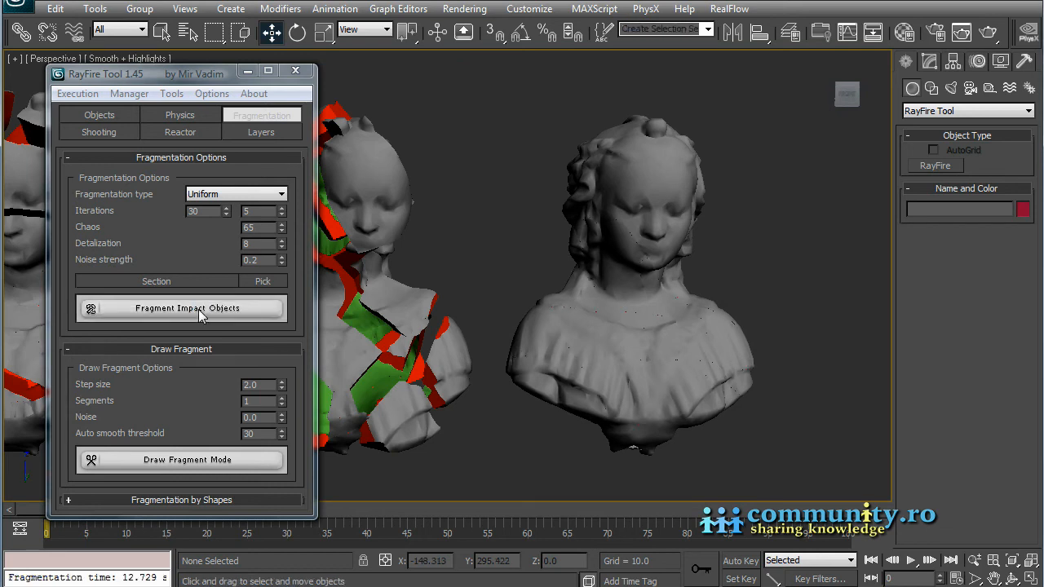
mouse_move(249, 177)
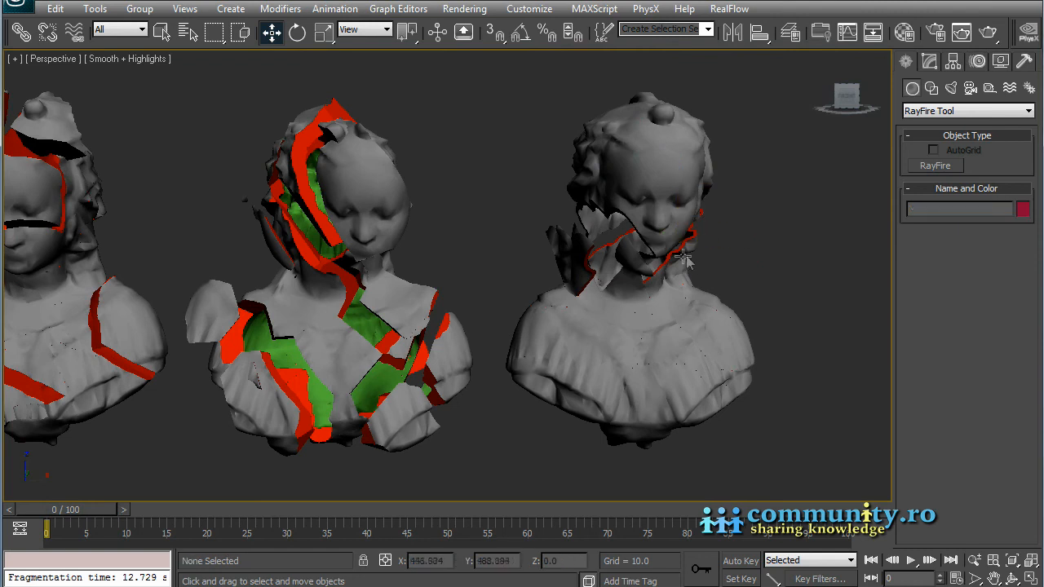
Select fragment Mesh_Three_frag_19 and orbit to inspect its red section faces.
left_click(652, 261)
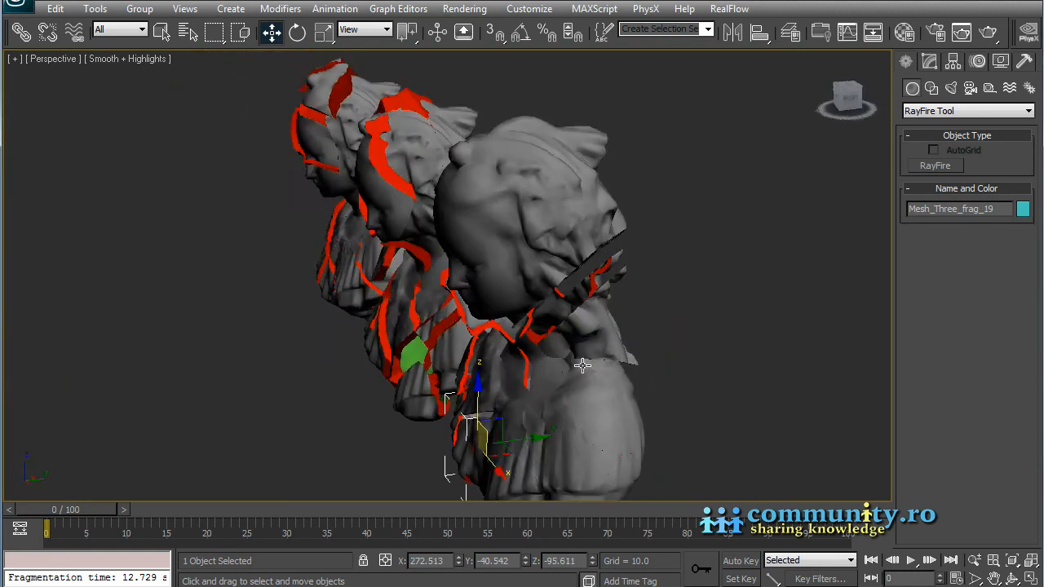
left_click_drag(583, 366, 568, 430)
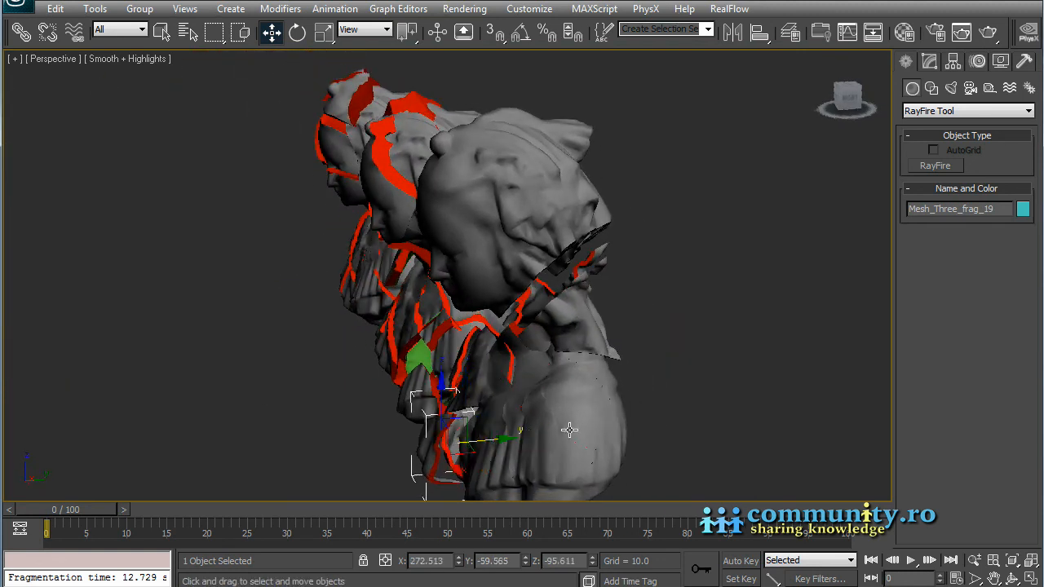